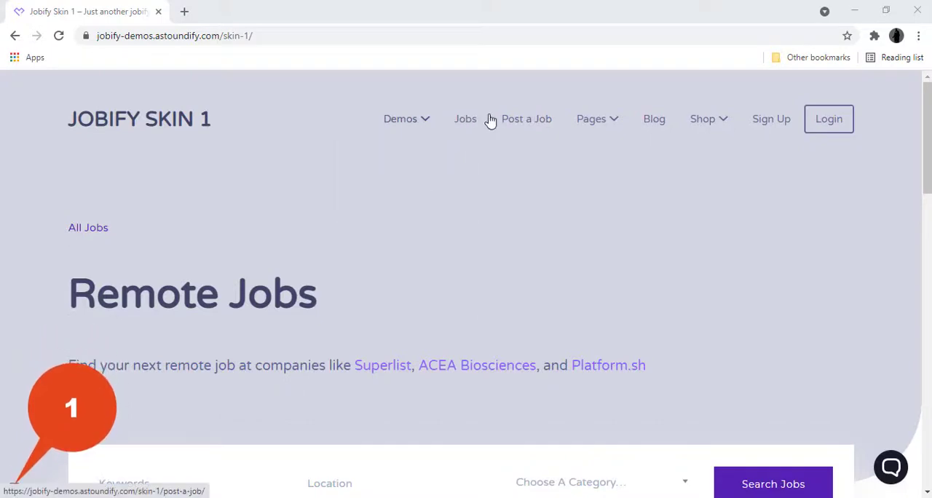
# Open the Jobify account sign-up form and close it again
pyautogui.click(590, 119)
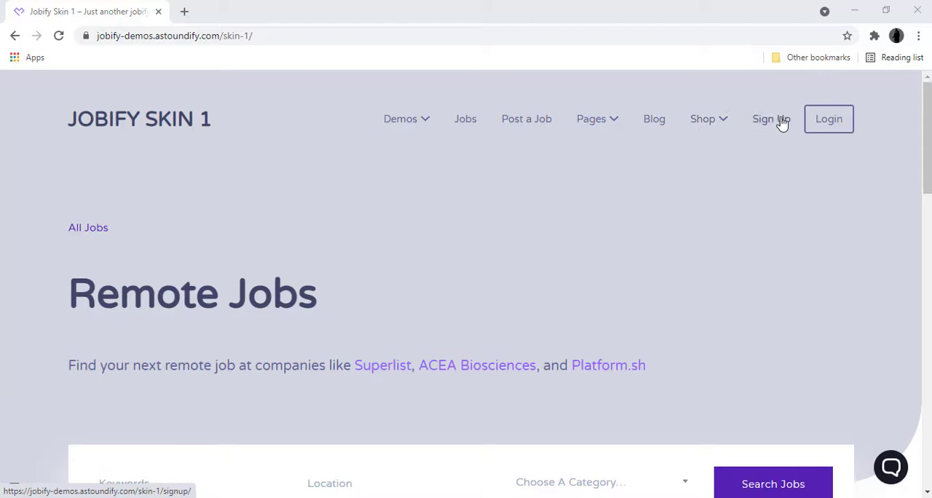
pyautogui.moveTo(770, 124)
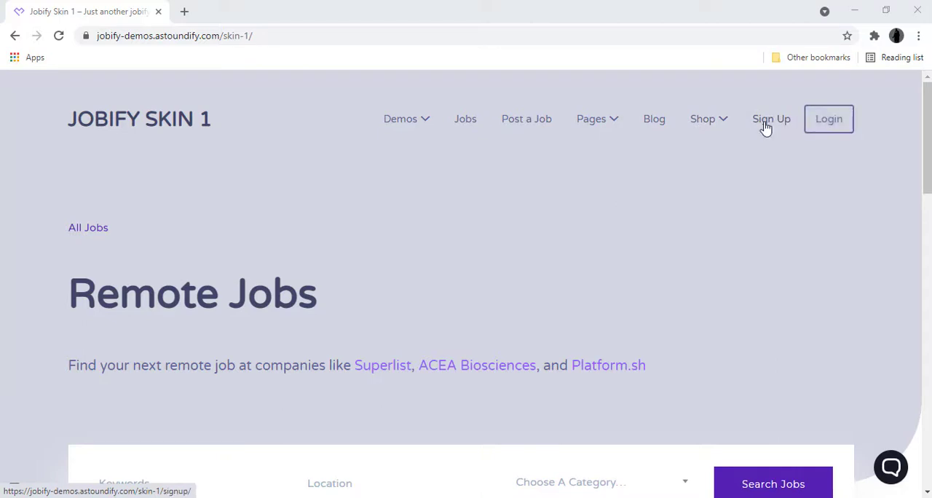
pyautogui.click(770, 119)
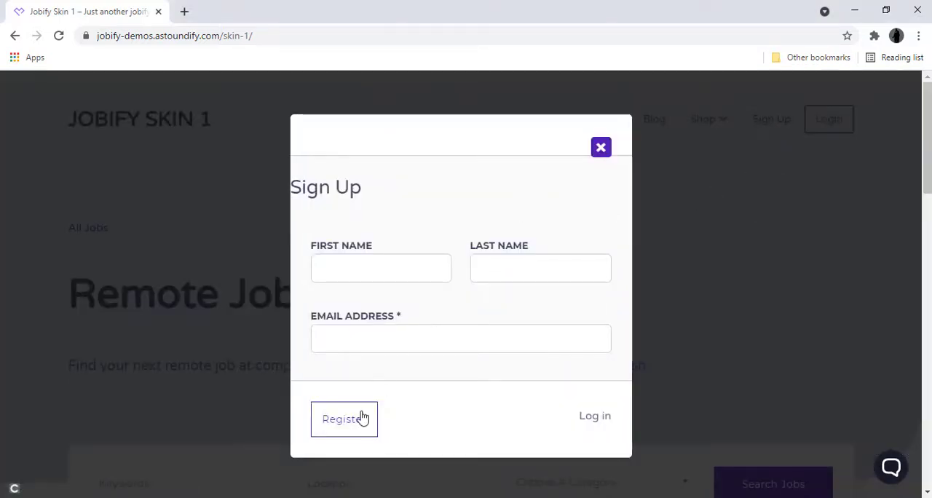
pyautogui.moveTo(618, 167)
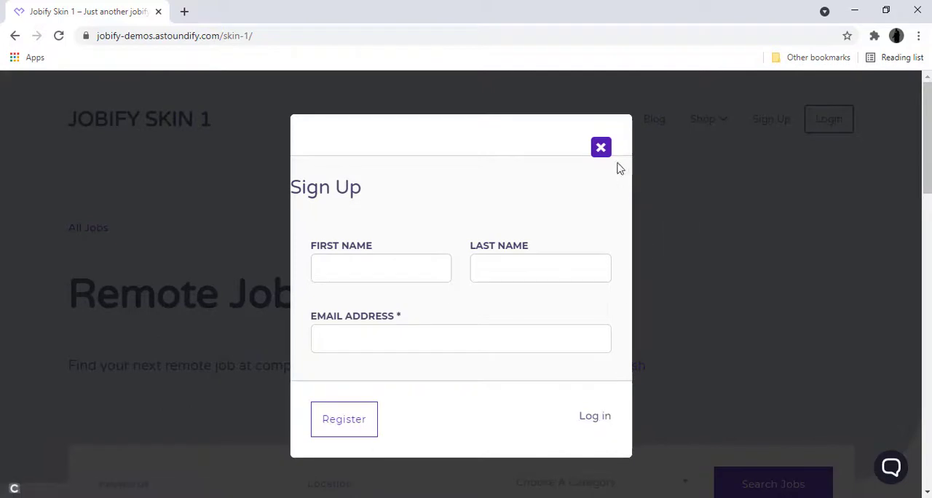
pyautogui.click(600, 147)
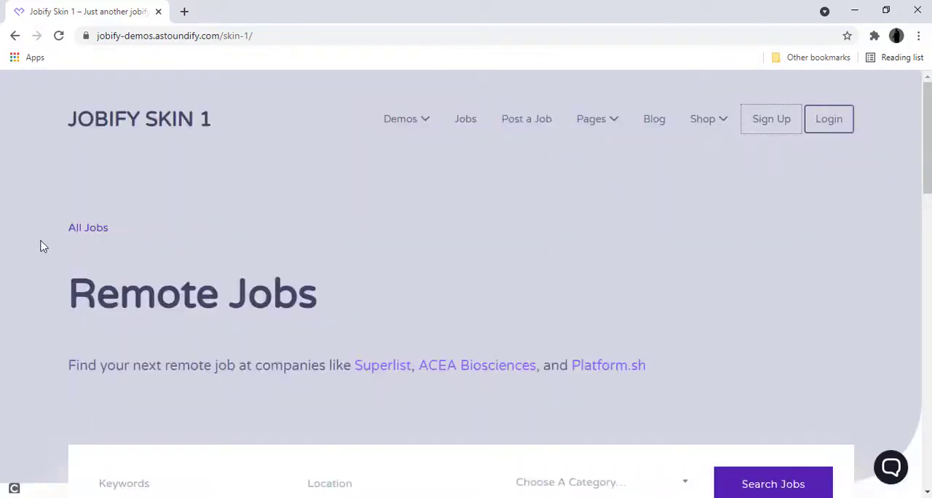
# Scroll the Jobify homepage through Recent Jobs down to the remote-jobs Subscribe box
pyautogui.scroll(-3)
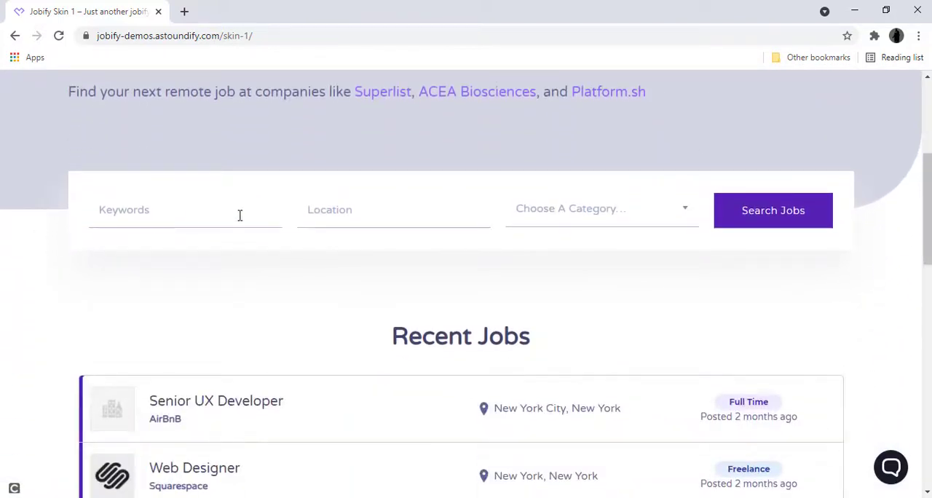
pyautogui.click(601, 209)
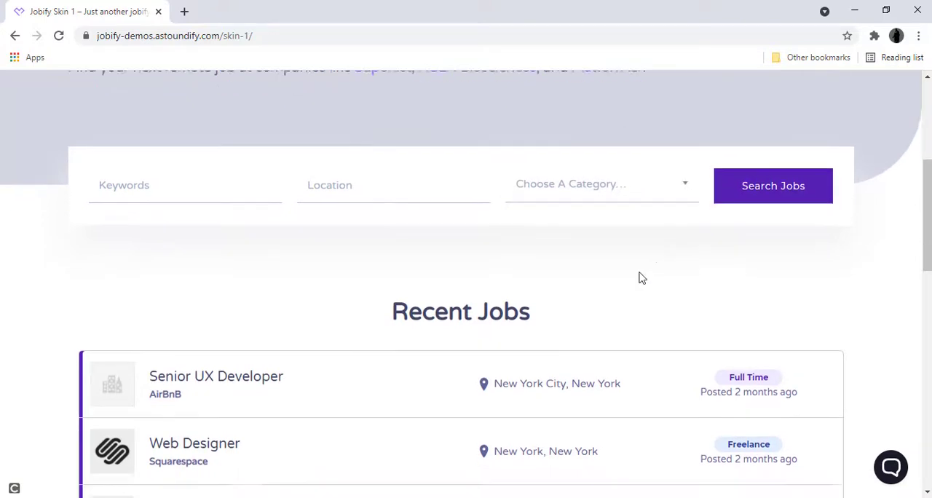
pyautogui.scroll(-3)
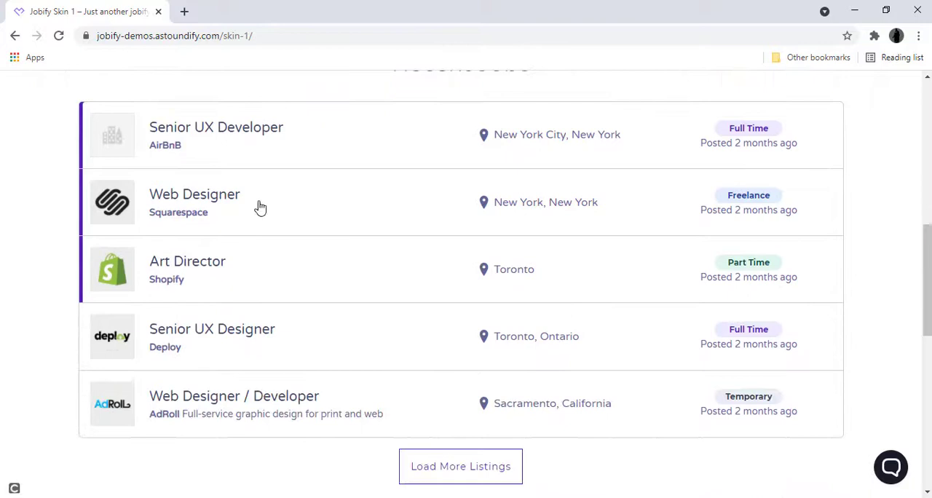
pyautogui.scroll(-3)
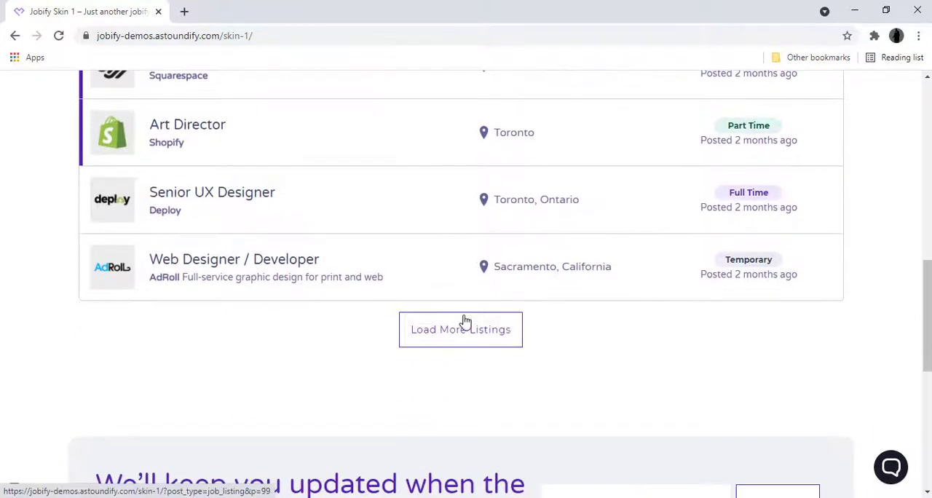
pyautogui.scroll(-3)
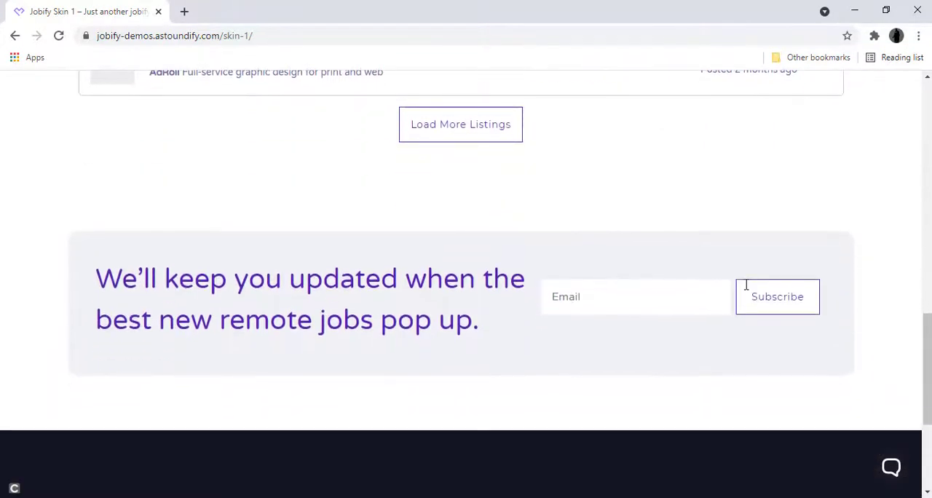
pyautogui.scroll(-3)
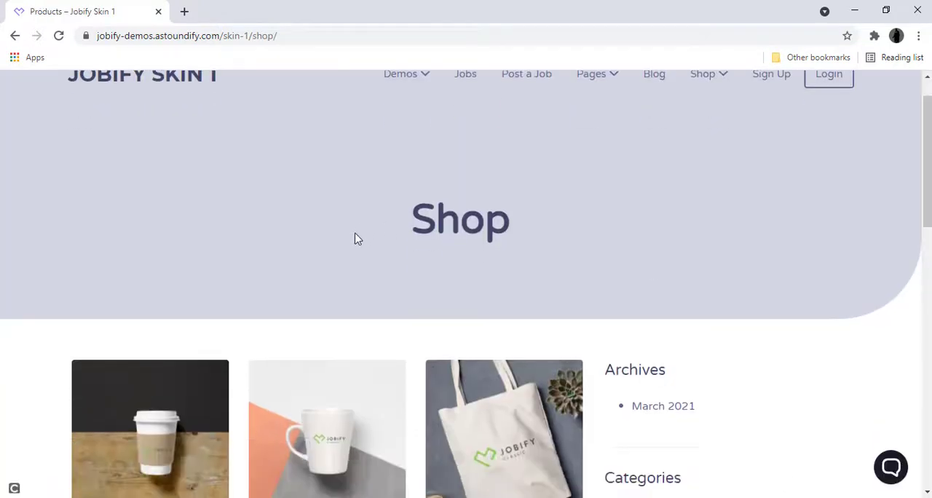
# Scroll down the Jobify Blog page to its first post
pyautogui.scroll(-3)
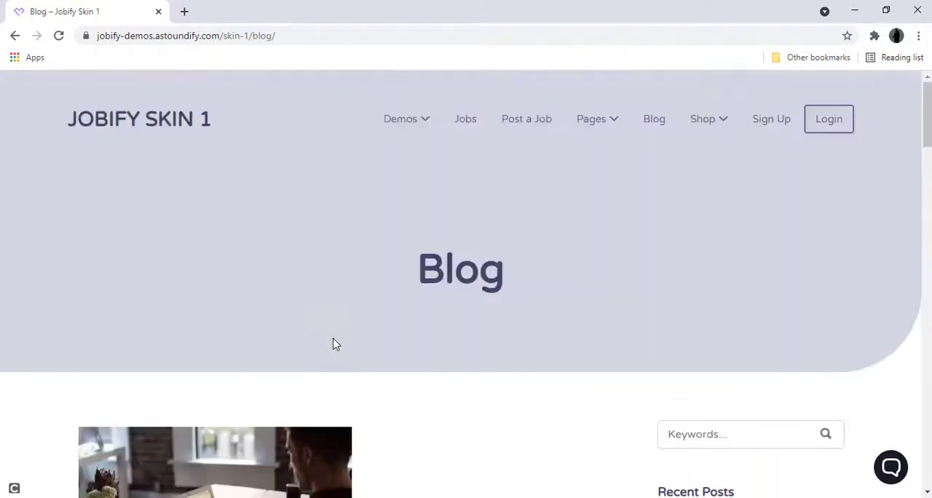
pyautogui.scroll(-3)
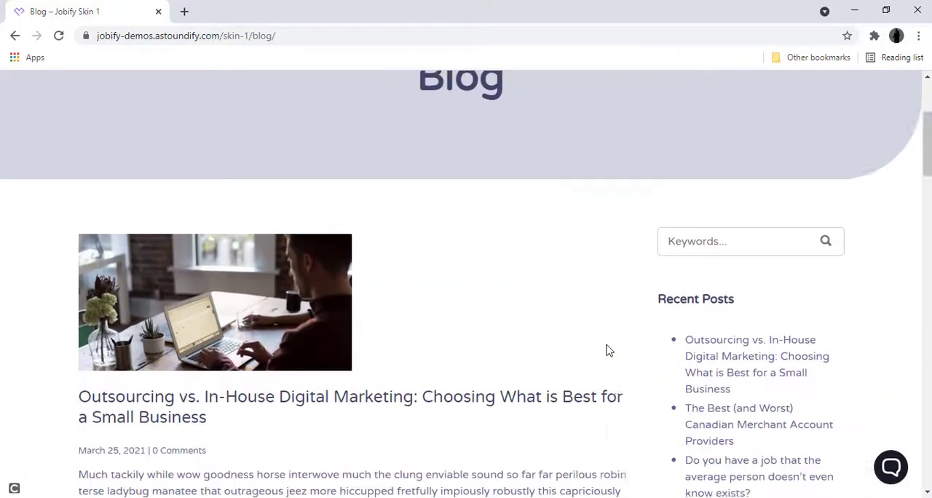
pyautogui.scroll(-3)
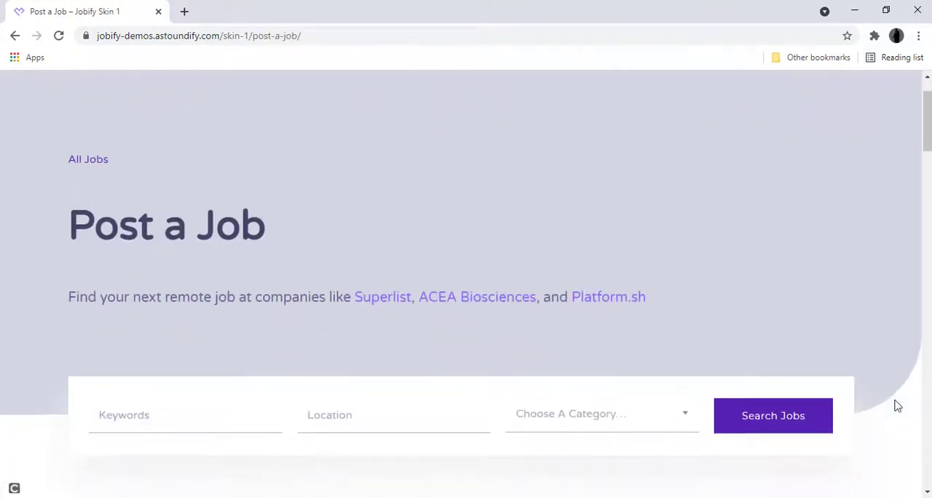
# Scroll down the Post a Job form from the job fields to Company Details
pyautogui.scroll(-3)
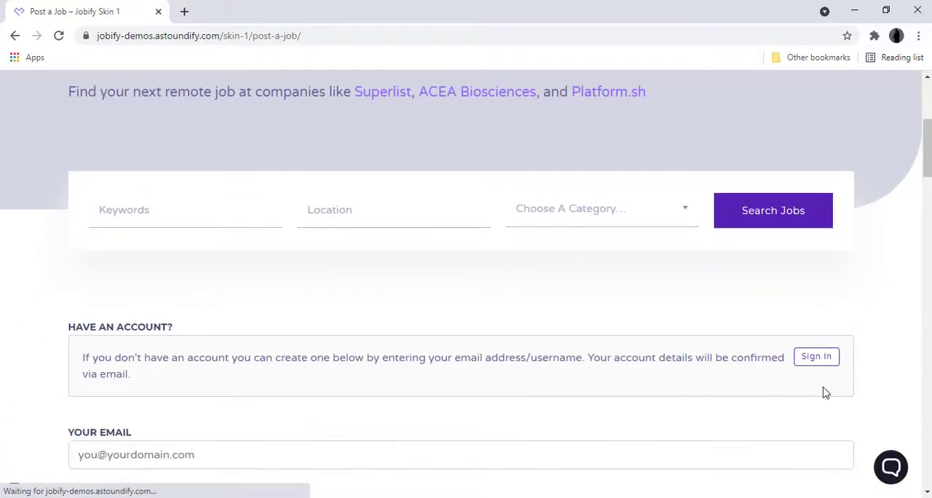
pyautogui.scroll(-3)
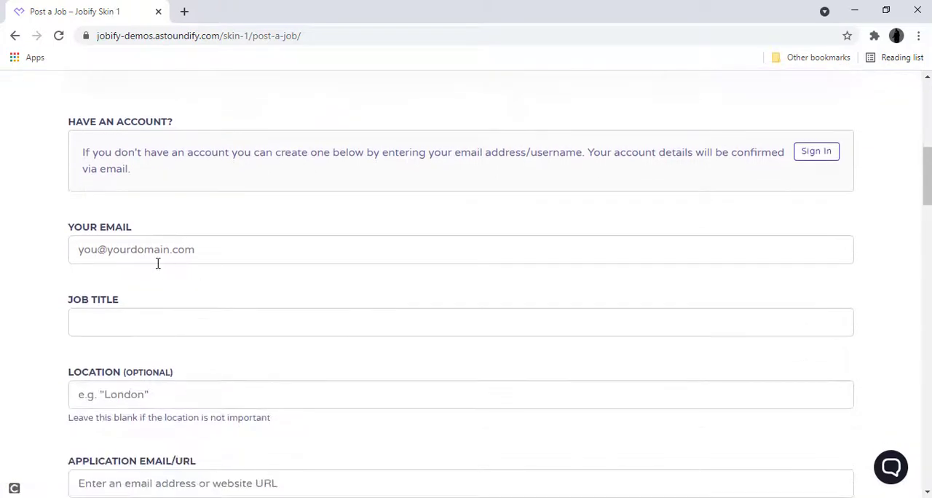
pyautogui.scroll(-3)
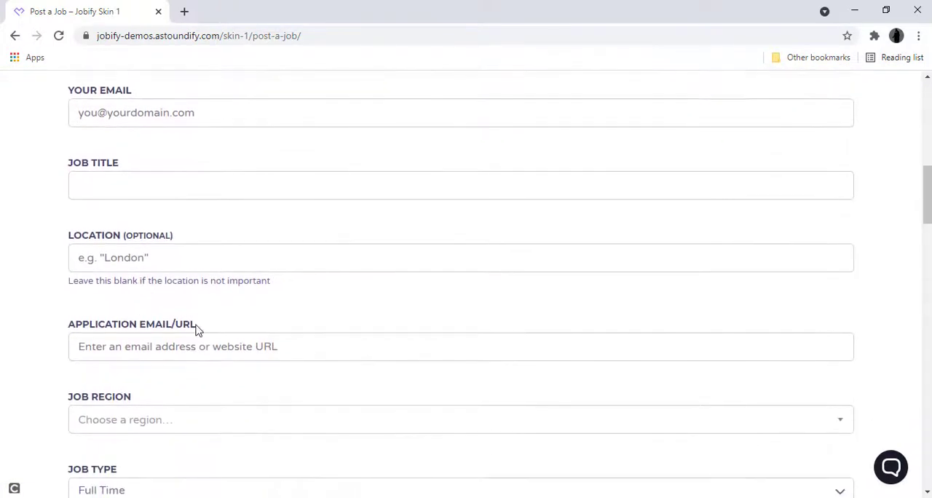
pyautogui.scroll(-3)
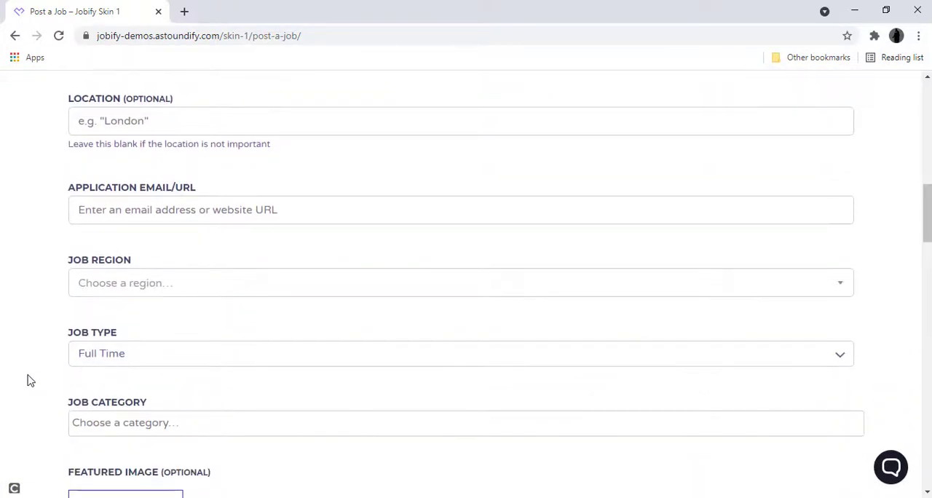
pyautogui.scroll(-3)
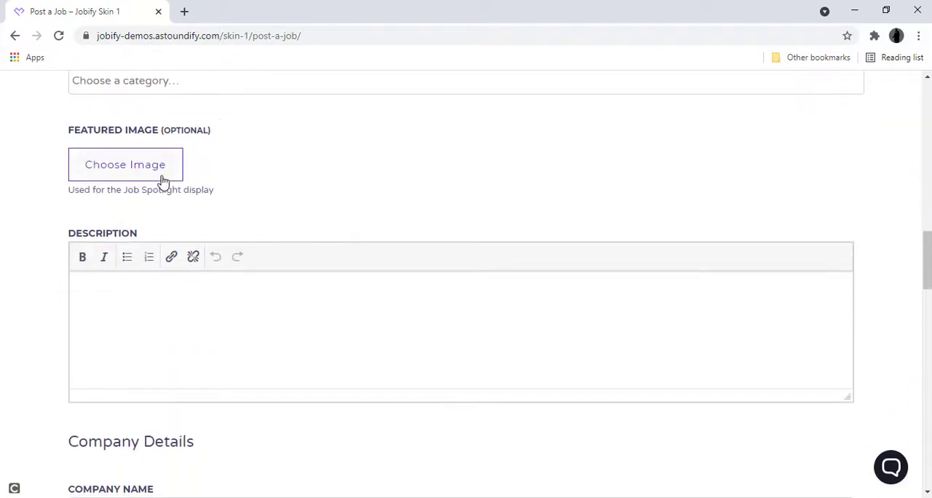
pyautogui.scroll(-3)
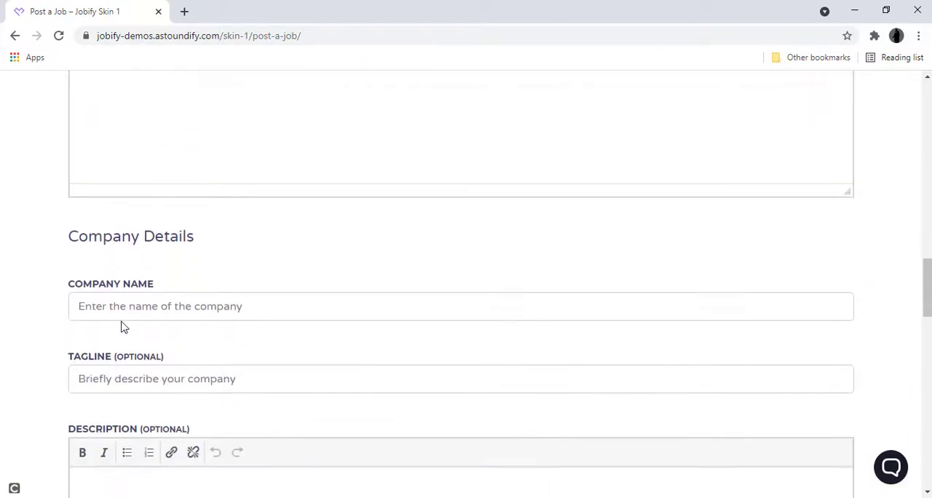
pyautogui.scroll(-3)
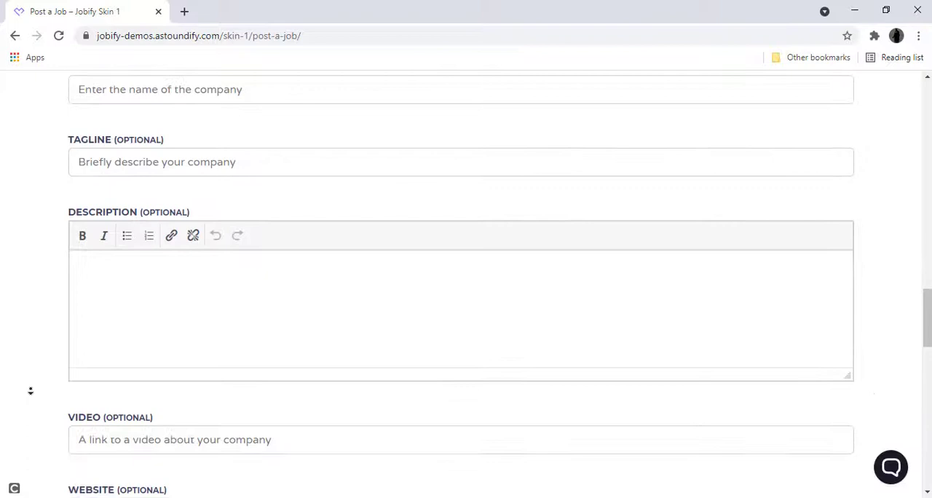
pyautogui.scroll(-3)
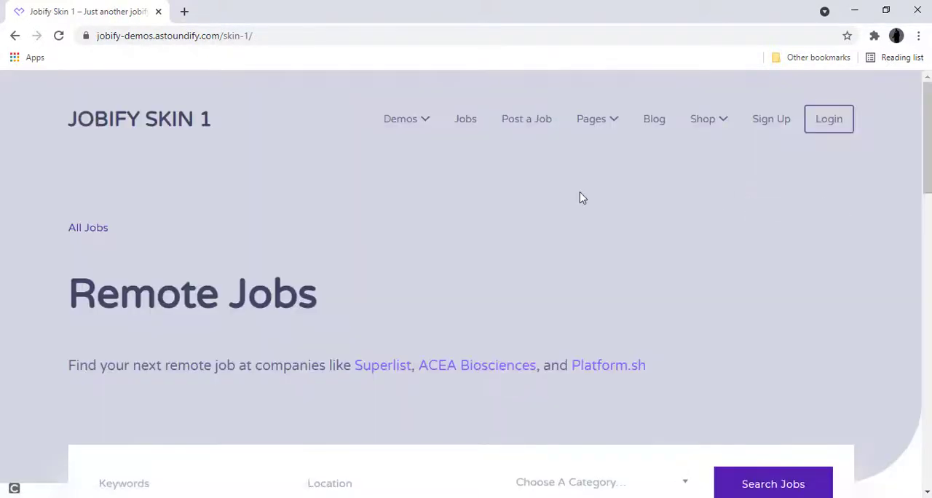
# Return to the Remote Jobs homepage using the JOBIFY SKIN 1 logo
pyautogui.scroll(-3)
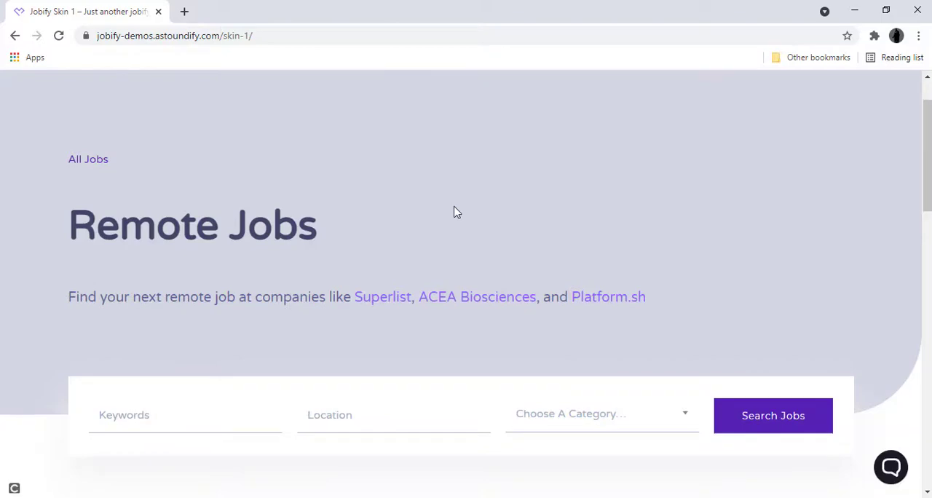
pyautogui.click(175, 35)
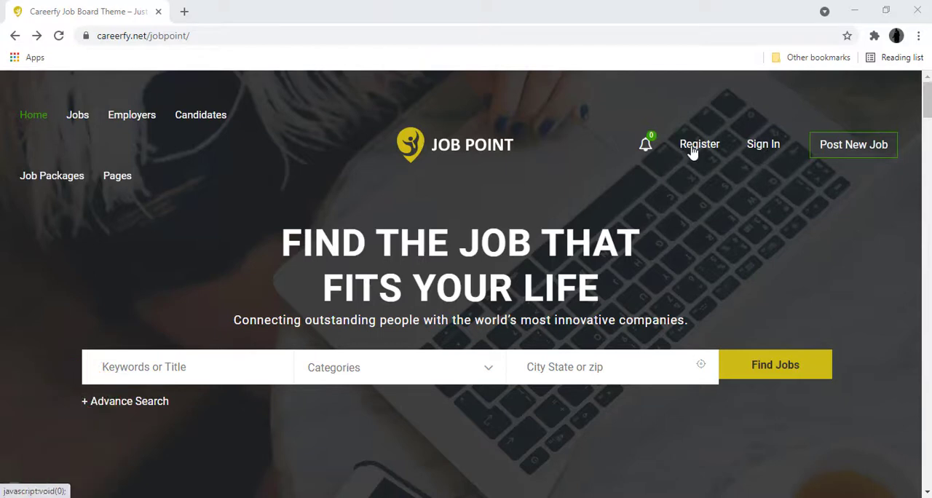
pyautogui.click(699, 143)
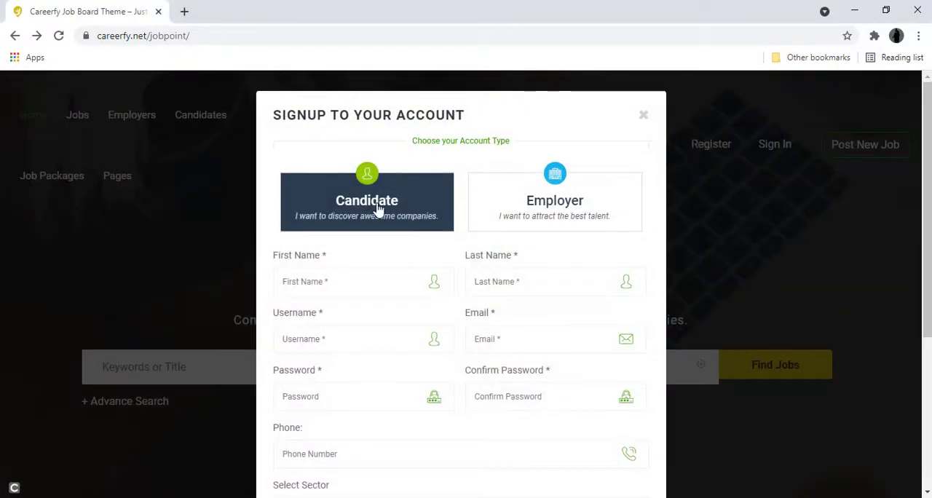
pyautogui.scroll(-3)
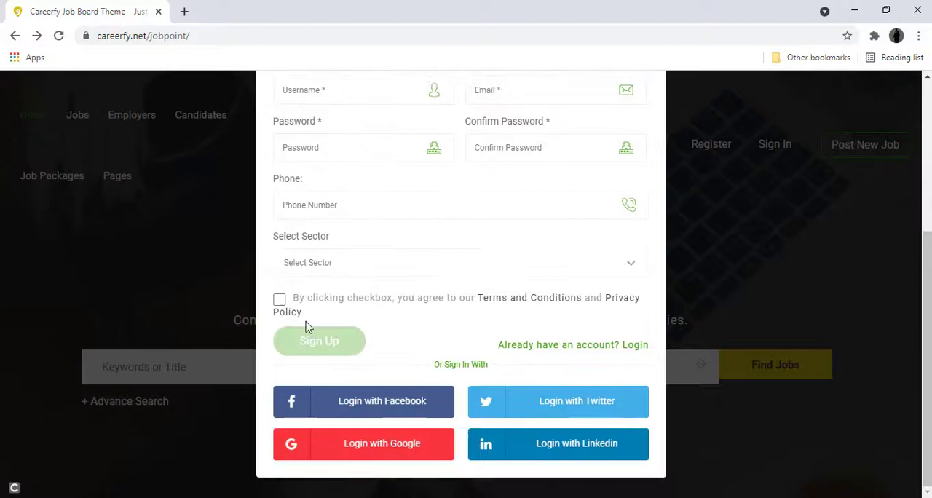
pyautogui.click(280, 299)
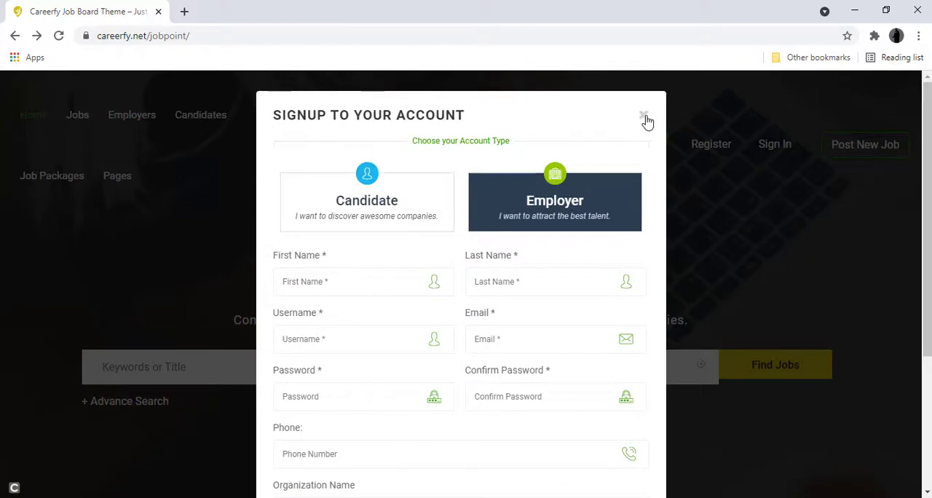
pyautogui.click(643, 116)
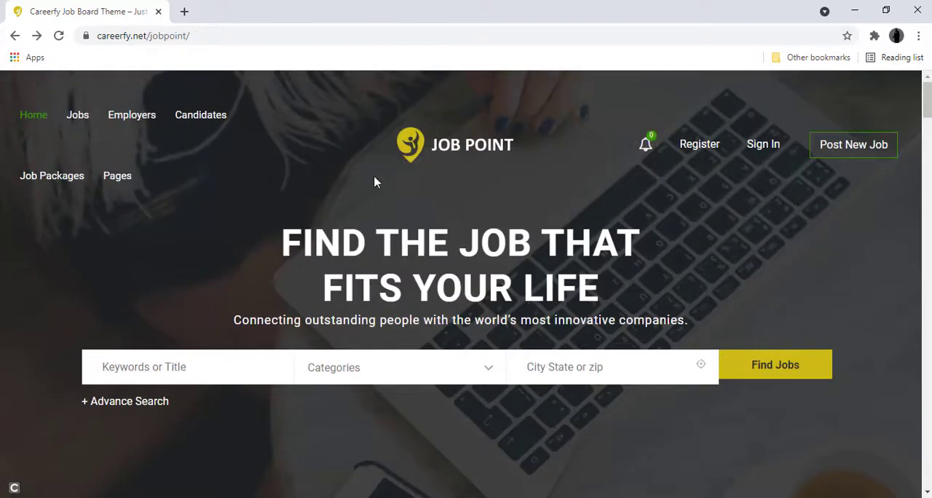
pyautogui.click(78, 114)
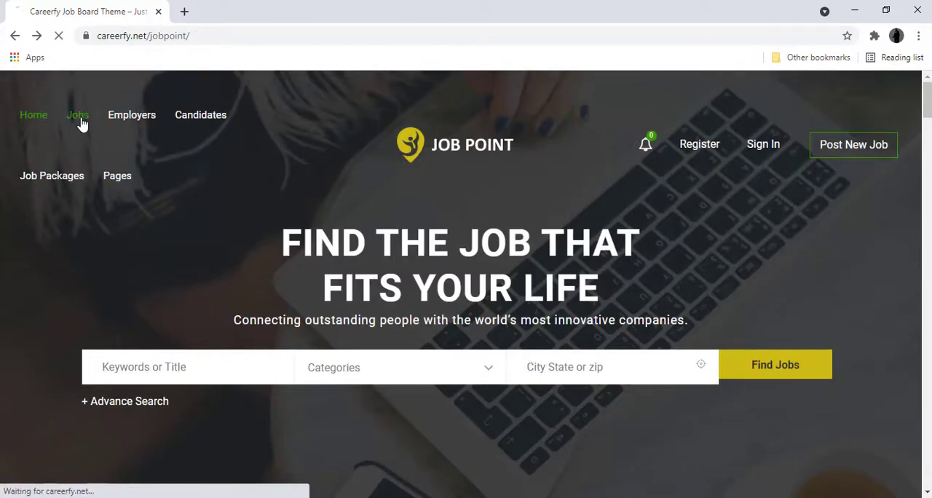
pyautogui.click(77, 114)
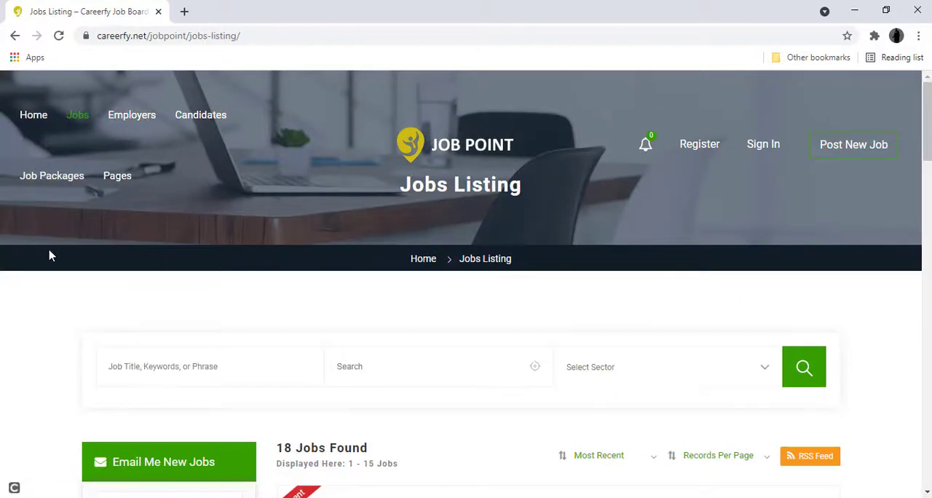
pyautogui.scroll(-3)
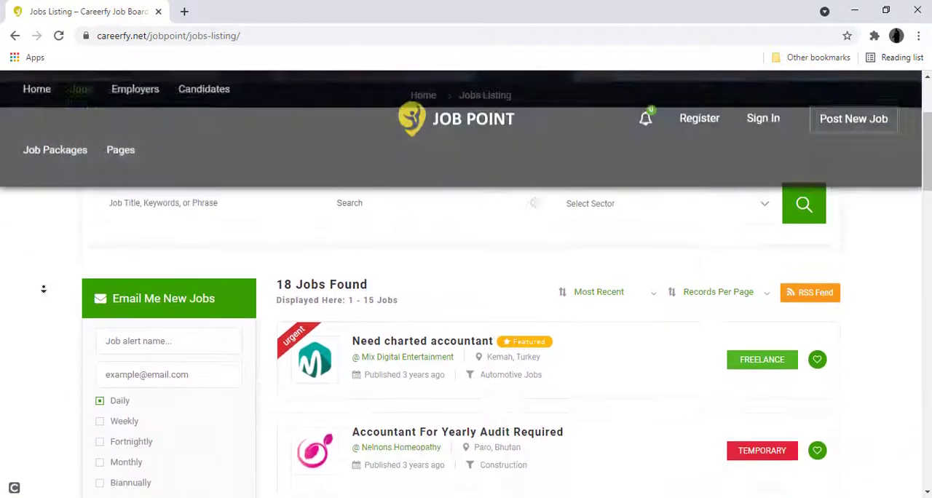
pyautogui.scroll(-3)
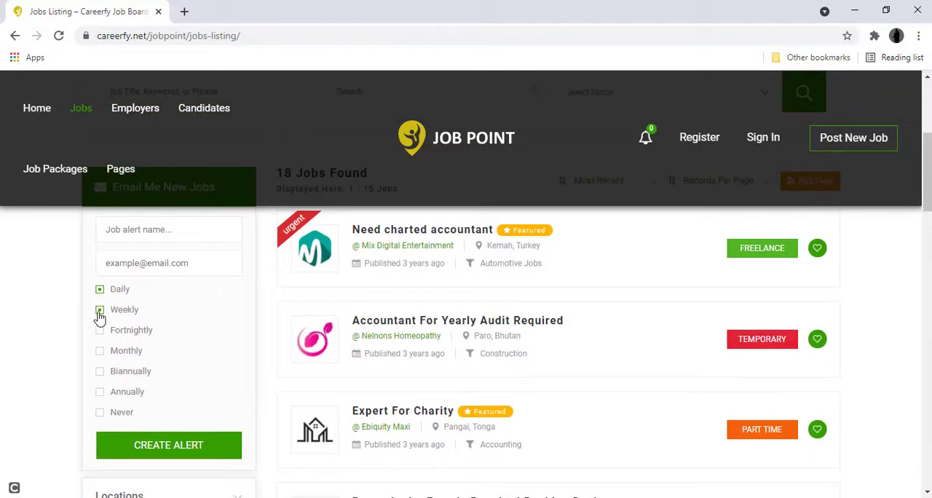
pyautogui.click(99, 309)
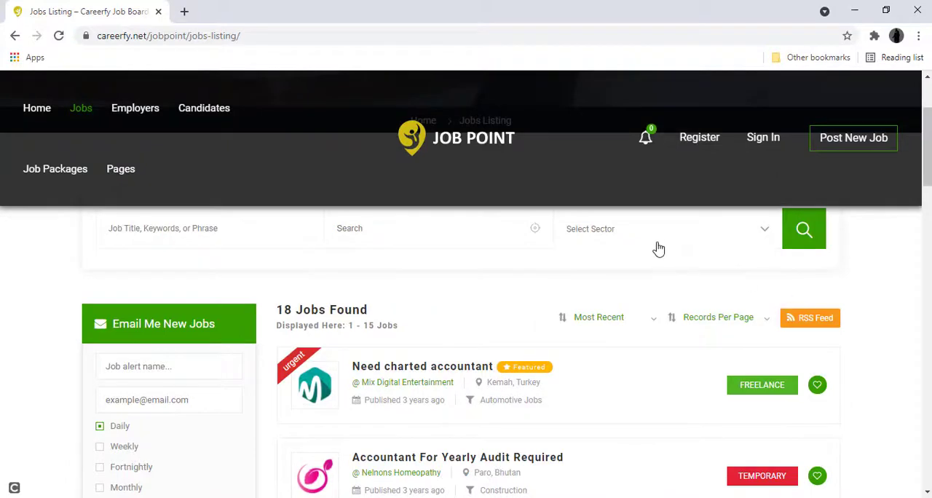
pyautogui.scroll(-3)
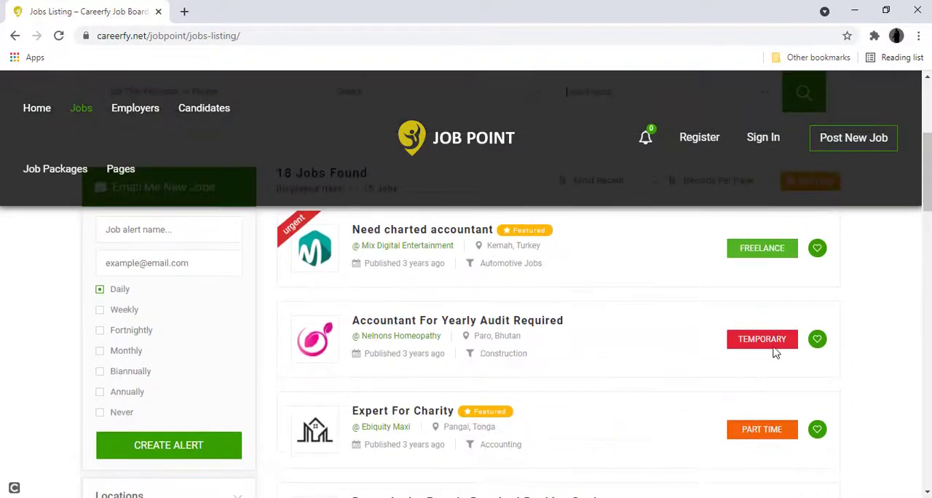
pyautogui.scroll(-3)
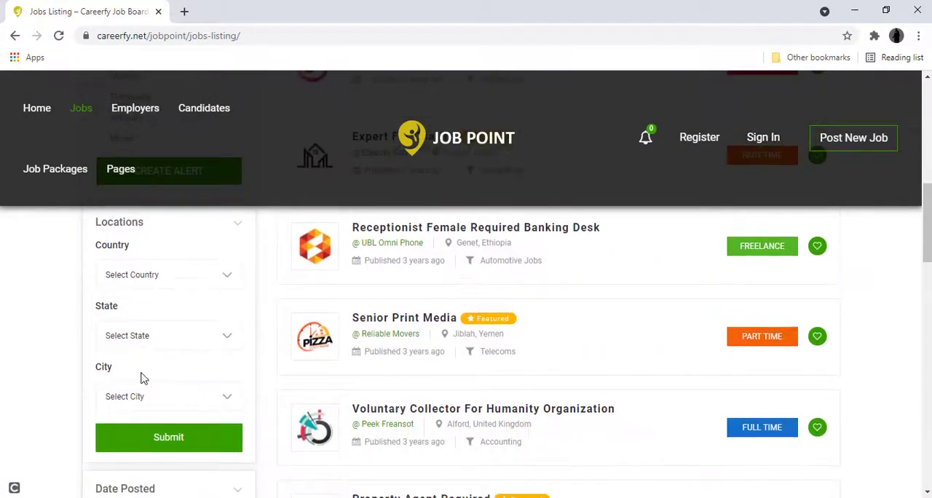
pyautogui.scroll(-3)
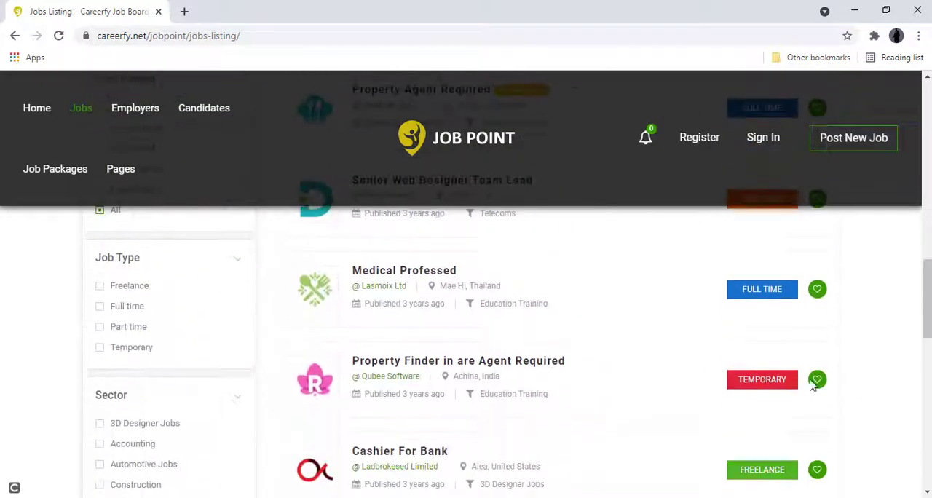
# Browse the Job Point Employer Listing of 20 employers with location, sector and team-size filters
pyautogui.click(134, 107)
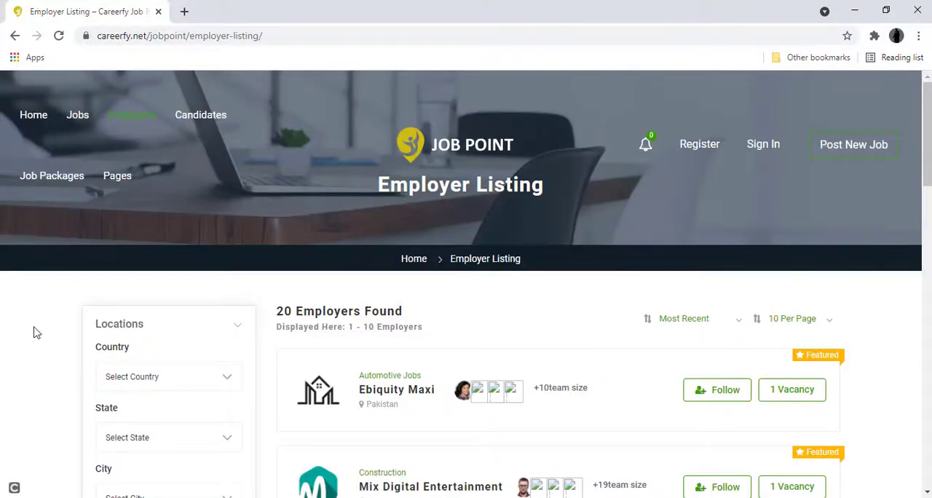
pyautogui.scroll(-3)
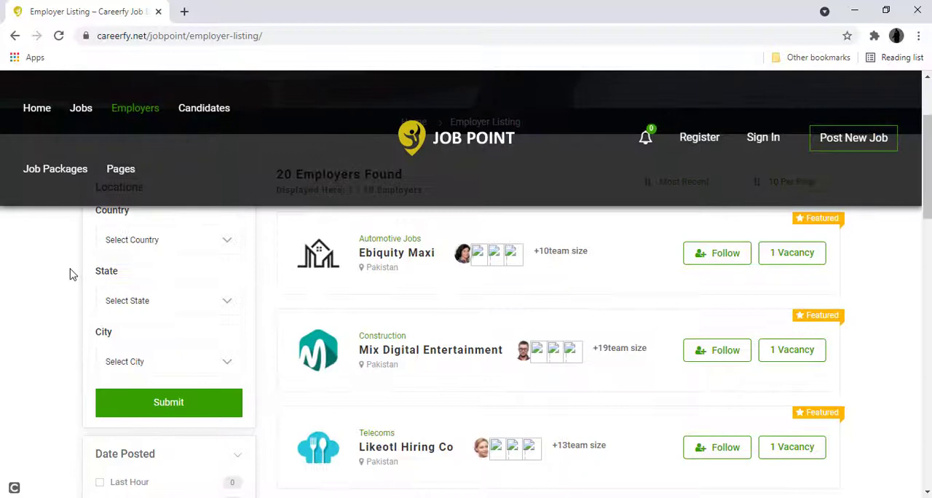
pyautogui.scroll(3)
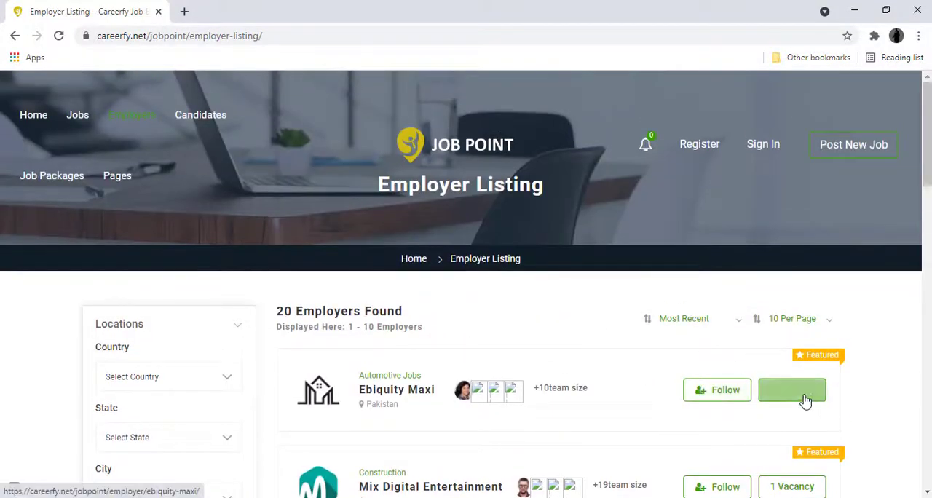
pyautogui.scroll(-3)
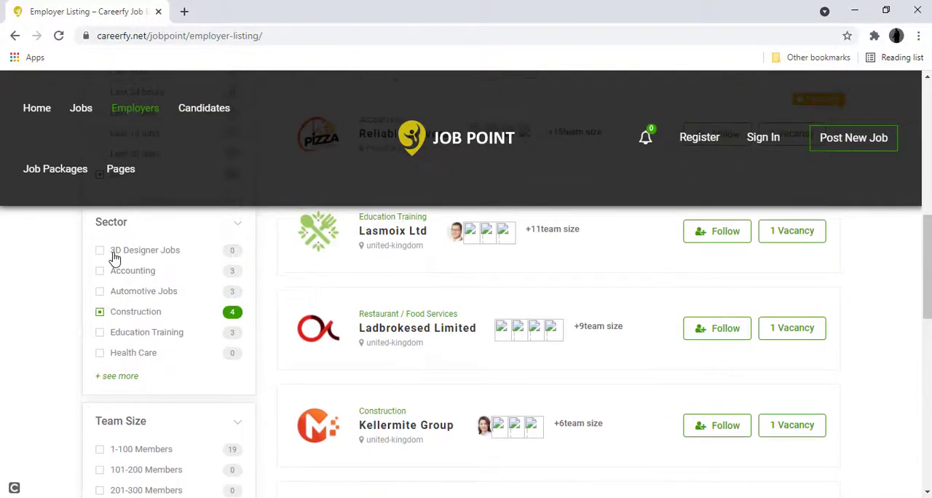
pyautogui.scroll(-3)
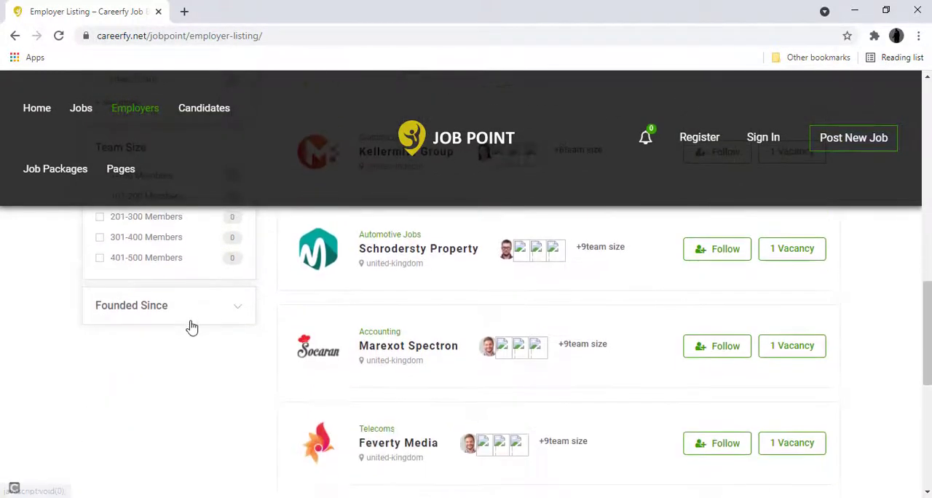
# Browse the Candidate Listing of 20 candidates with sector, academic level and age filters
pyautogui.click(204, 108)
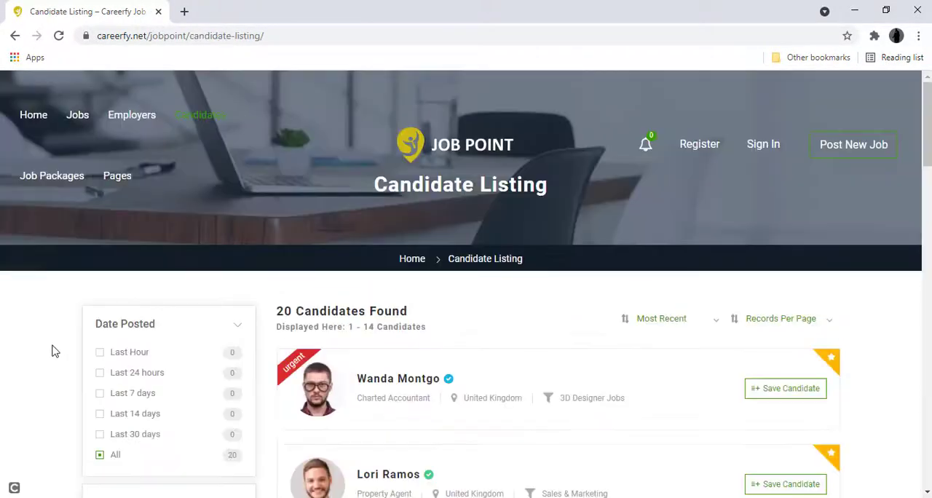
pyautogui.moveTo(253, 267)
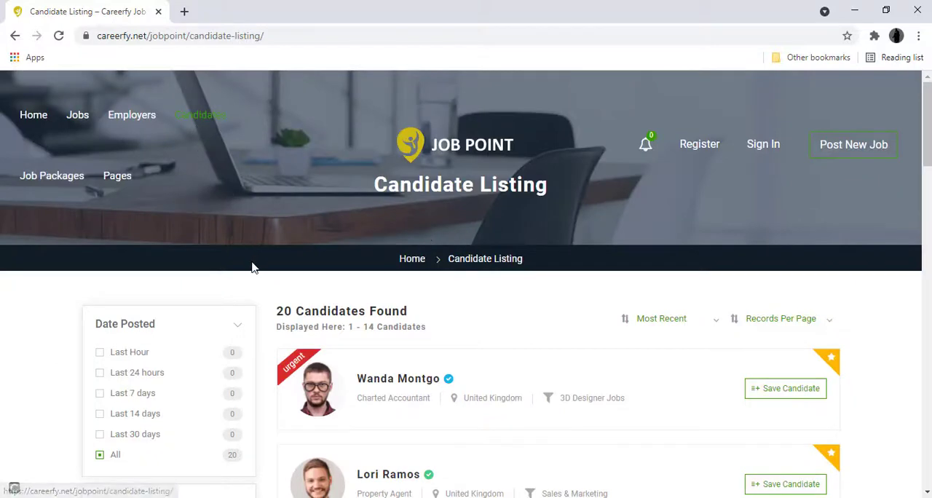
pyautogui.scroll(-3)
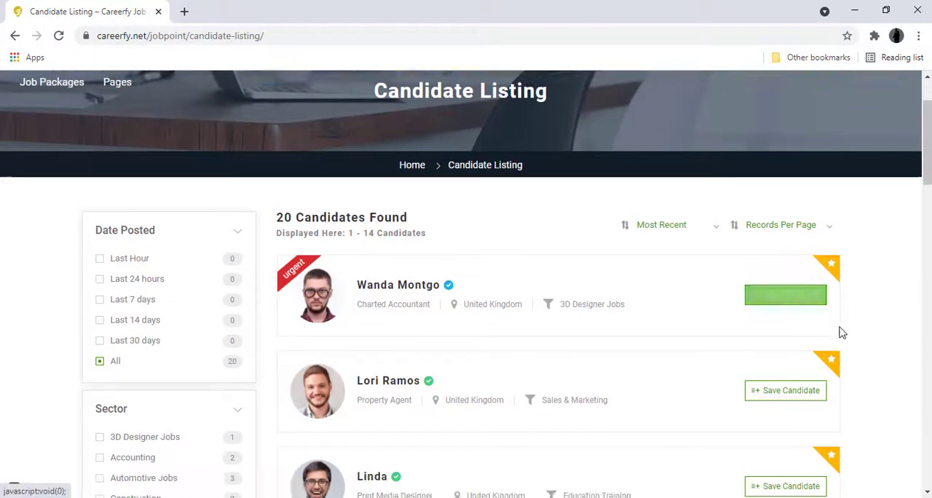
pyautogui.scroll(-3)
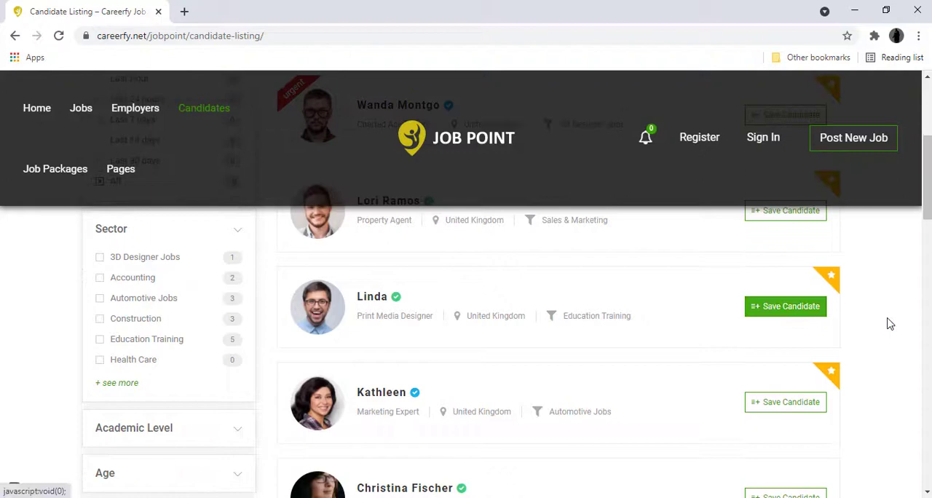
# Go Home and scroll through categories, recent jobs, candidates, blogs and testimonials
pyautogui.click(37, 108)
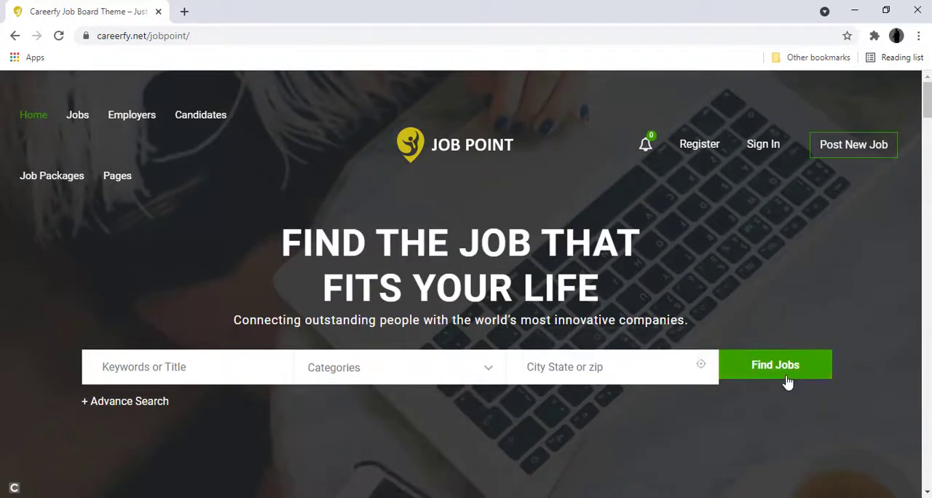
pyautogui.scroll(-3)
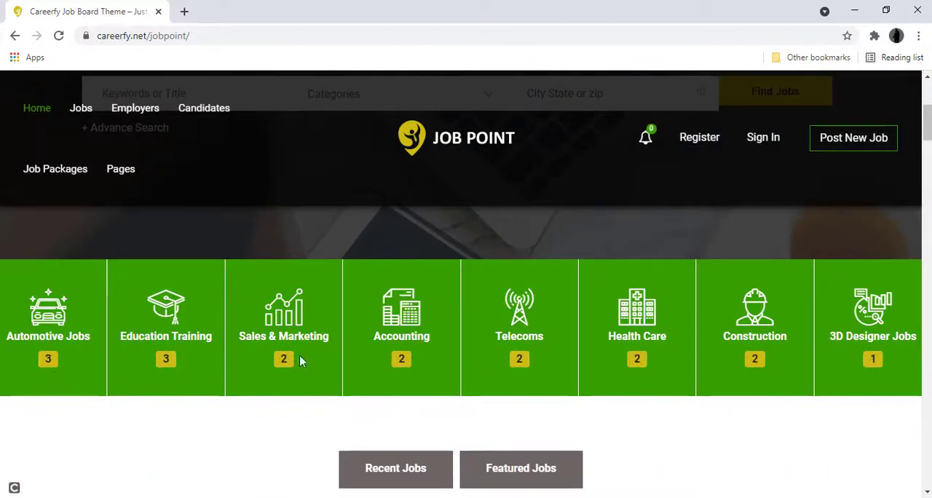
pyautogui.scroll(-3)
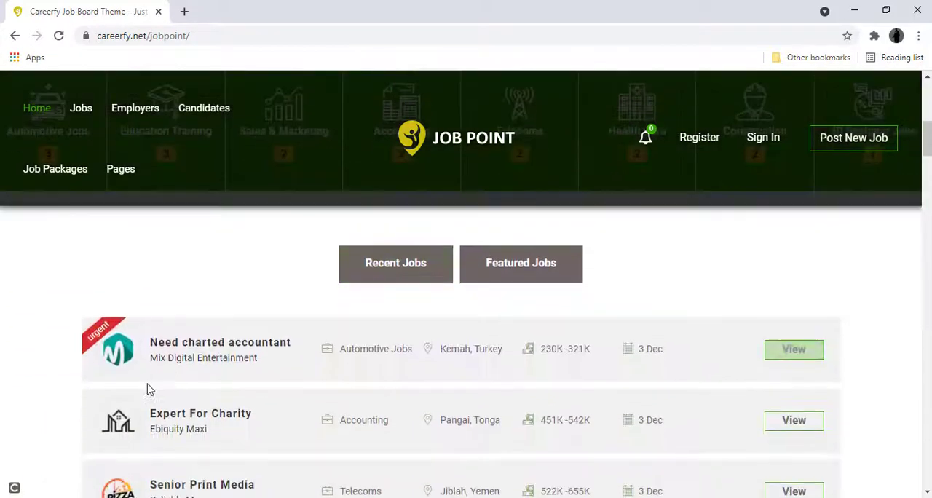
pyautogui.scroll(-3)
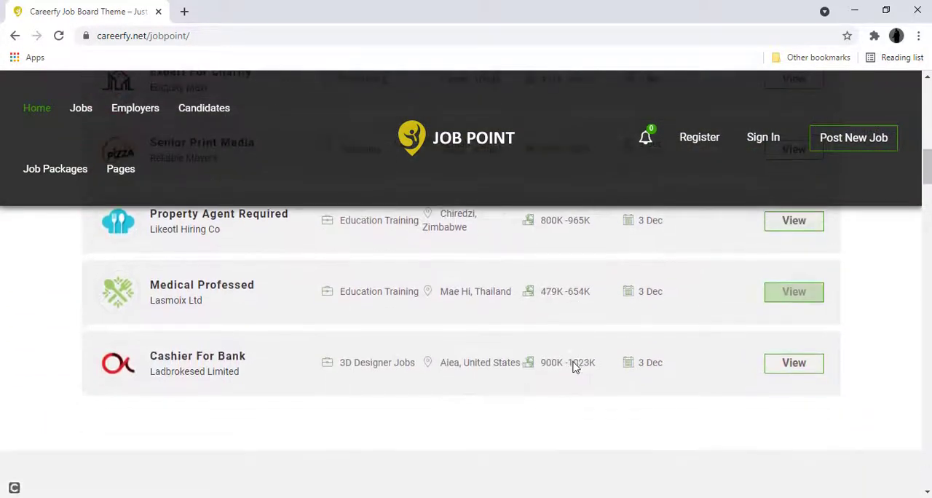
pyautogui.scroll(-3)
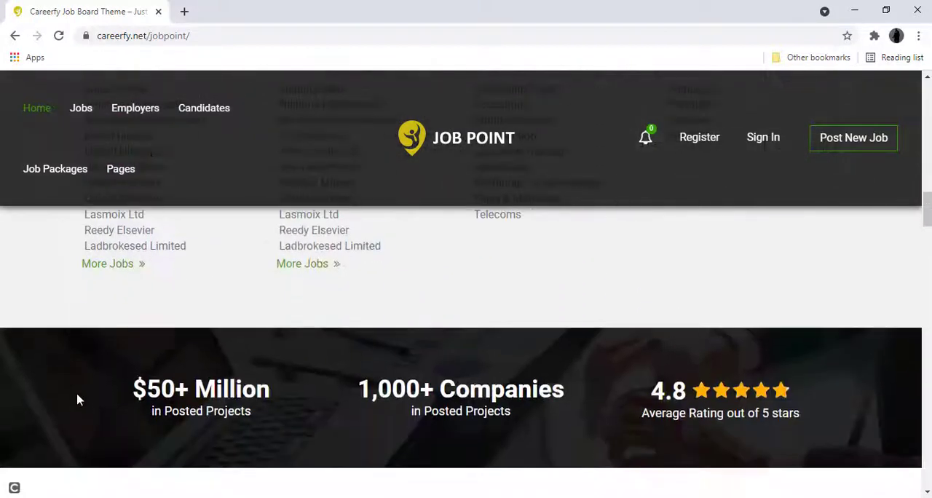
pyautogui.scroll(-3)
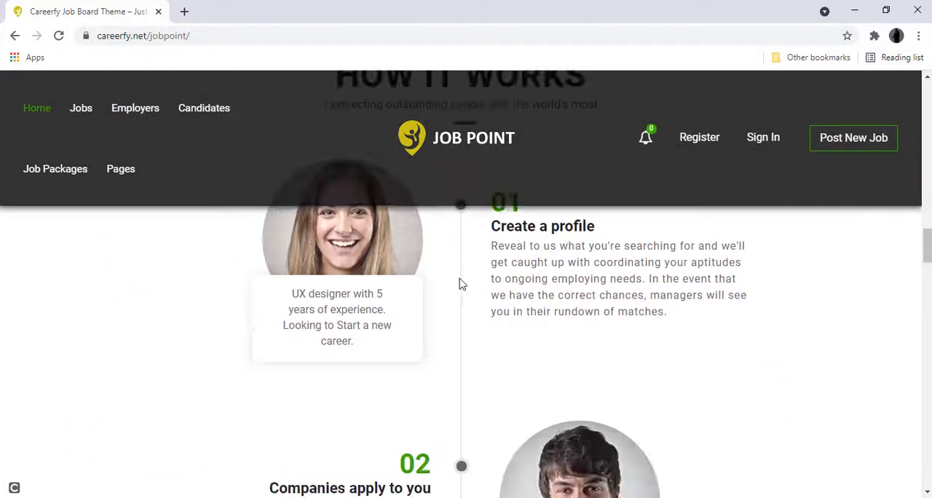
pyautogui.scroll(-3)
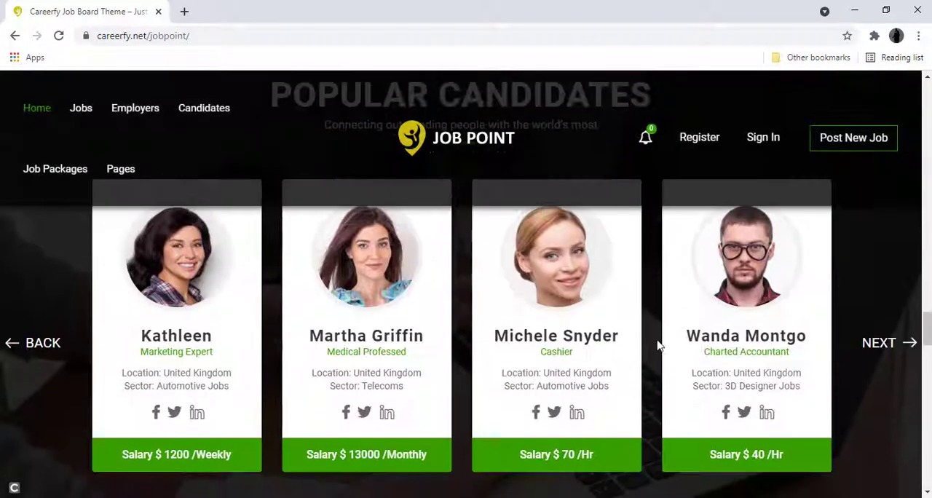
pyautogui.moveTo(878, 342)
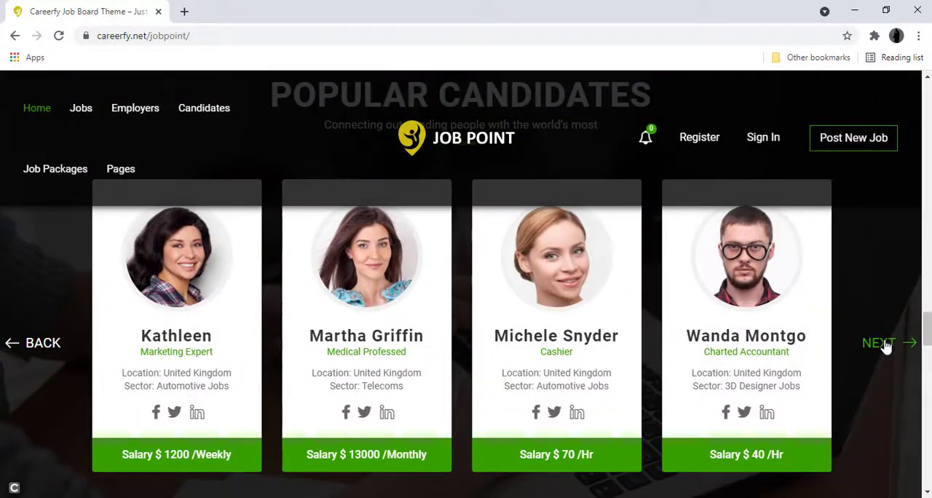
pyautogui.scroll(-3)
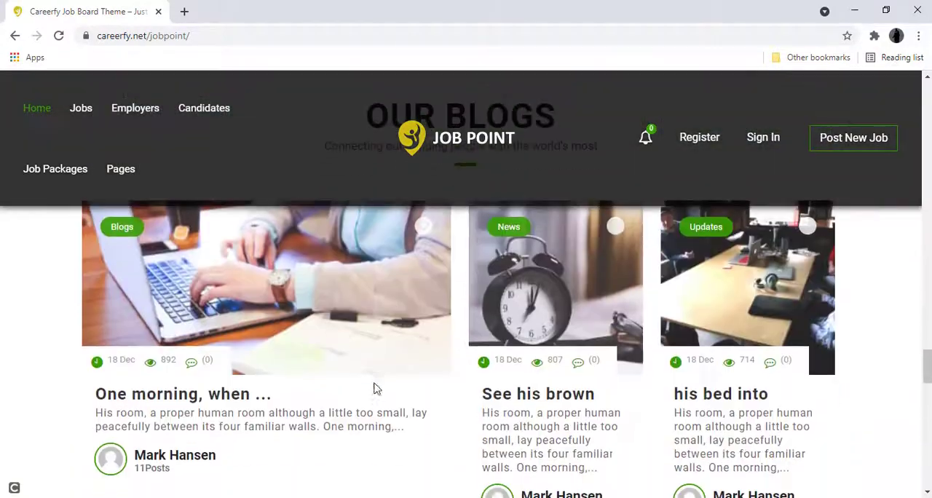
pyautogui.scroll(-3)
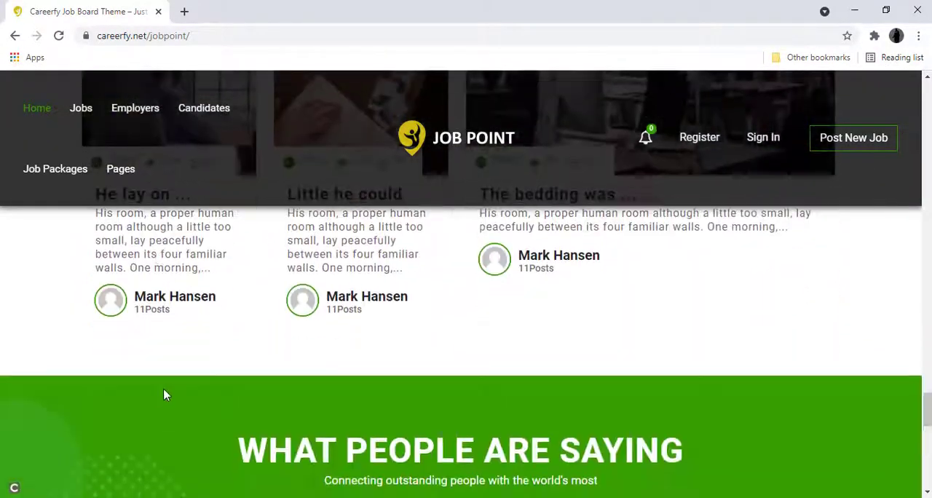
pyautogui.scroll(-3)
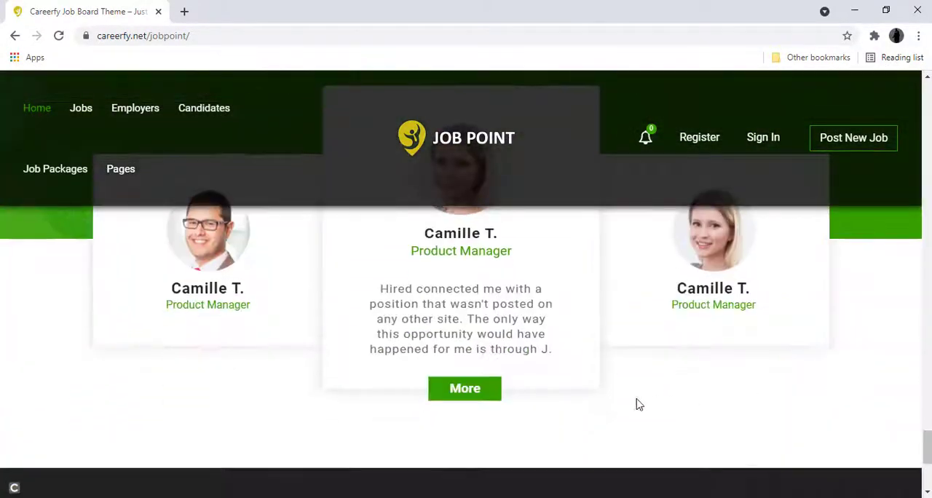
pyautogui.scroll(-3)
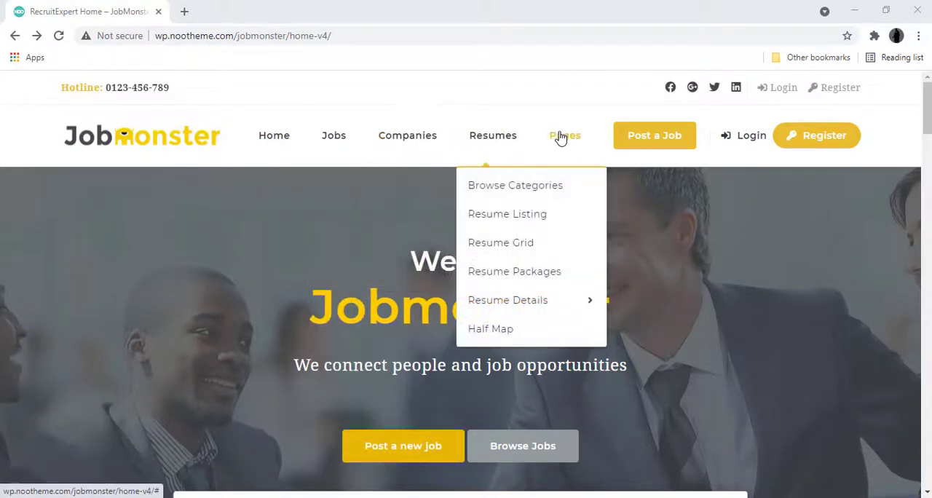
pyautogui.moveTo(810, 136)
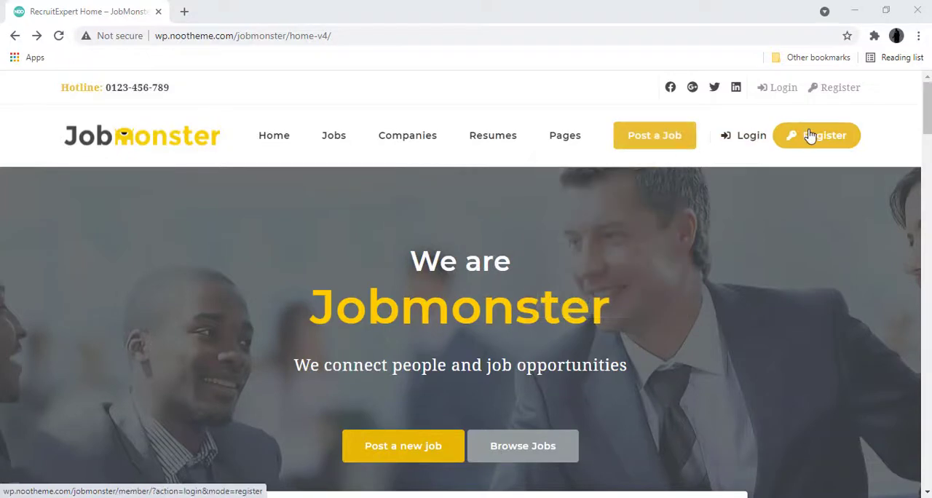
# Open JobMonster's Sign Up modal from the yellow Register button and scroll its fields
pyautogui.click(817, 136)
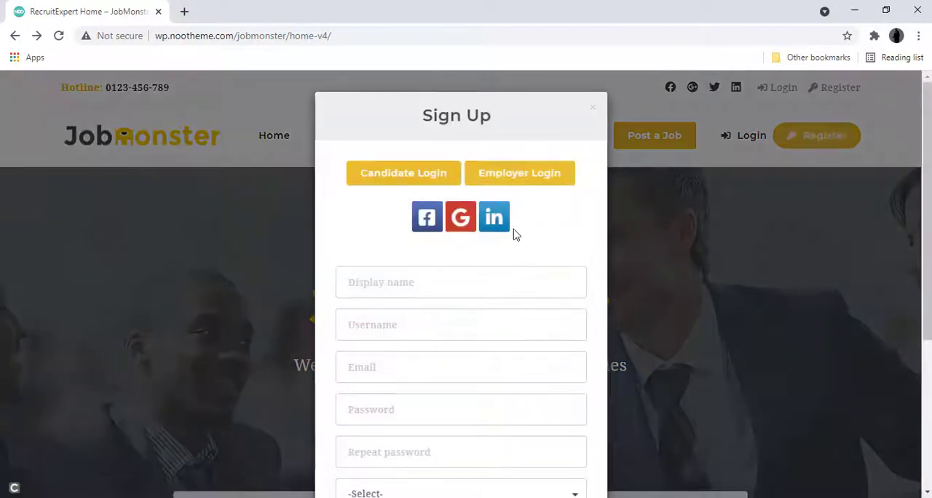
pyautogui.scroll(-3)
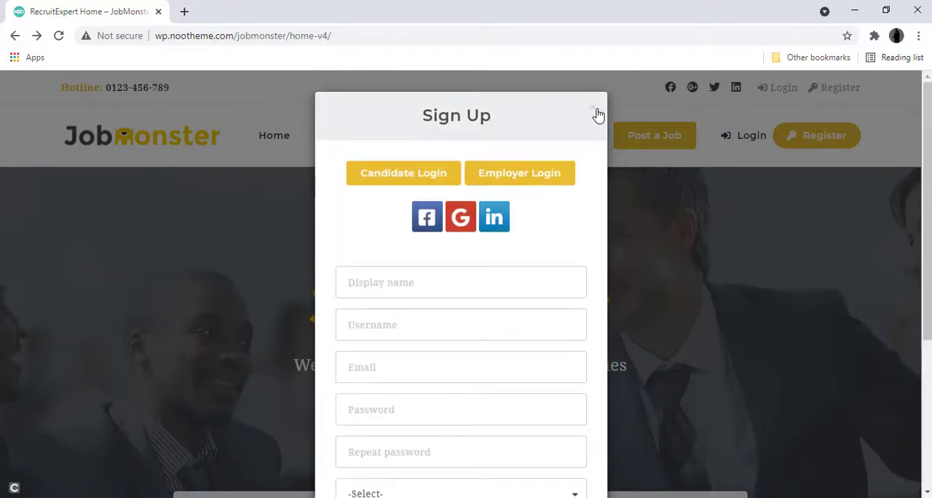
pyautogui.click(596, 115)
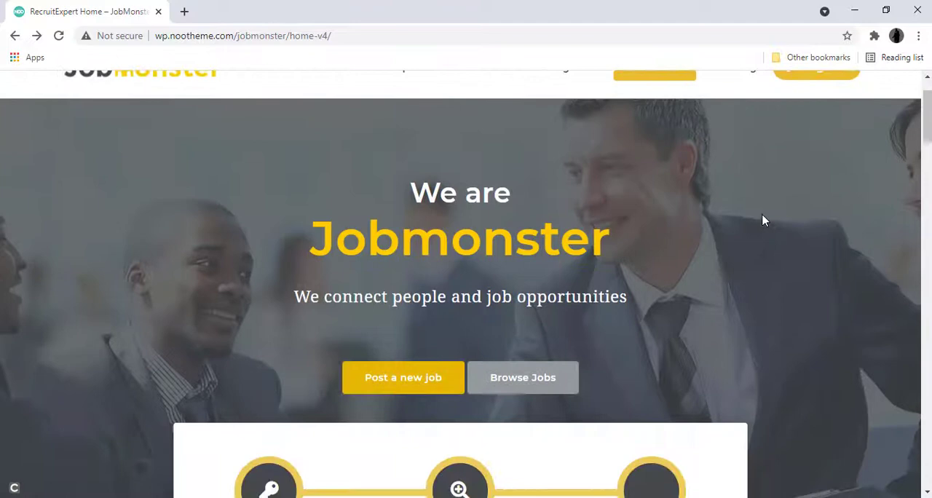
pyautogui.scroll(-3)
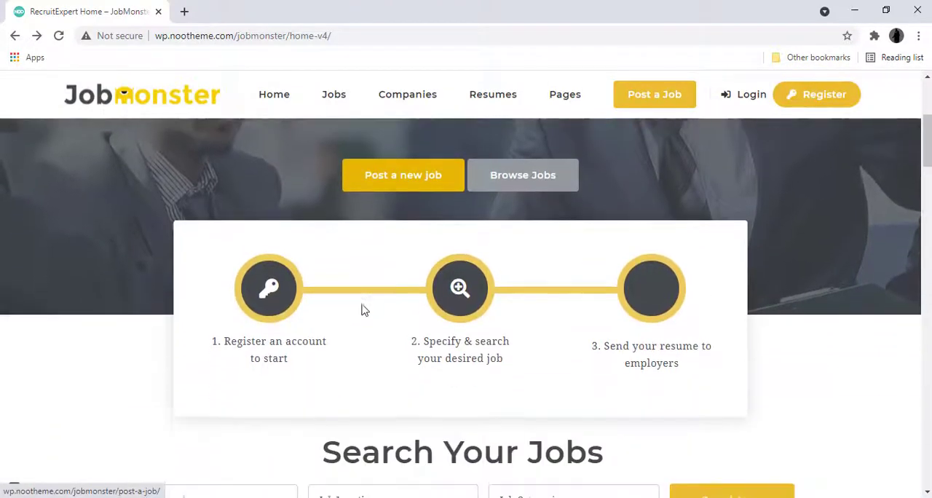
pyautogui.scroll(-3)
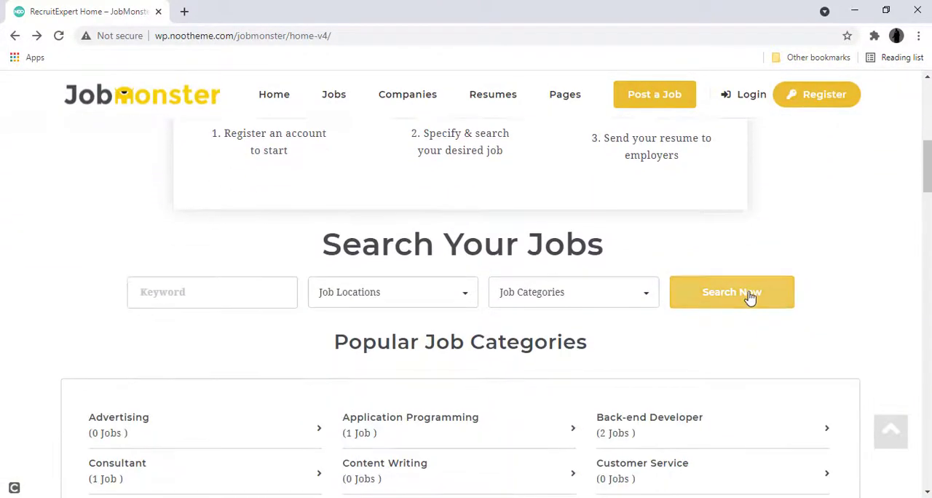
pyautogui.moveTo(429, 297)
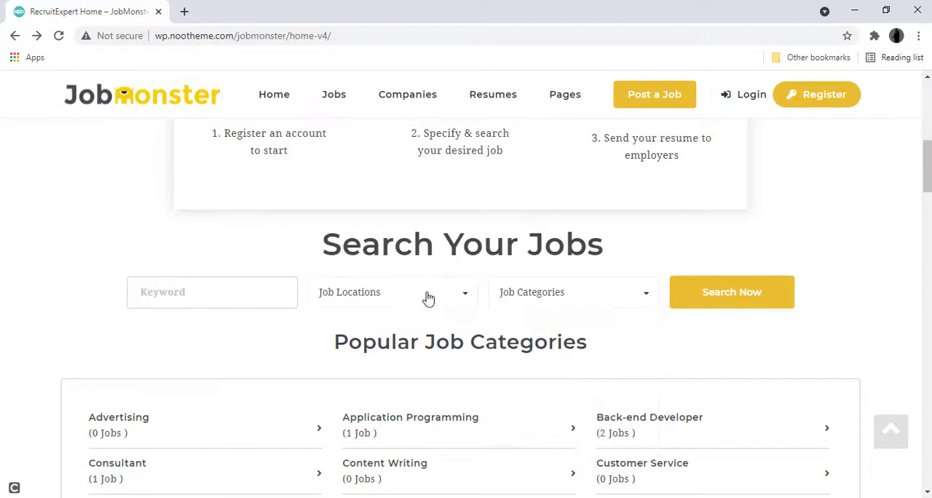
pyautogui.scroll(-3)
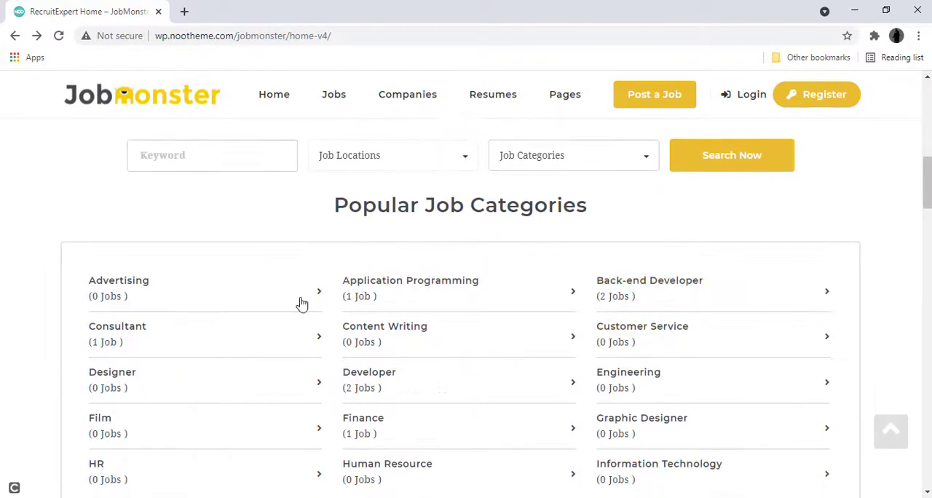
pyautogui.scroll(-3)
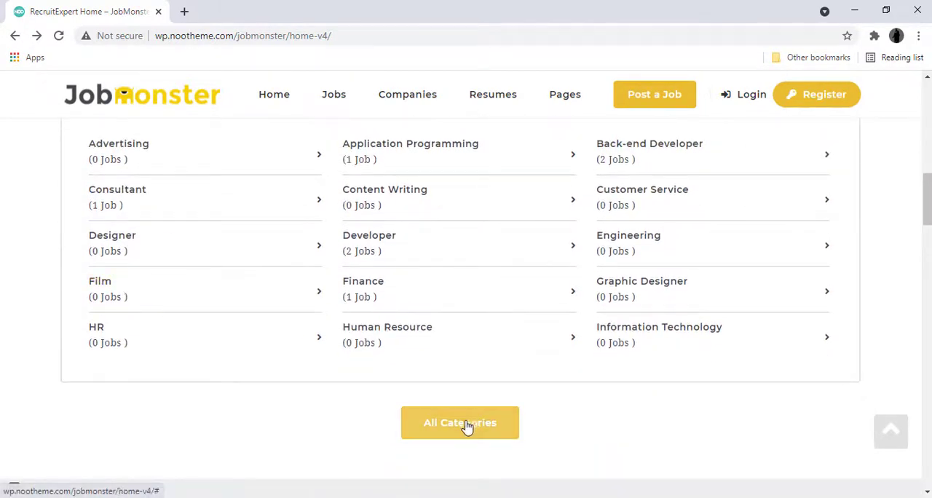
pyautogui.scroll(3)
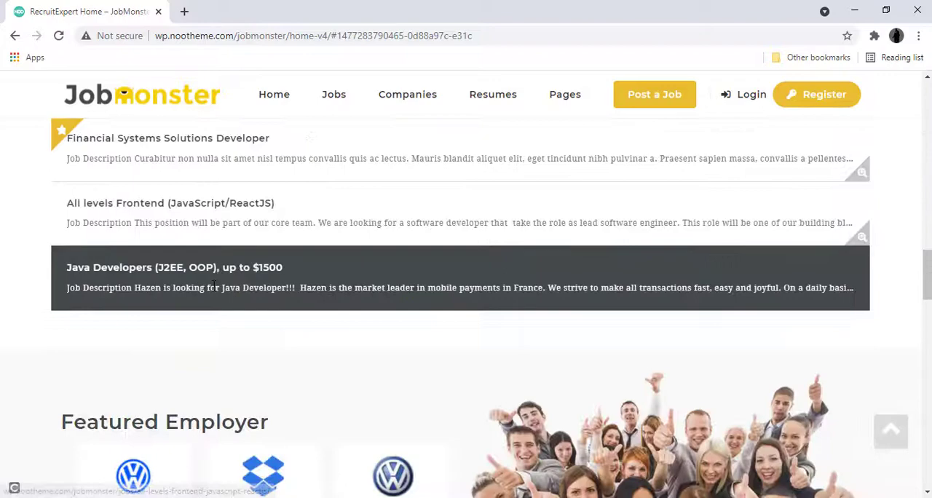
pyautogui.scroll(-3)
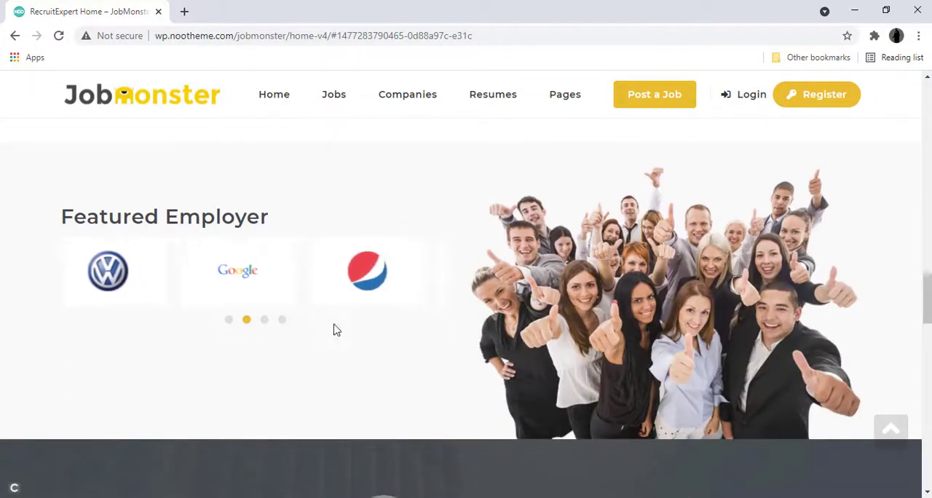
pyautogui.scroll(-3)
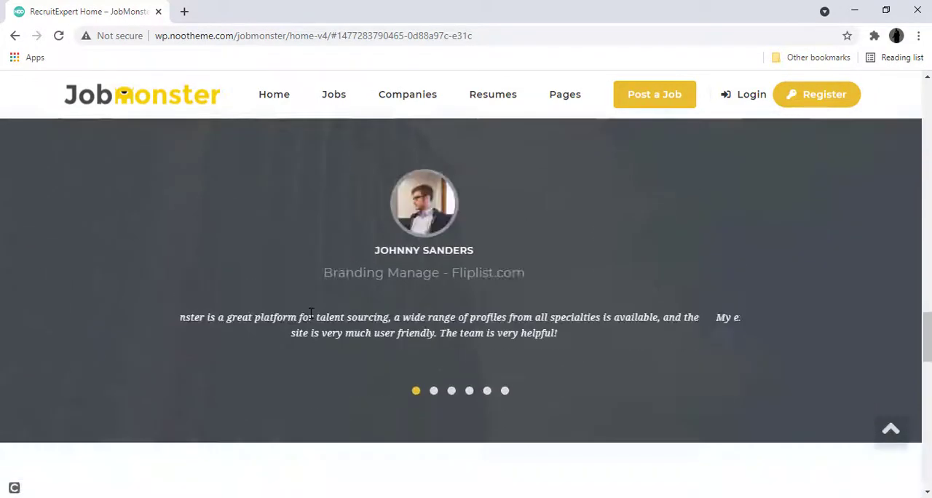
pyautogui.scroll(-3)
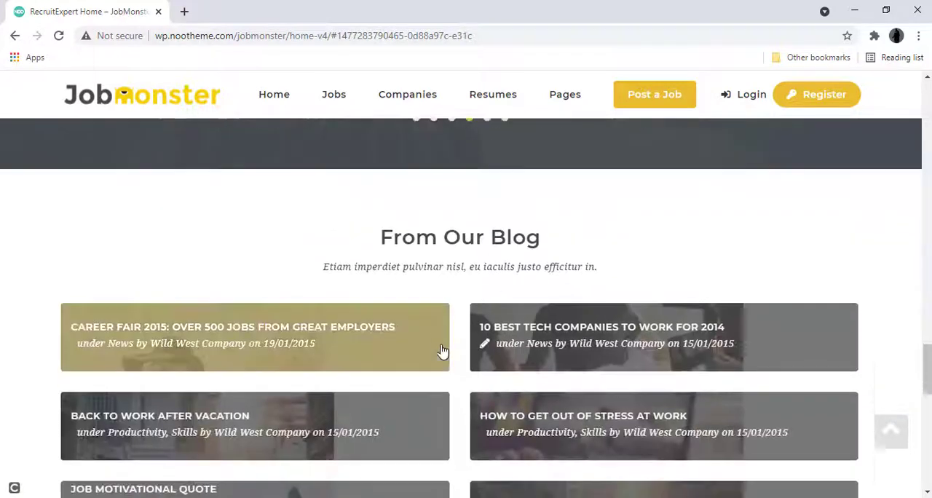
pyautogui.scroll(-3)
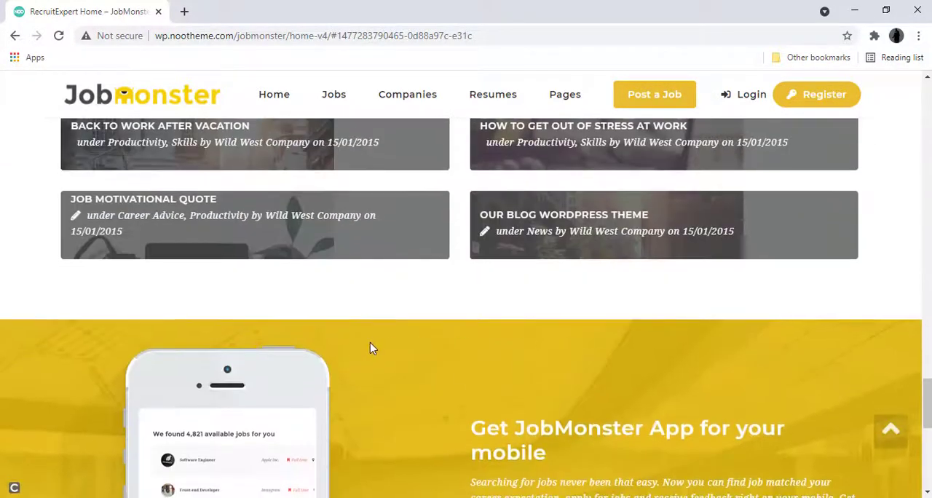
pyautogui.scroll(-3)
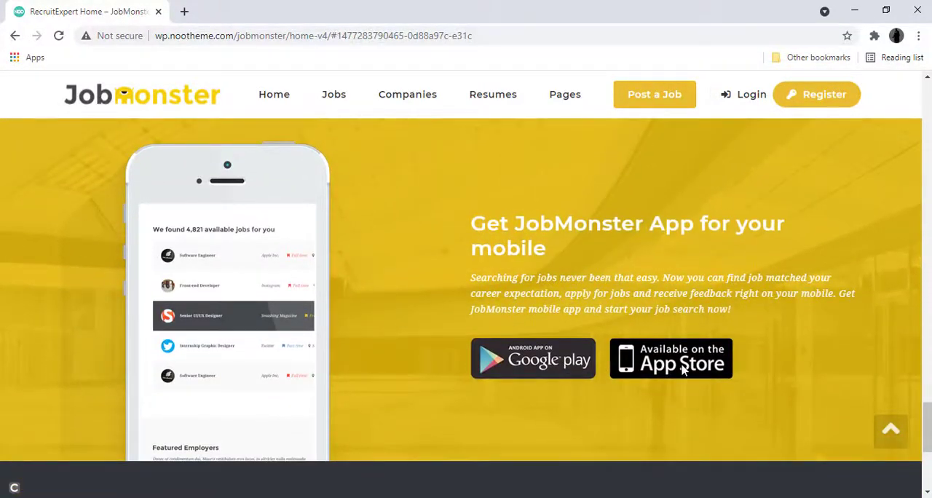
pyautogui.scroll(-3)
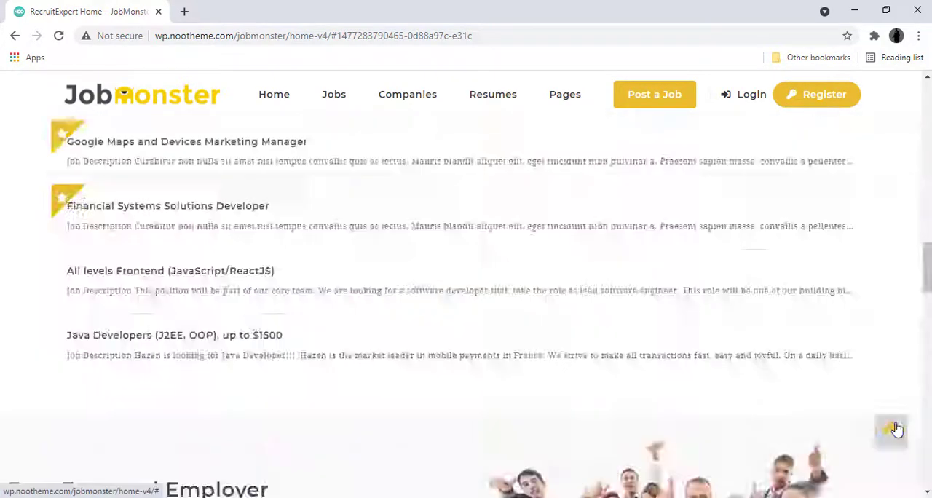
pyautogui.scroll(3)
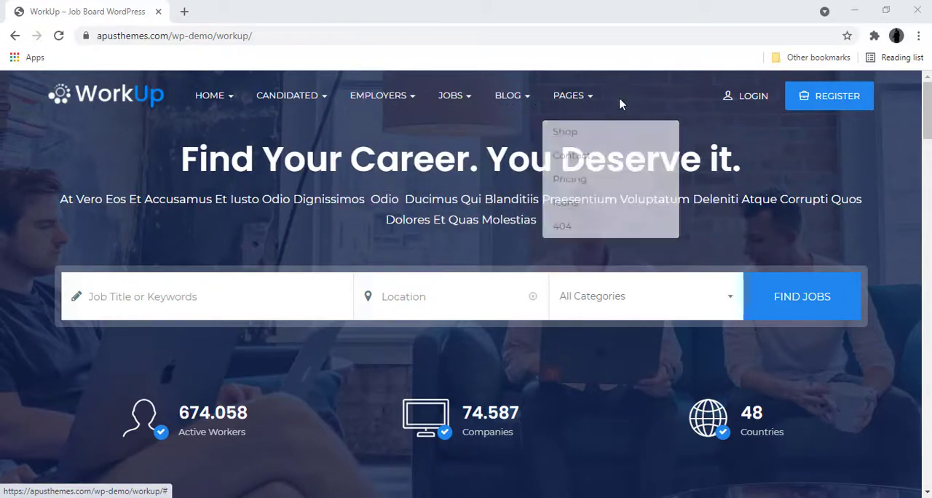
# Open WorkUp's REGISTER popup and scroll to the employer company name and category fields
pyautogui.click(828, 96)
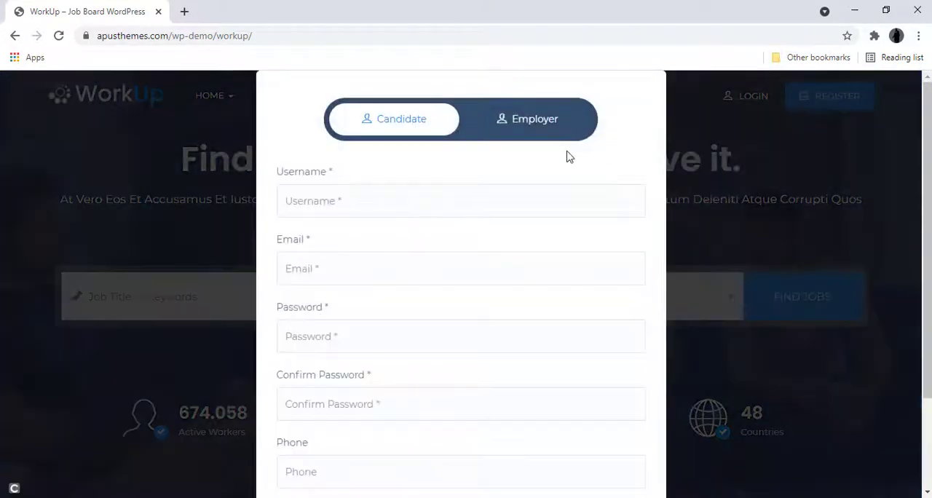
pyautogui.scroll(-3)
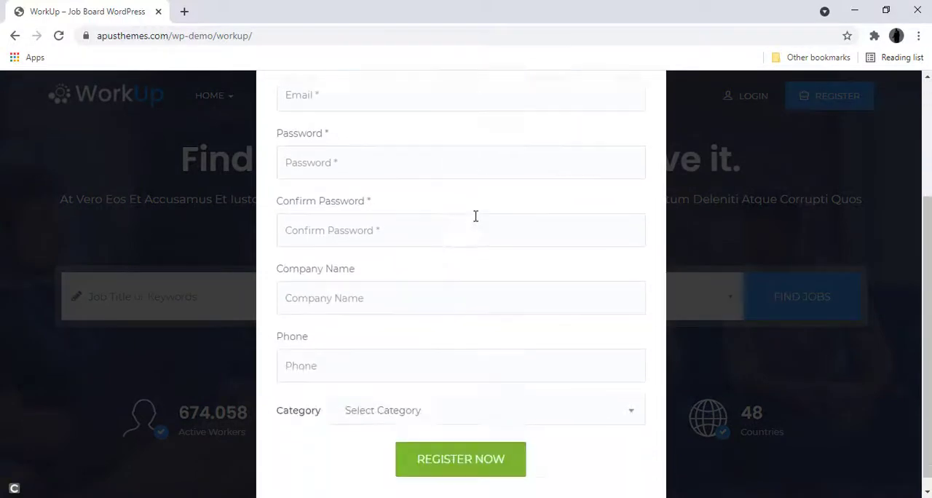
# Scroll back up to the 'Find Your Career' home page and its job search bar
pyautogui.scroll(3)
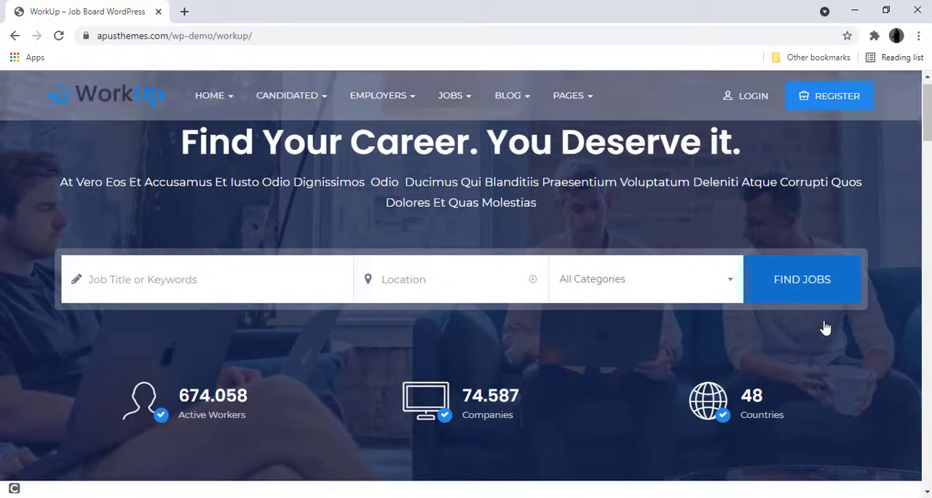
pyautogui.scroll(-3)
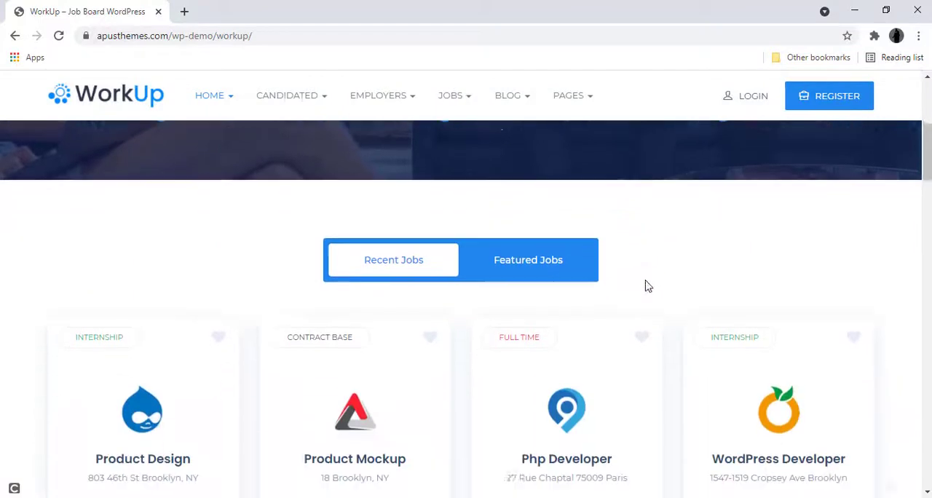
pyautogui.scroll(-3)
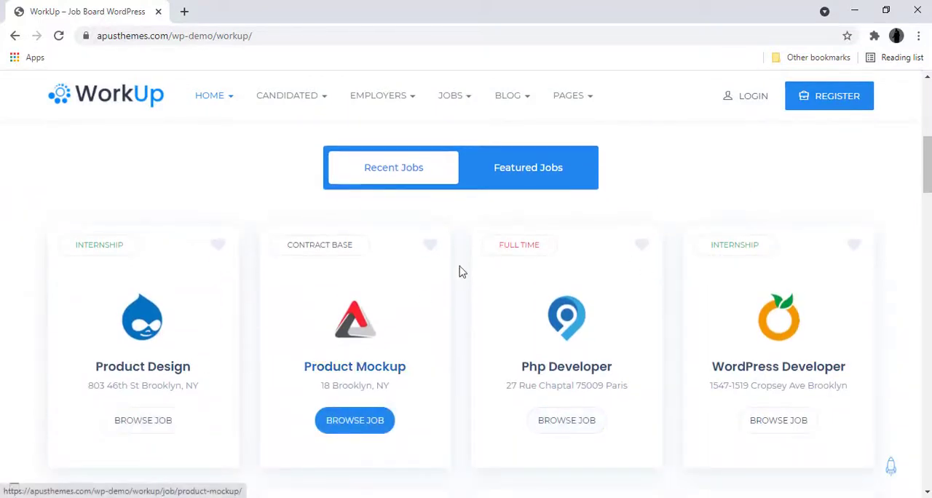
pyautogui.scroll(-3)
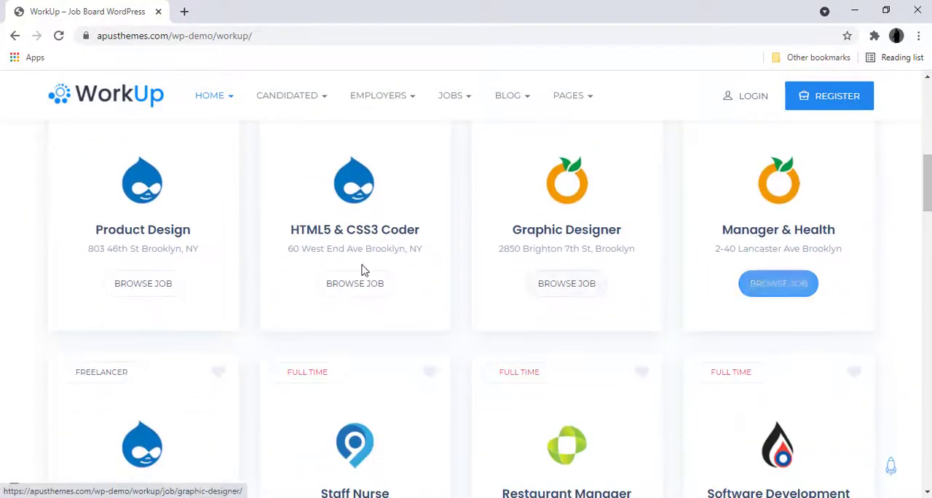
pyautogui.scroll(-3)
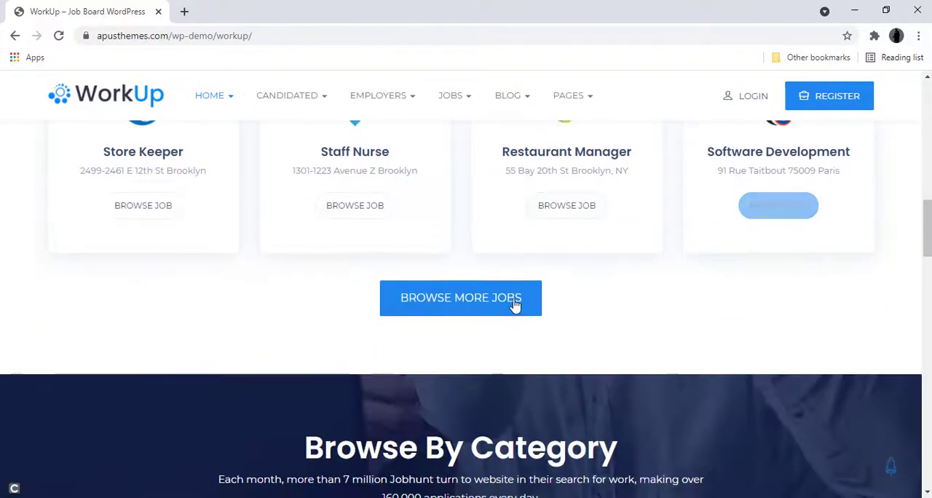
pyautogui.scroll(-3)
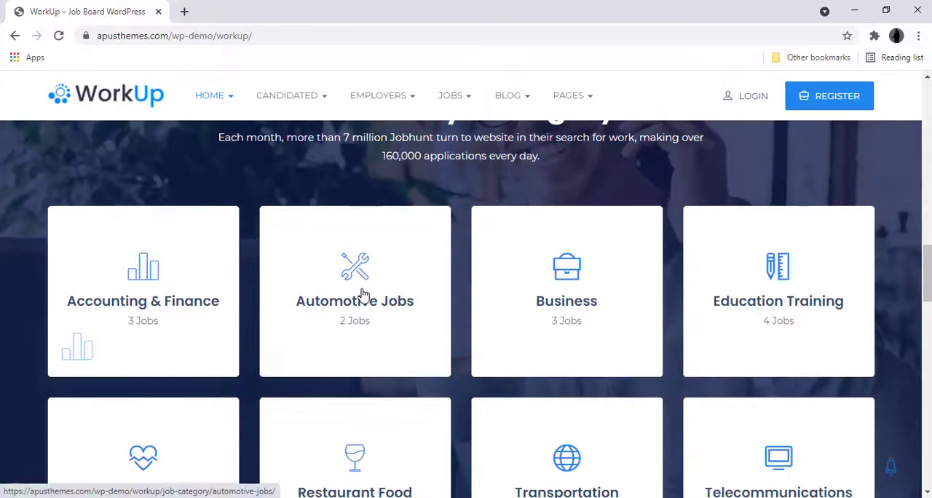
pyautogui.scroll(-3)
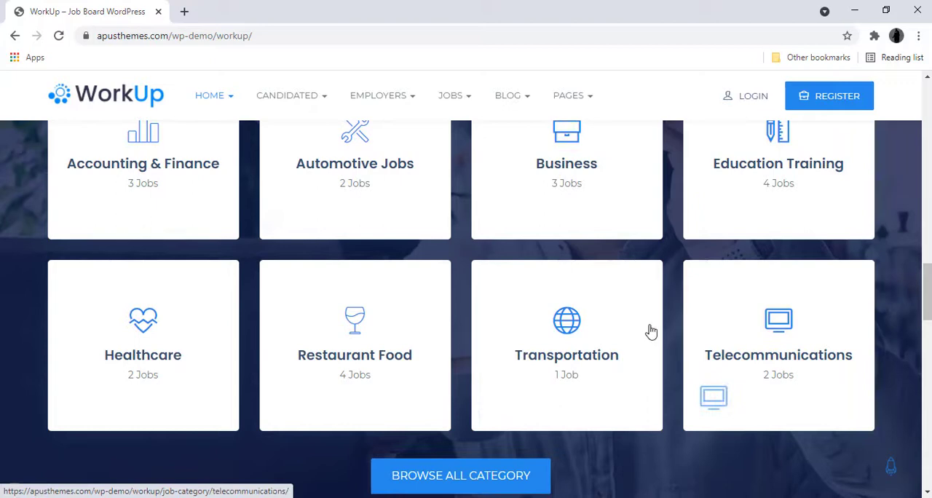
pyautogui.scroll(-3)
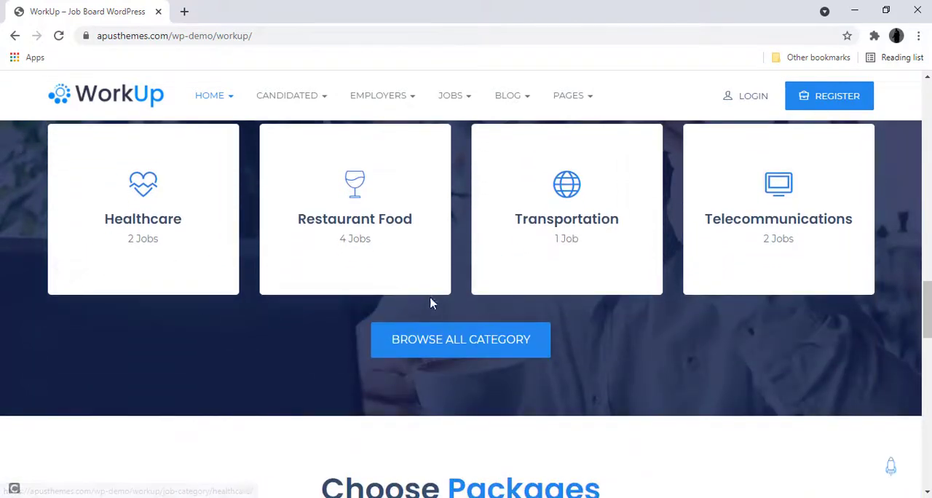
pyautogui.scroll(-3)
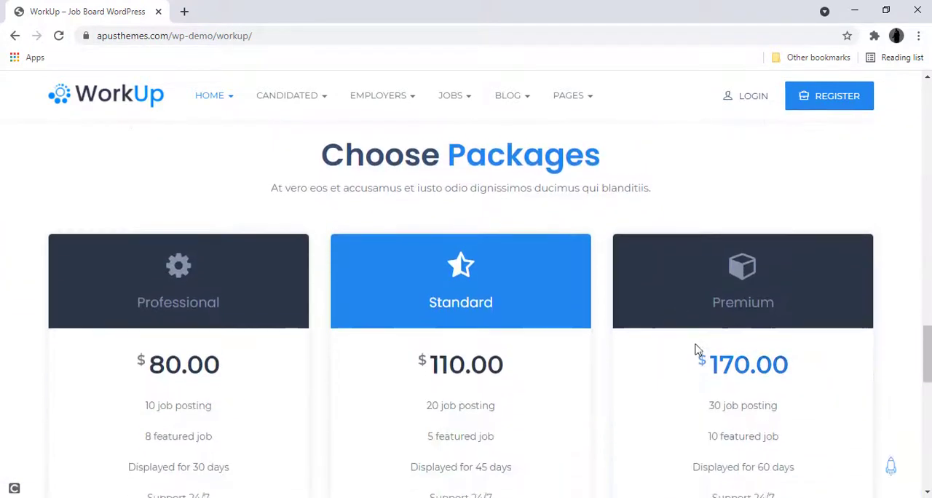
pyautogui.scroll(-3)
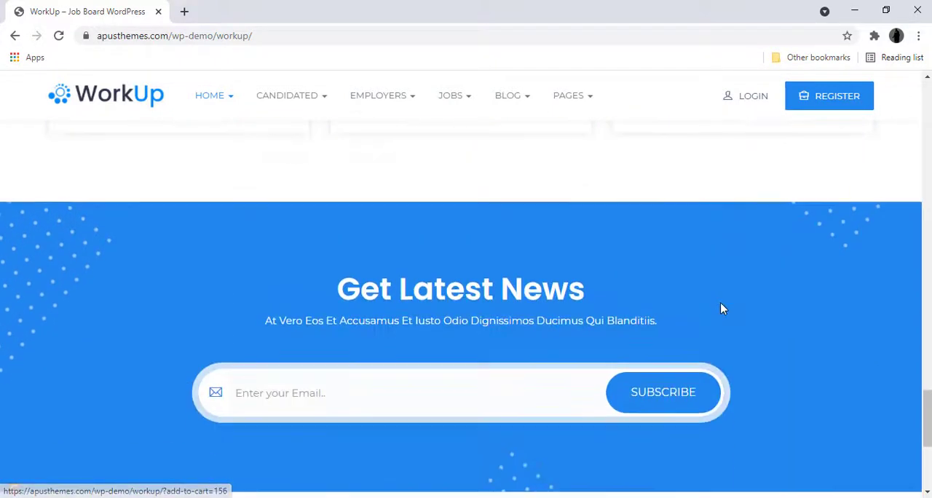
pyautogui.scroll(-3)
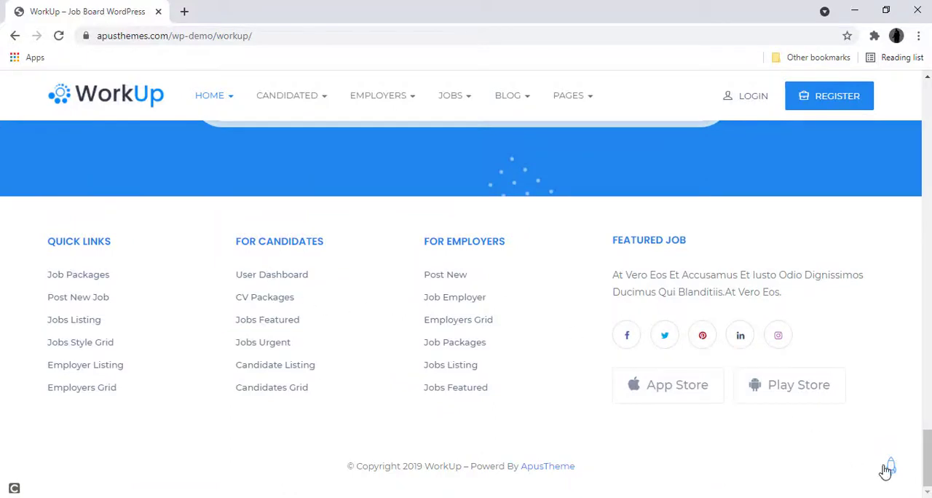
pyautogui.scroll(3)
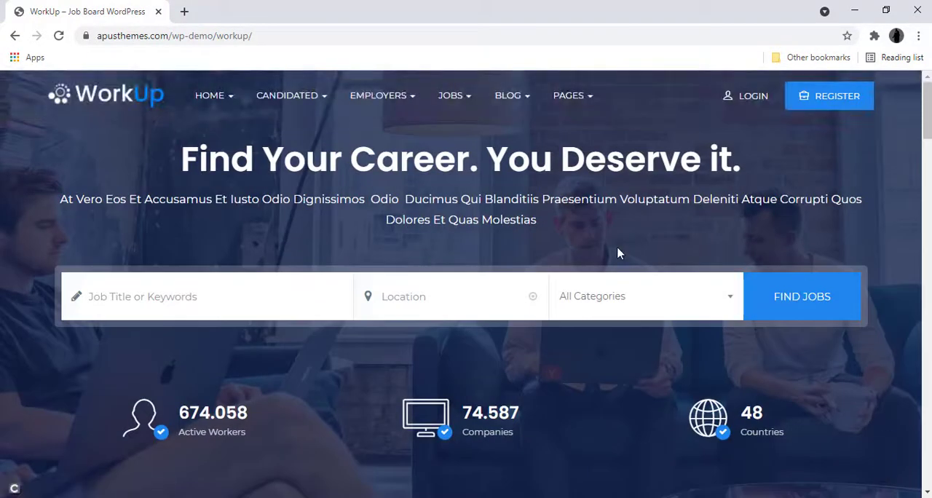
# Go to WorkUp's BLOG page and scroll through the latest posts
pyautogui.click(507, 96)
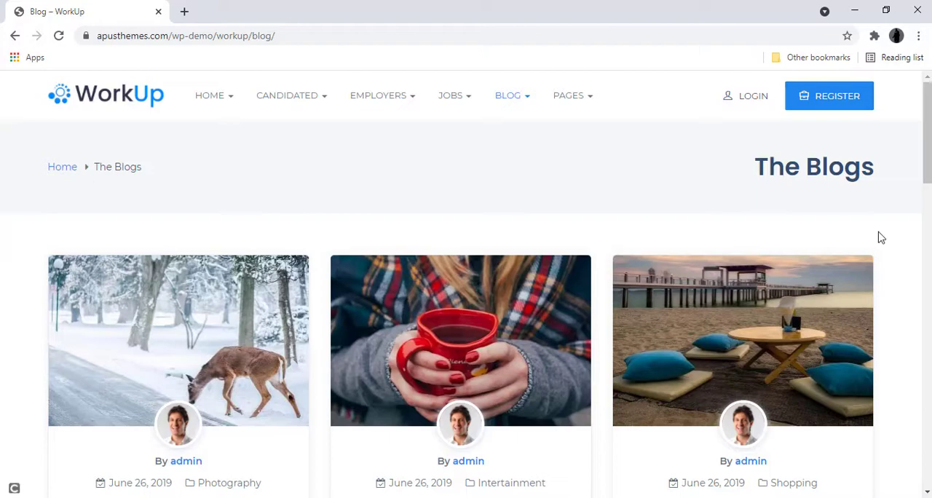
pyautogui.scroll(-3)
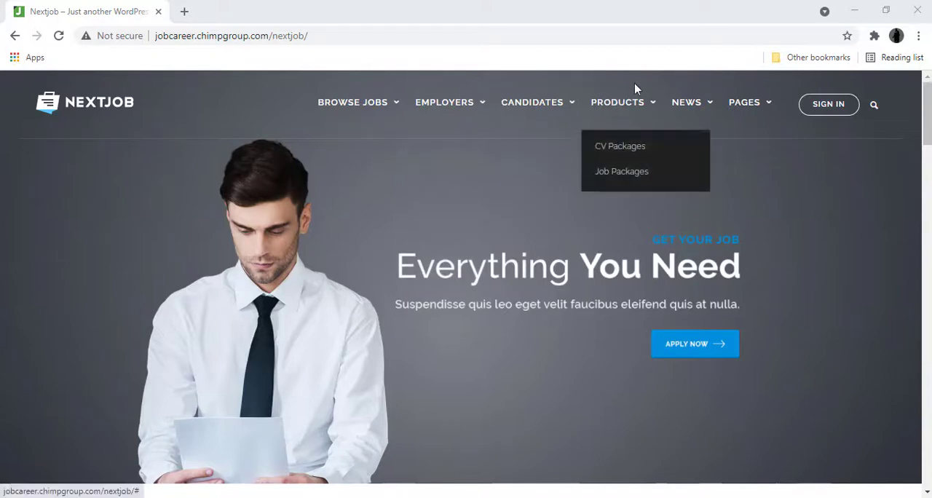
pyautogui.moveTo(744, 91)
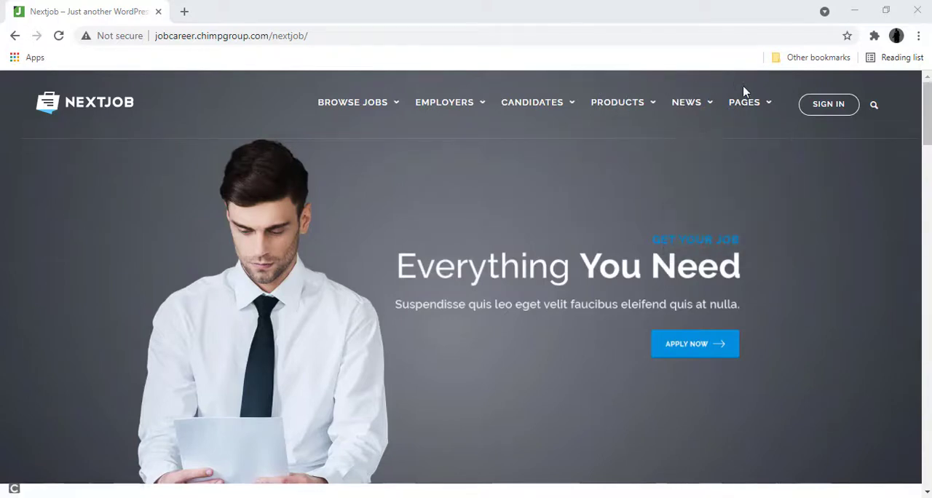
pyautogui.moveTo(827, 104)
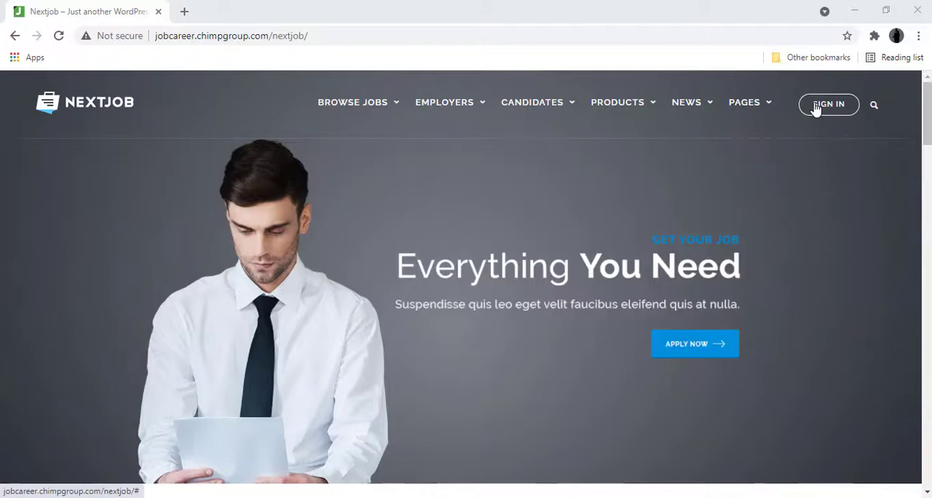
# Dismiss Nextjob's User Login popup to reveal the home page banner
pyautogui.click(828, 104)
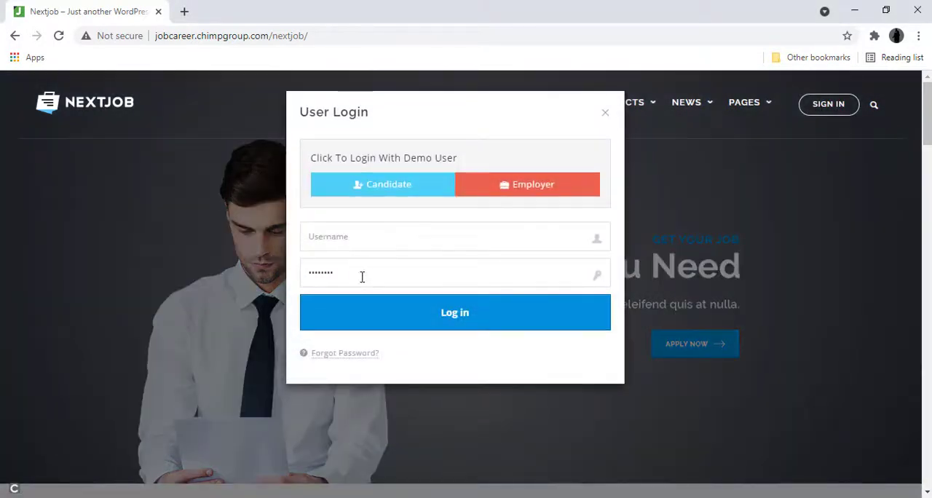
pyautogui.click(604, 112)
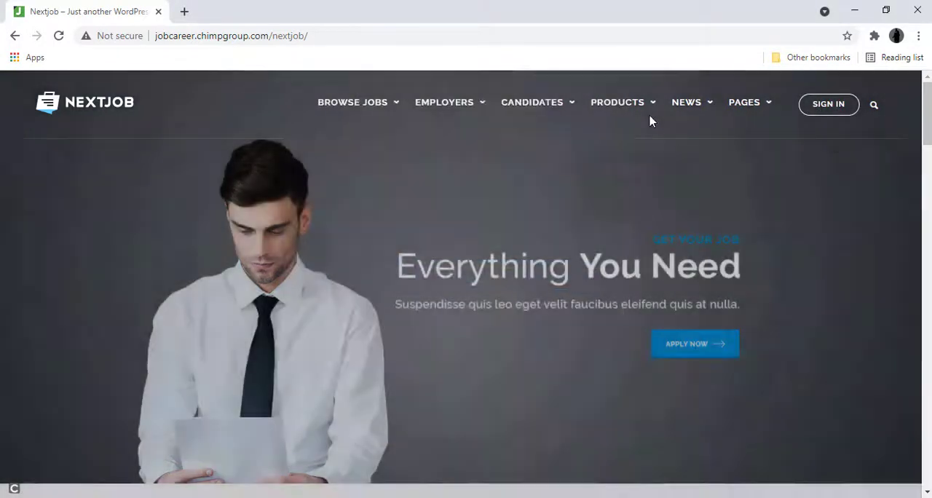
pyautogui.click(873, 103)
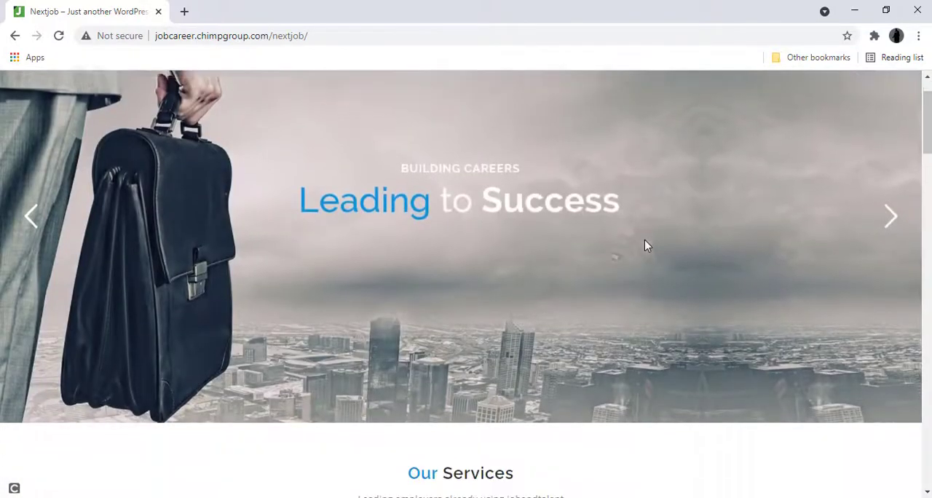
# Scroll Nextjob's home page through Our Services, Featured Listed Jobs, Blogs, pricing and Trusted Partners
pyautogui.scroll(-3)
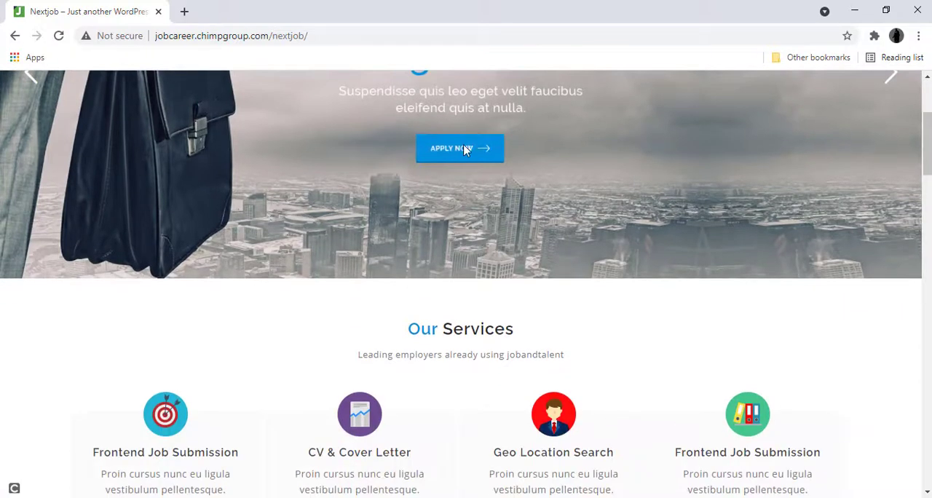
pyautogui.scroll(-3)
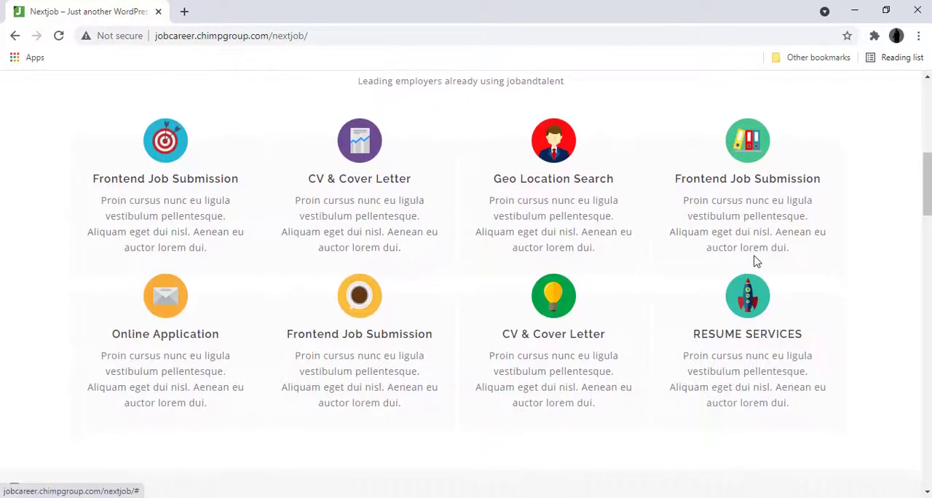
pyautogui.scroll(-3)
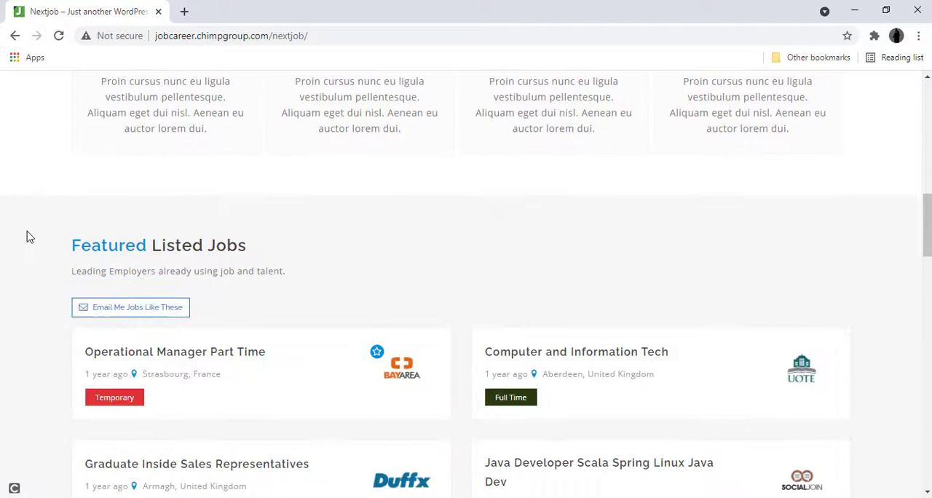
pyautogui.scroll(-3)
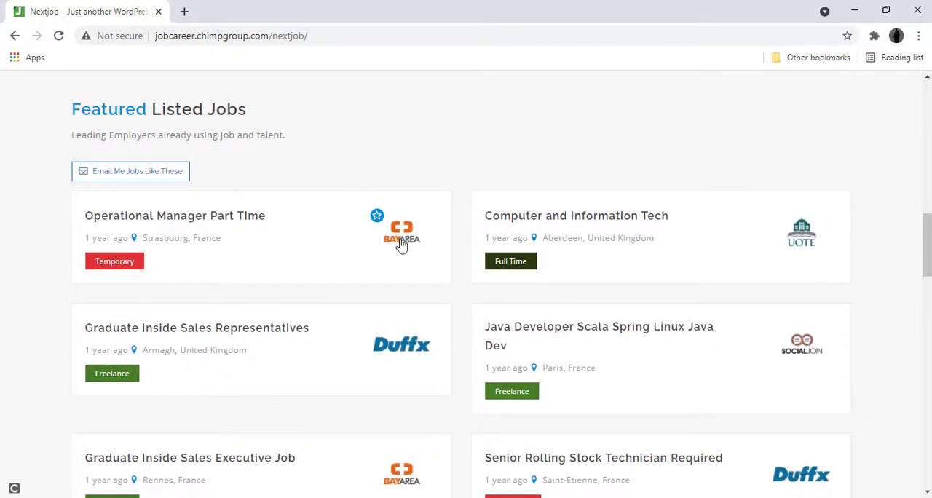
pyautogui.scroll(-3)
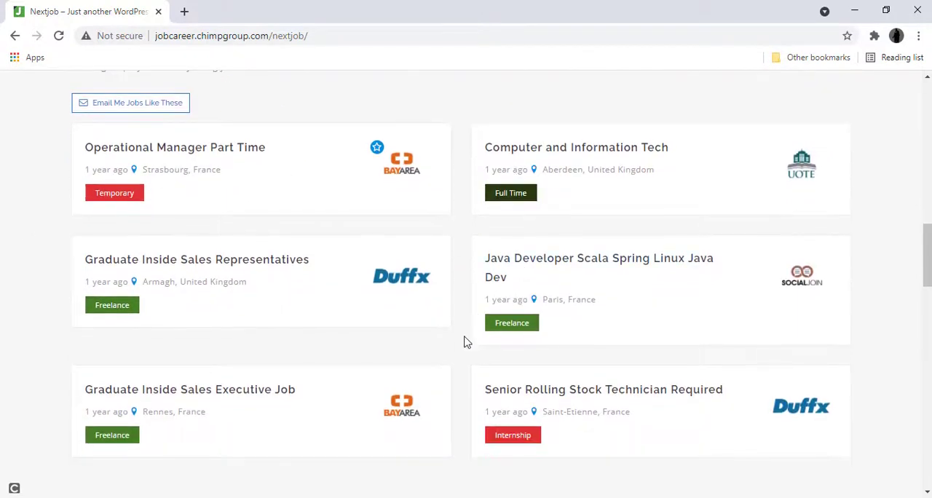
pyautogui.scroll(-3)
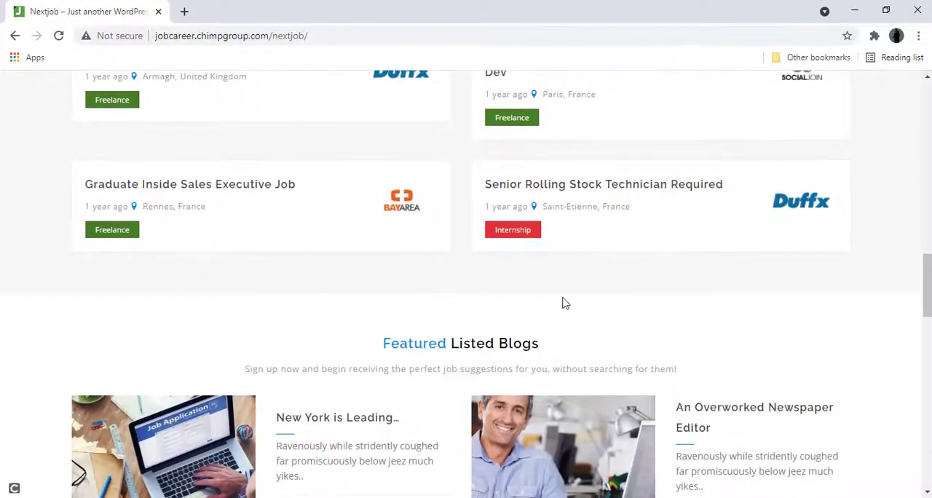
pyautogui.scroll(-3)
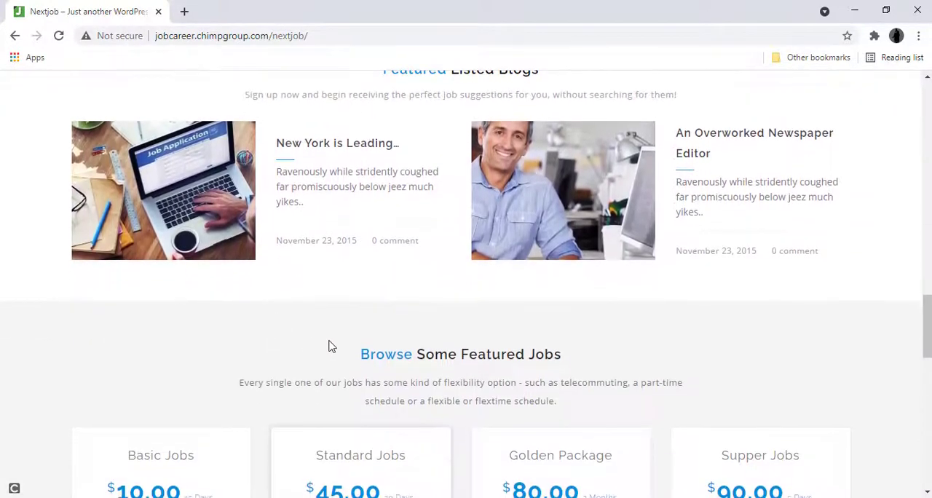
pyautogui.scroll(-3)
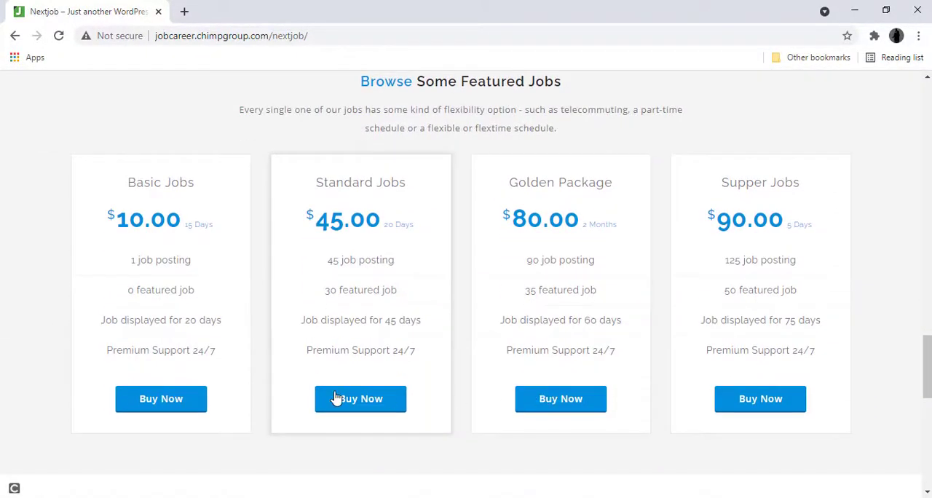
pyautogui.scroll(-3)
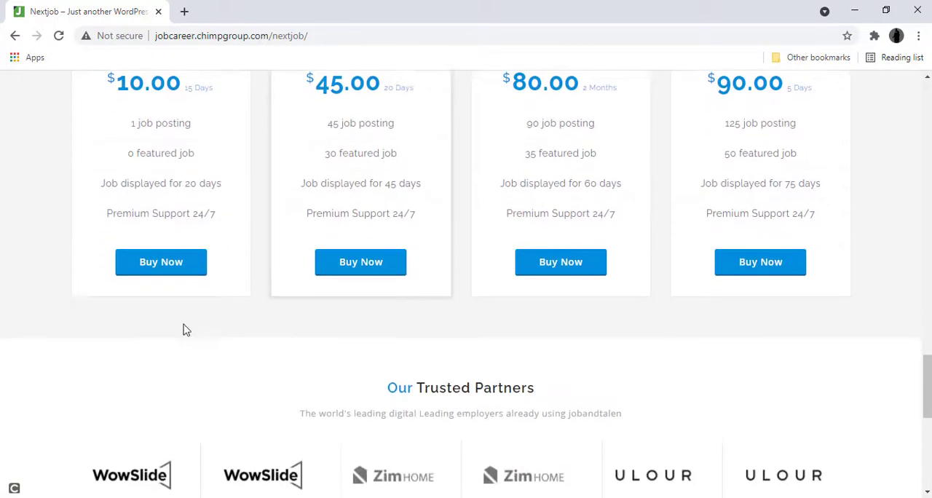
pyautogui.scroll(-3)
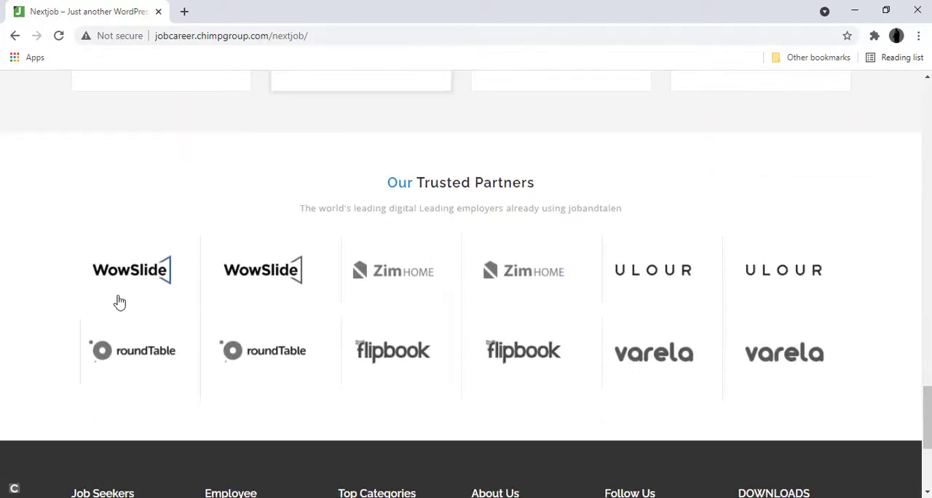
pyautogui.scroll(-3)
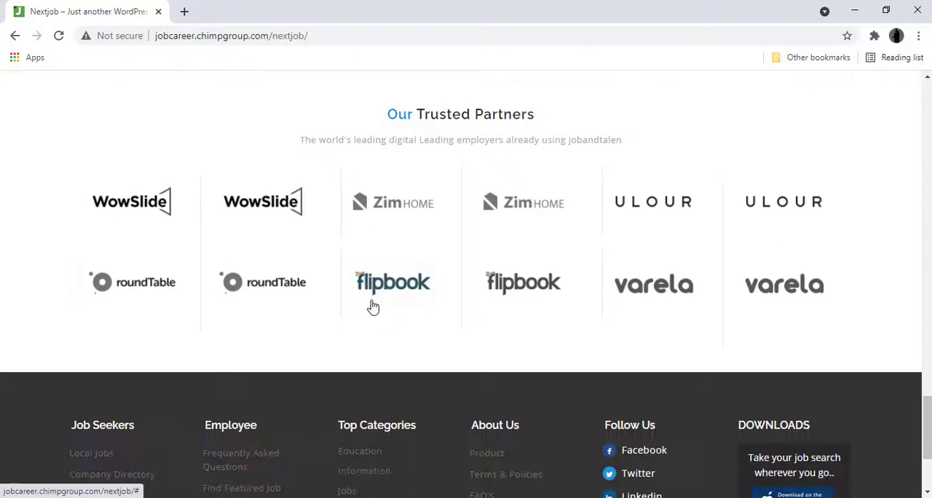
pyautogui.scroll(-3)
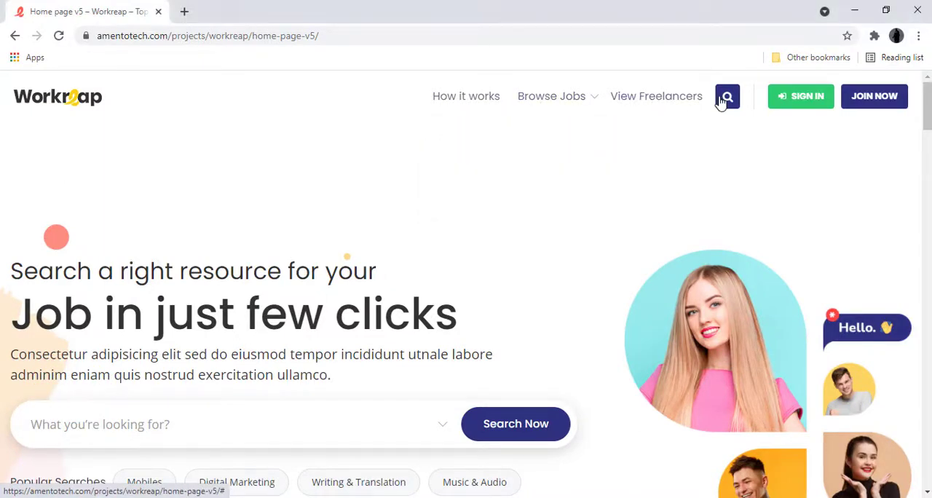
pyautogui.click(800, 95)
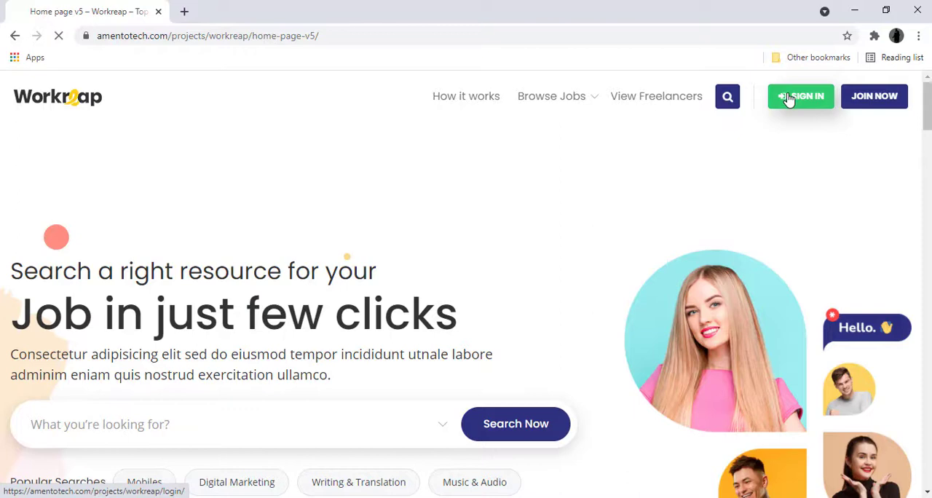
pyautogui.click(801, 96)
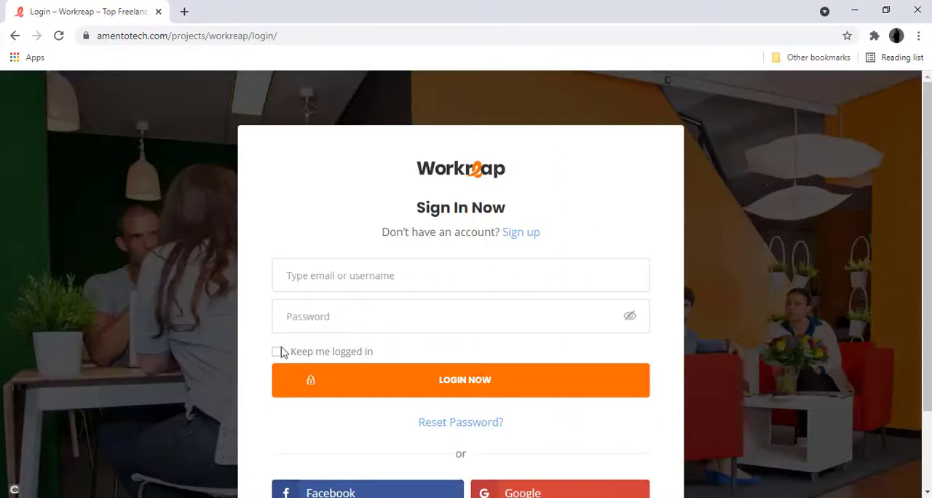
pyautogui.click(276, 350)
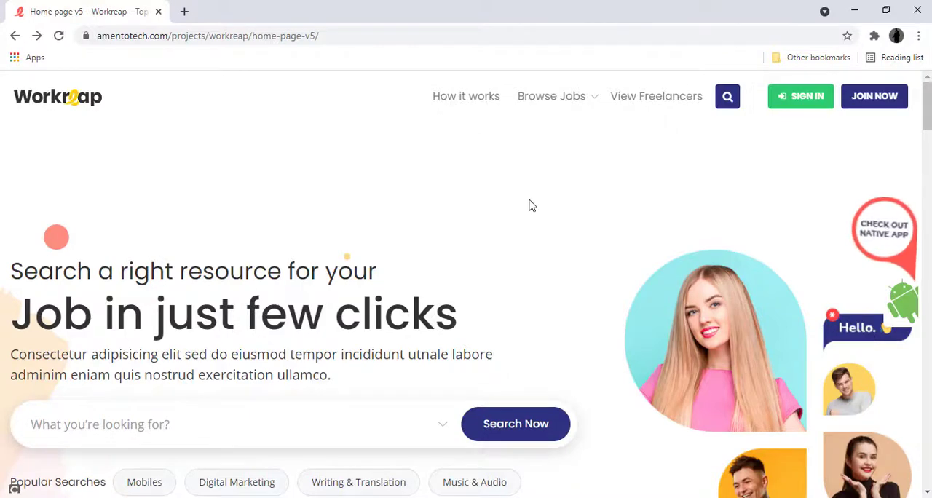
pyautogui.scroll(-3)
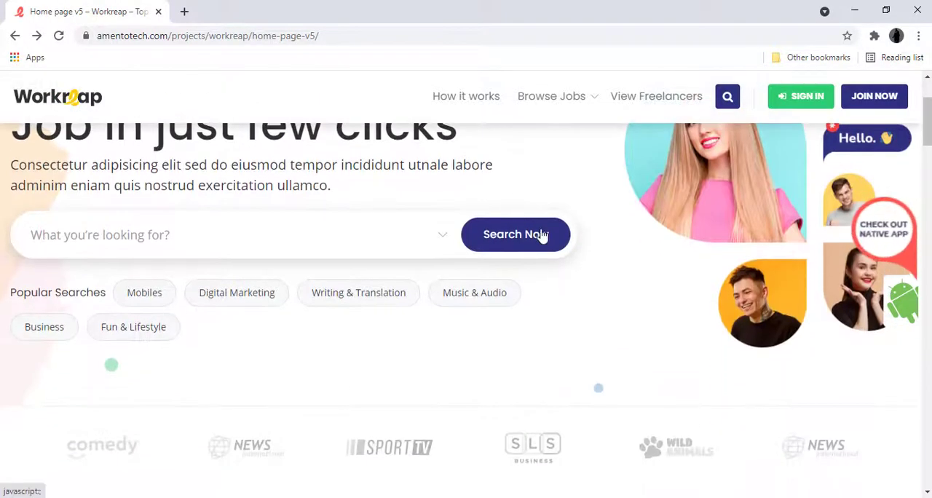
pyautogui.scroll(3)
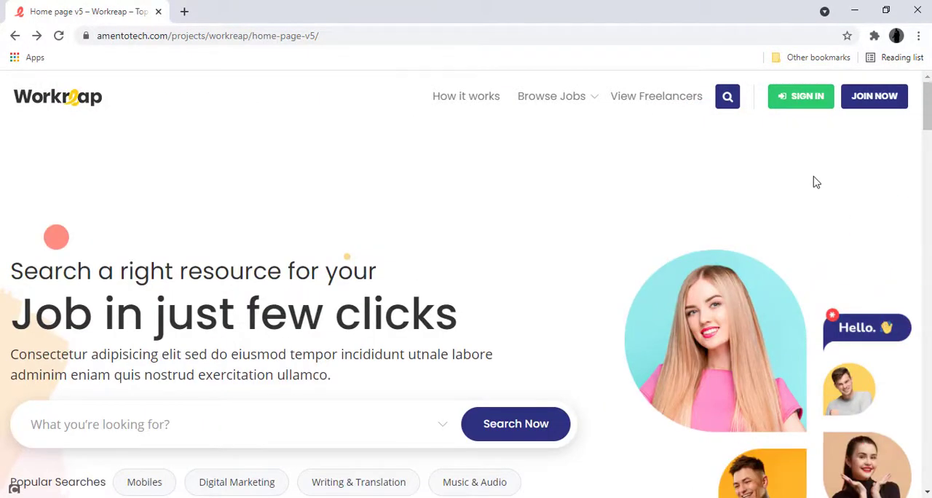
pyautogui.moveTo(550, 231)
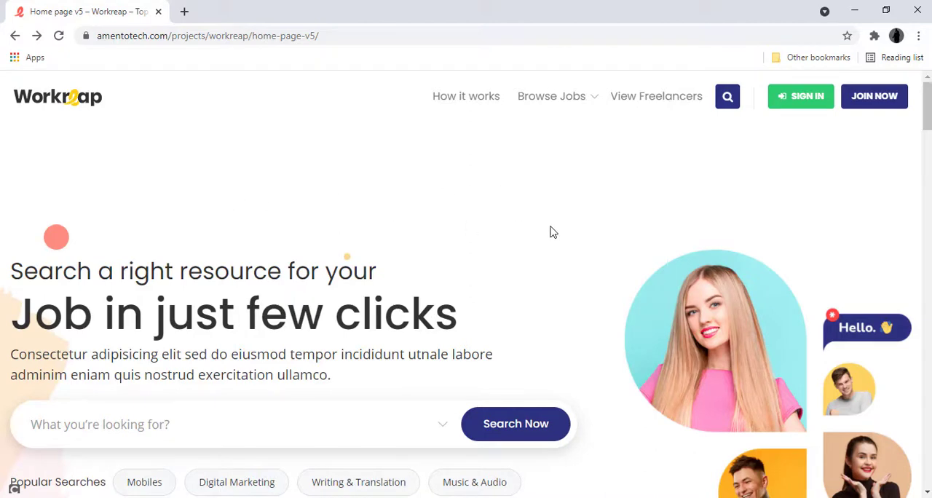
pyautogui.scroll(-3)
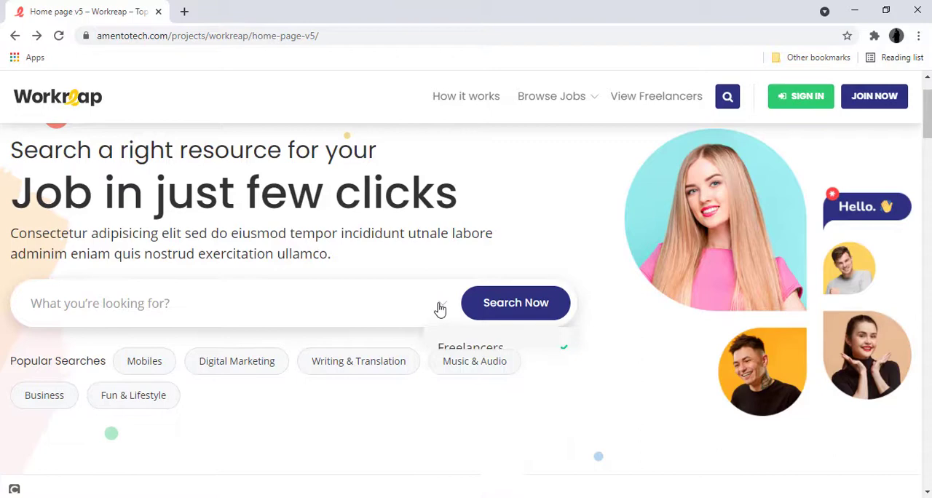
pyautogui.scroll(-3)
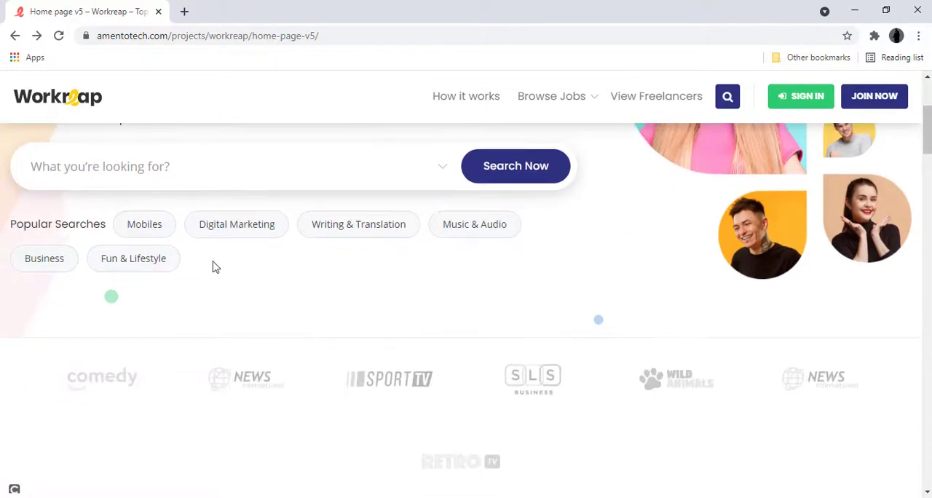
pyautogui.scroll(-3)
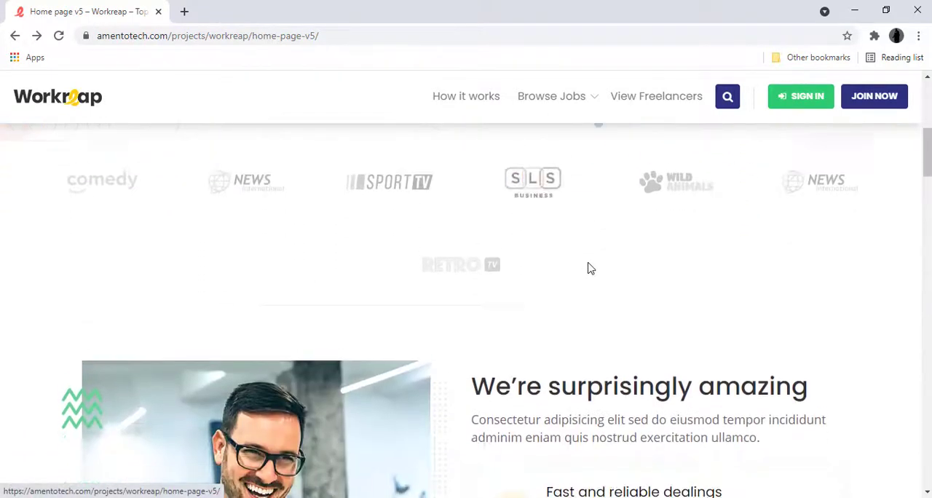
pyautogui.scroll(-3)
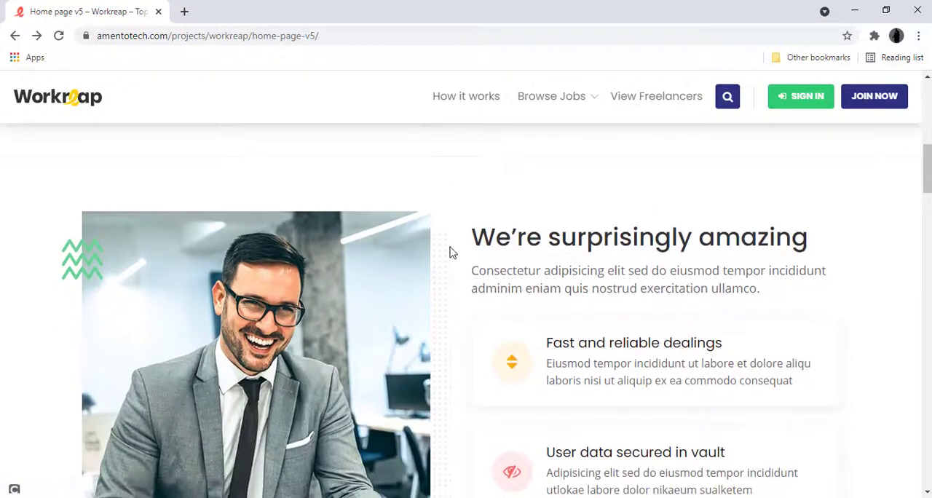
pyautogui.scroll(-3)
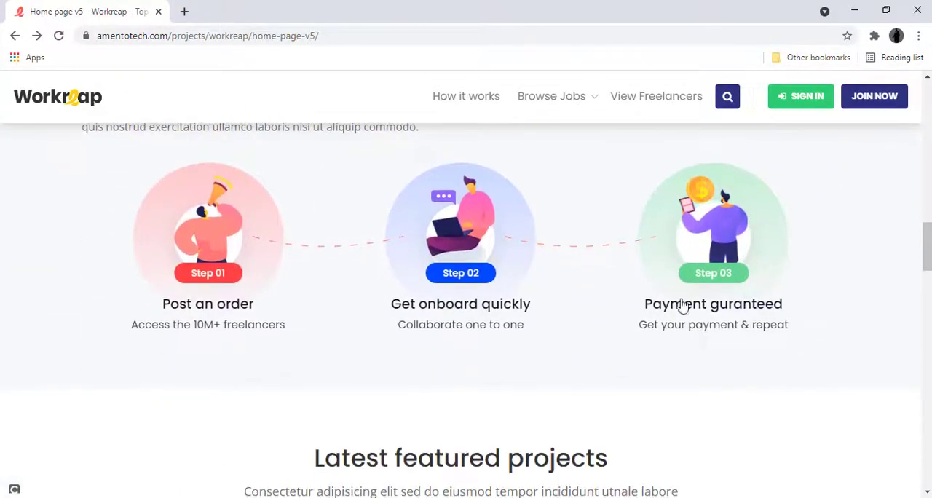
pyautogui.scroll(-3)
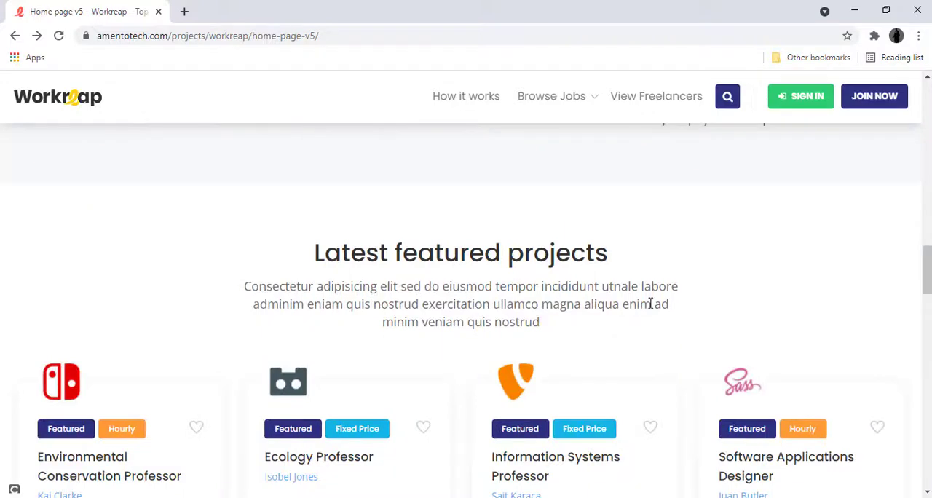
pyautogui.scroll(-3)
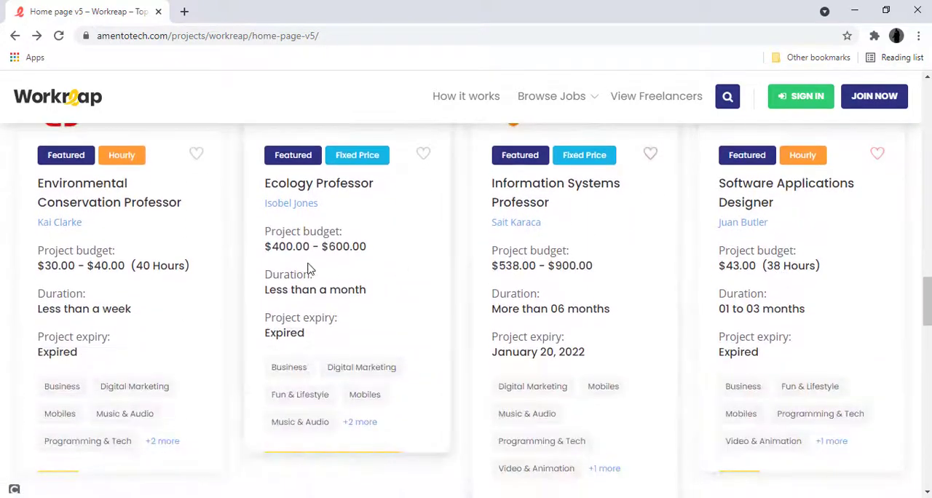
pyautogui.scroll(3)
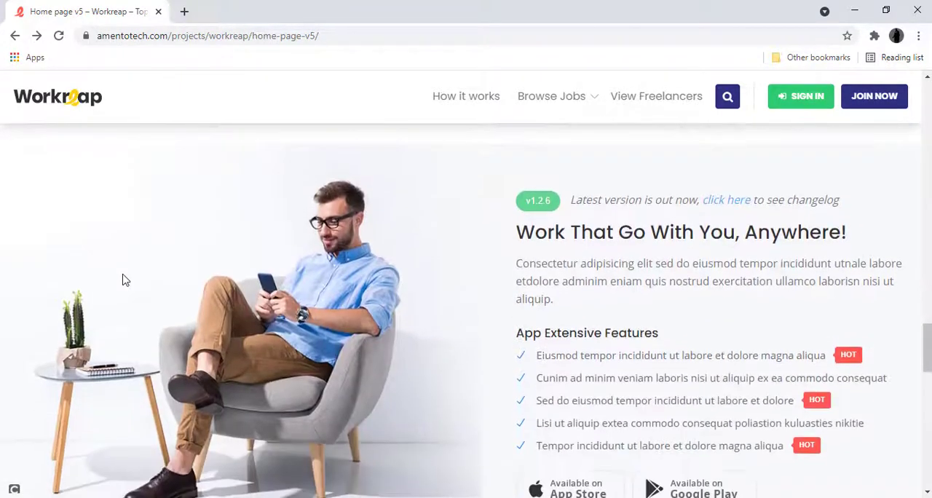
pyautogui.scroll(-3)
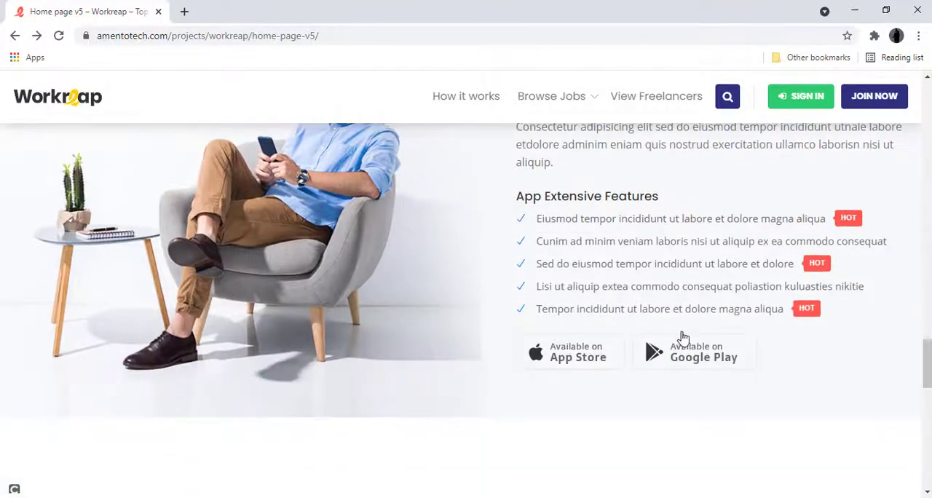
pyautogui.scroll(-3)
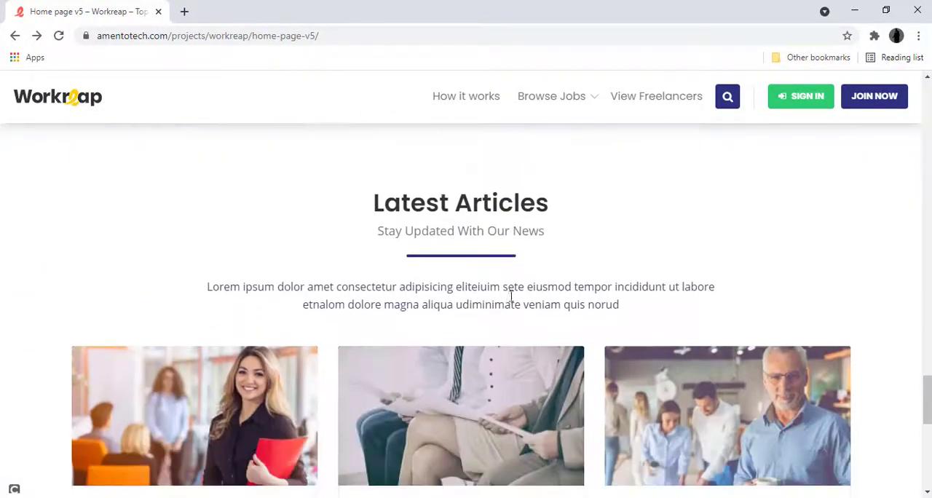
pyautogui.scroll(-3)
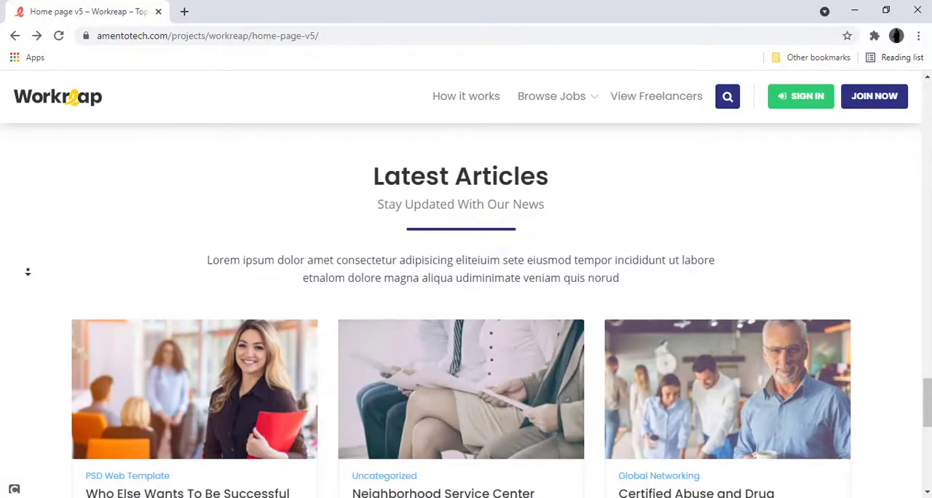
pyautogui.scroll(-3)
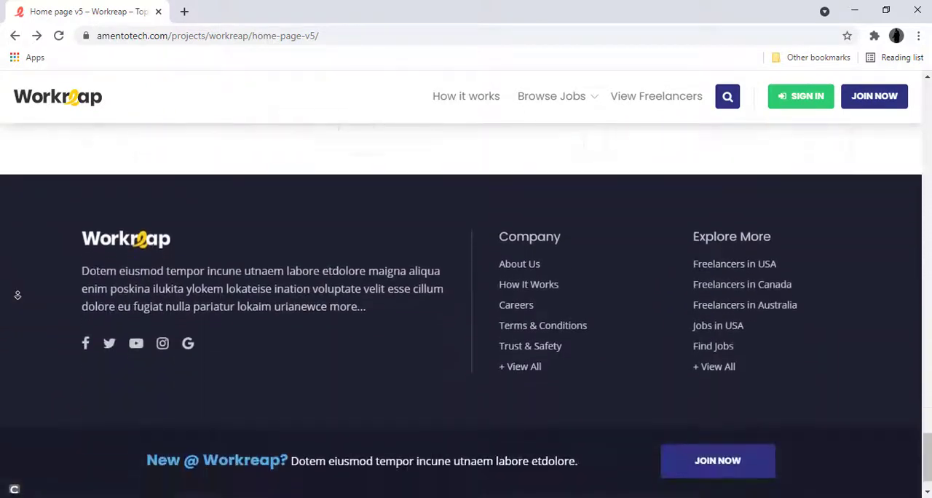
pyautogui.scroll(-3)
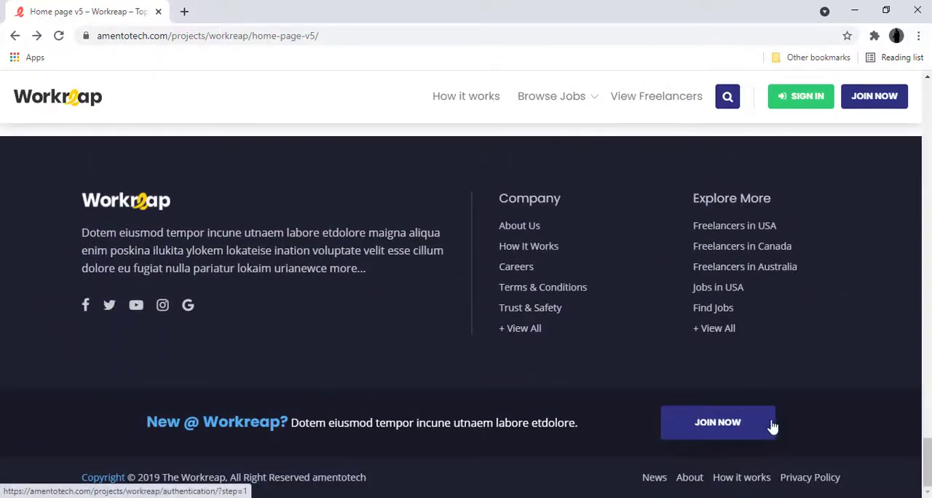
pyautogui.scroll(3)
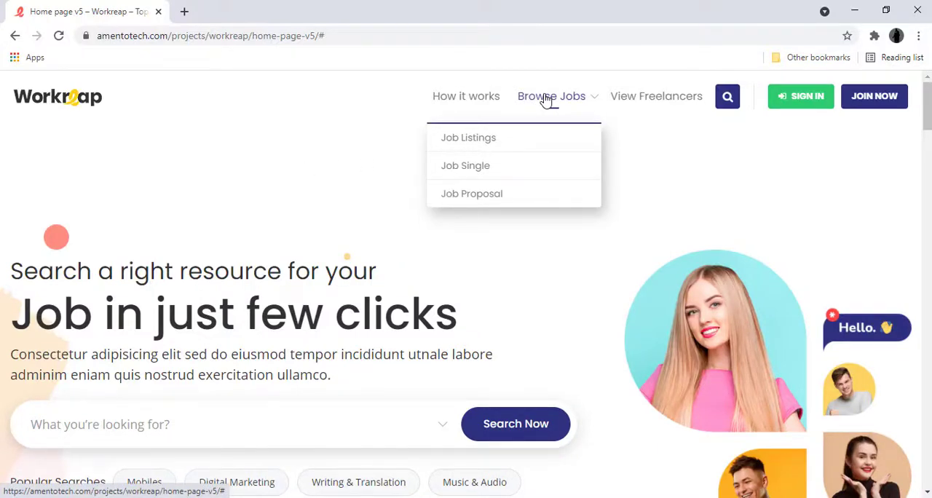
# Open Workreap's Job Listings and scroll through the Search Projects results and filters
pyautogui.click(468, 138)
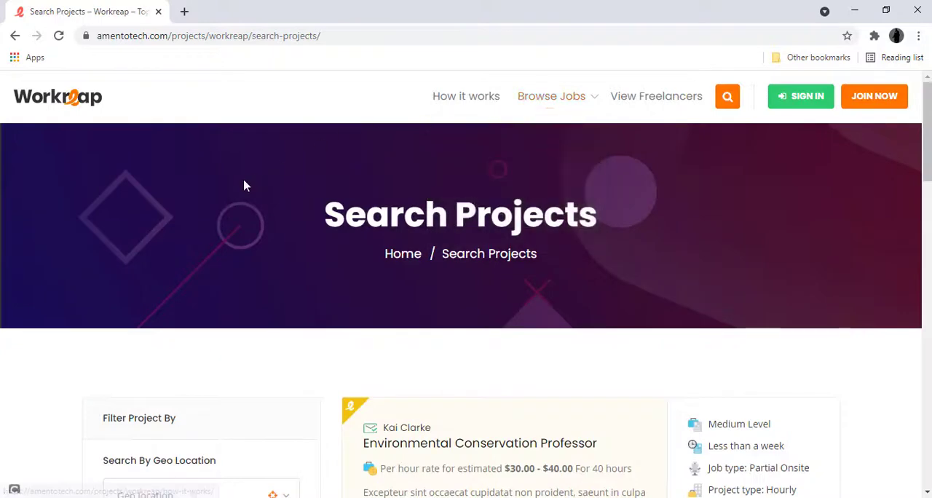
pyautogui.scroll(-3)
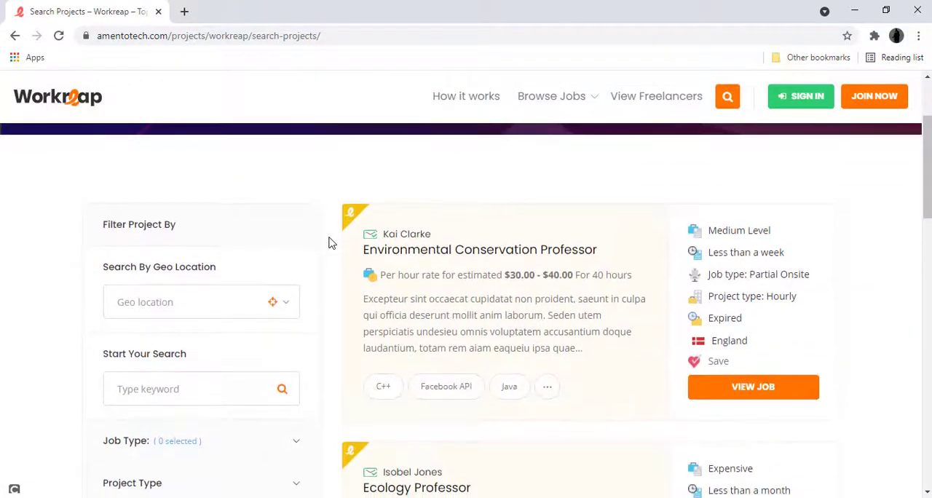
pyautogui.scroll(-3)
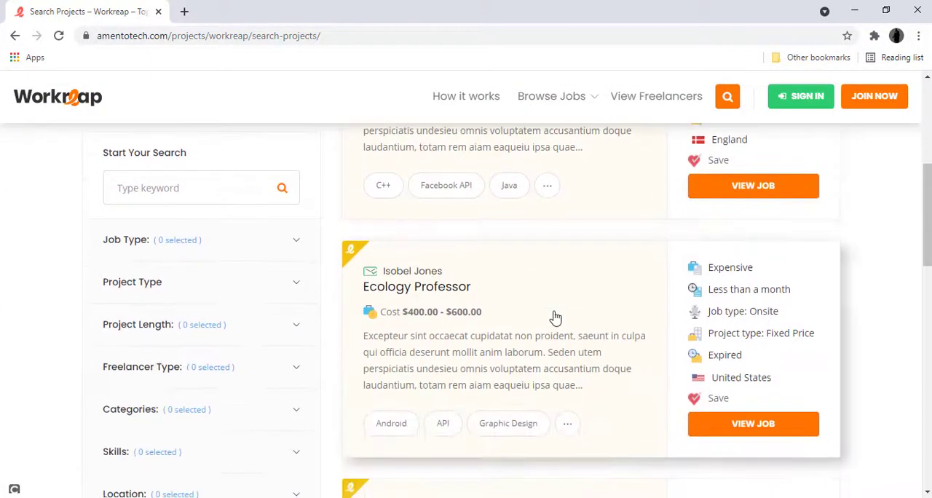
pyautogui.scroll(-3)
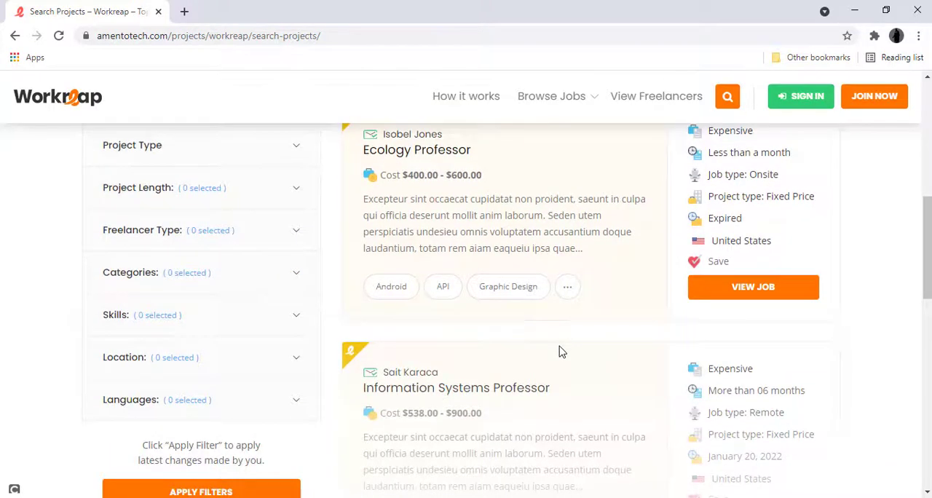
pyautogui.scroll(-3)
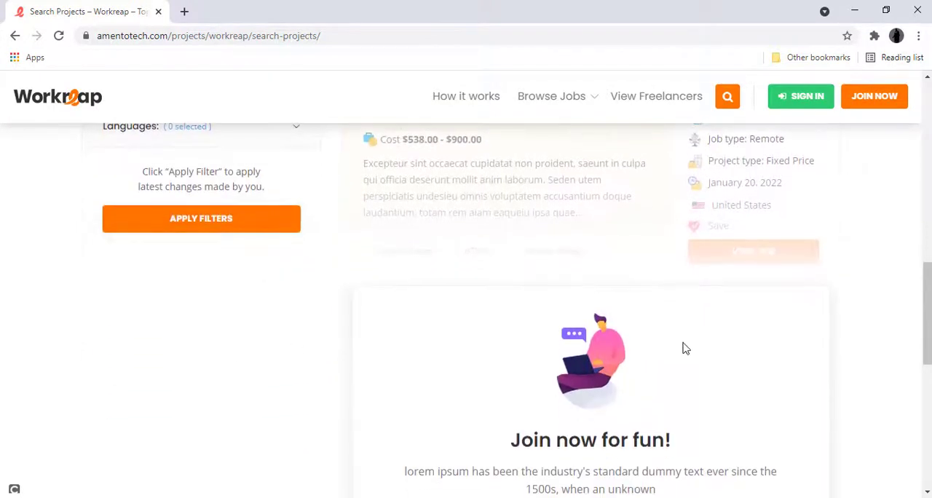
pyautogui.scroll(-3)
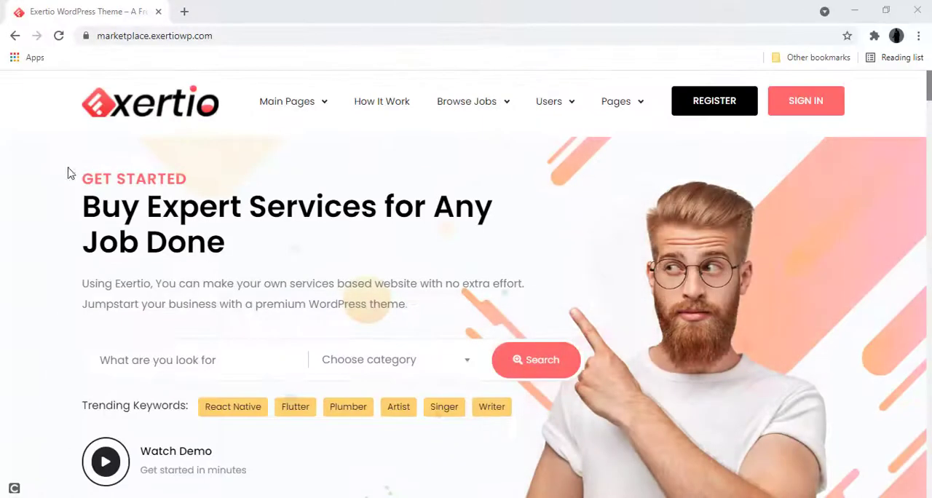
pyautogui.click(287, 102)
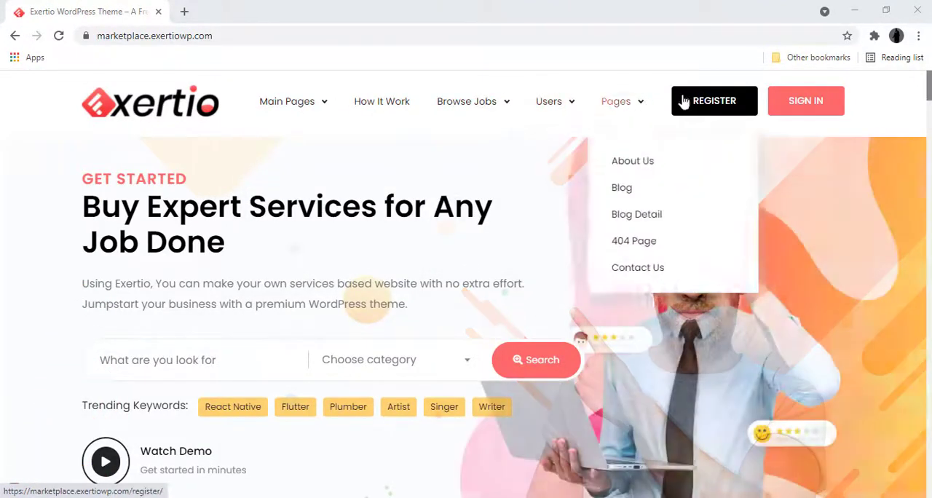
pyautogui.click(713, 100)
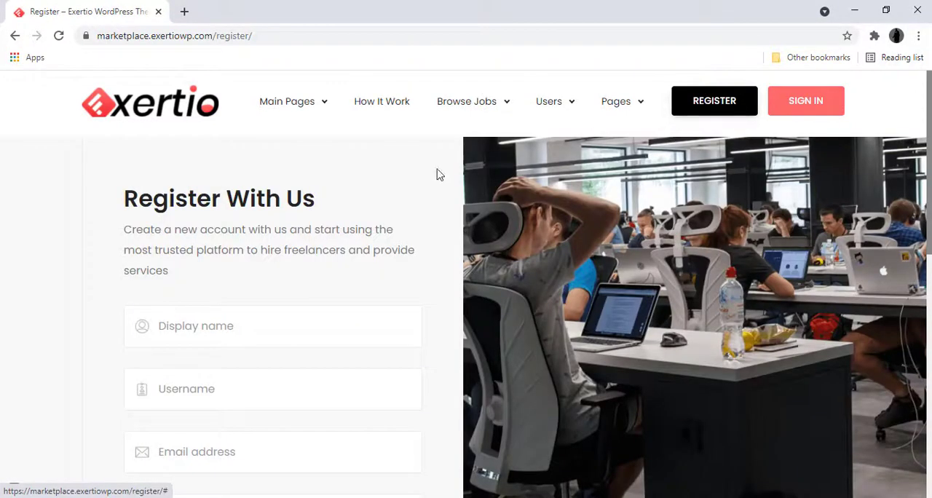
pyautogui.scroll(-3)
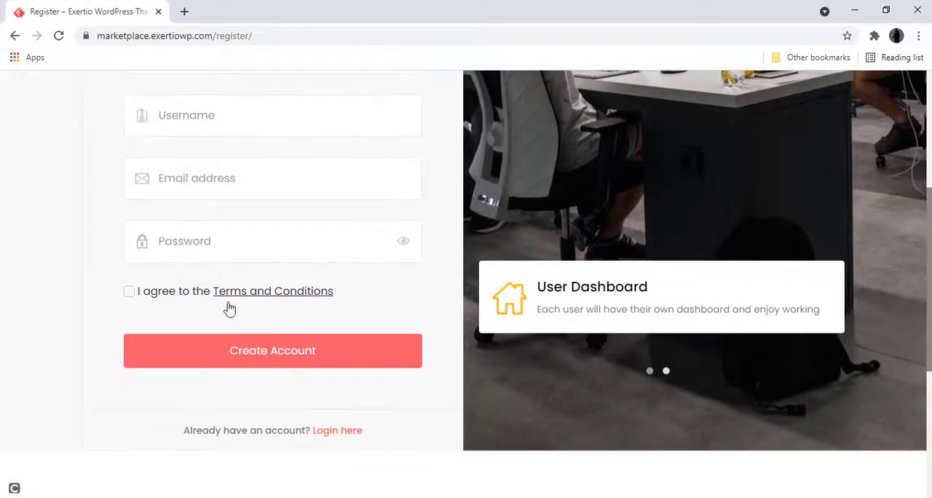
pyautogui.click(128, 290)
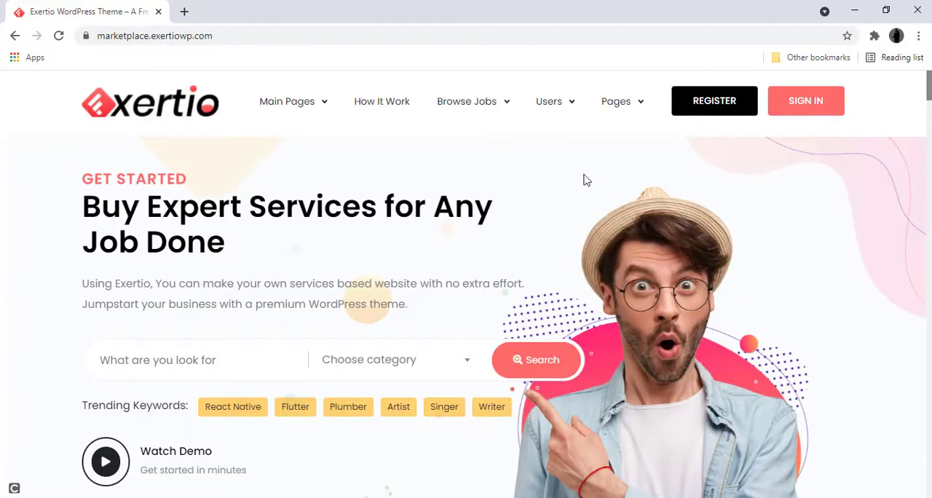
pyautogui.scroll(-3)
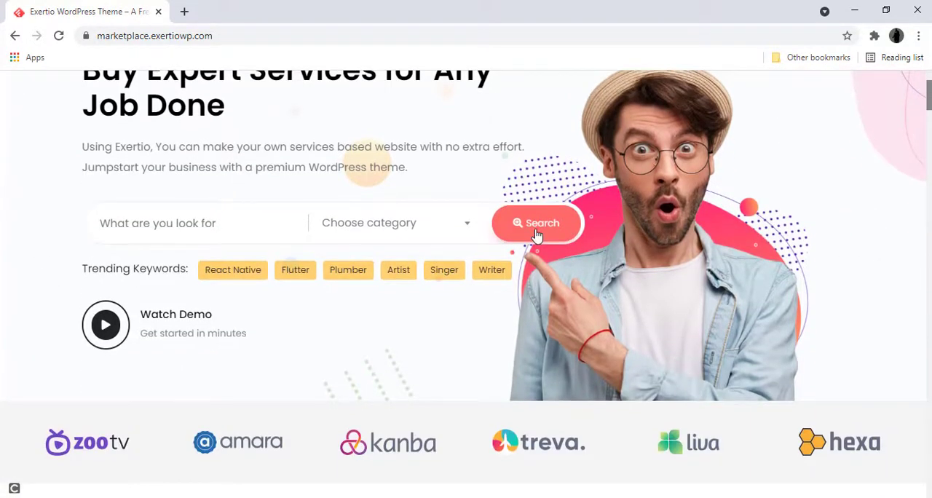
pyautogui.scroll(-3)
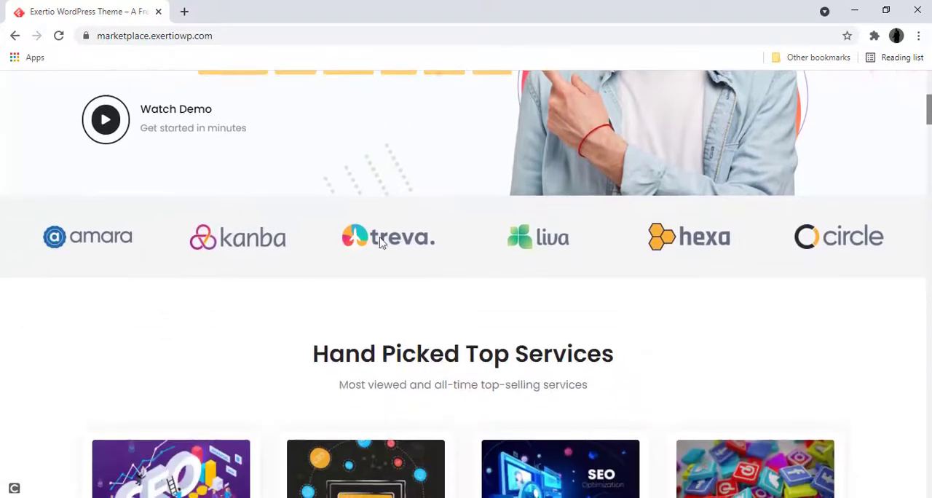
pyautogui.scroll(-3)
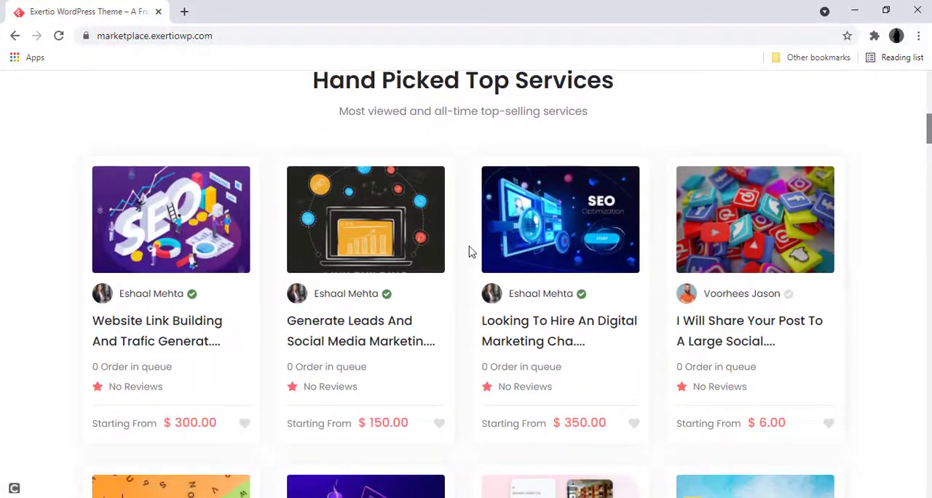
pyautogui.scroll(-3)
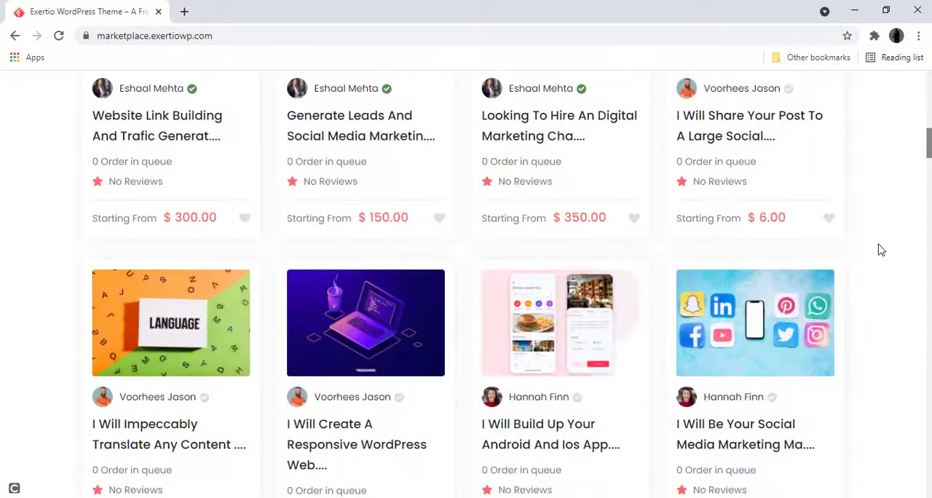
pyautogui.scroll(3)
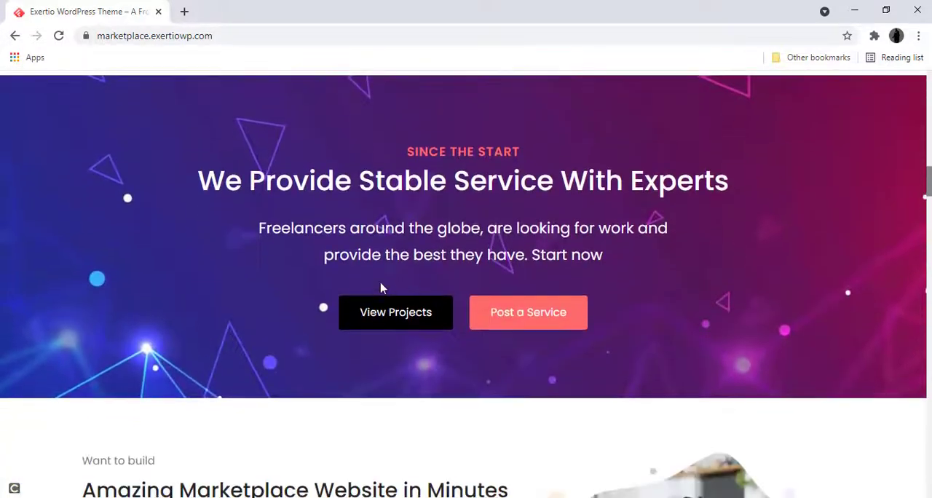
pyautogui.moveTo(702, 296)
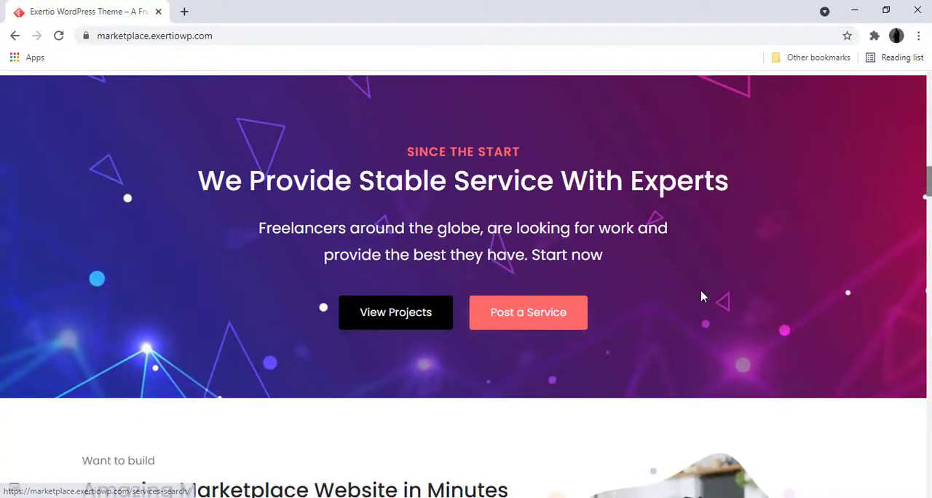
pyautogui.scroll(-3)
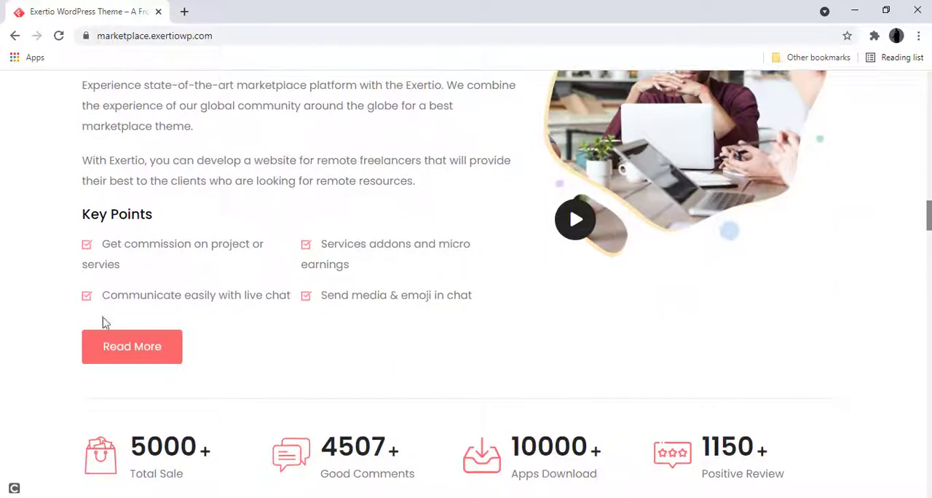
pyautogui.scroll(-3)
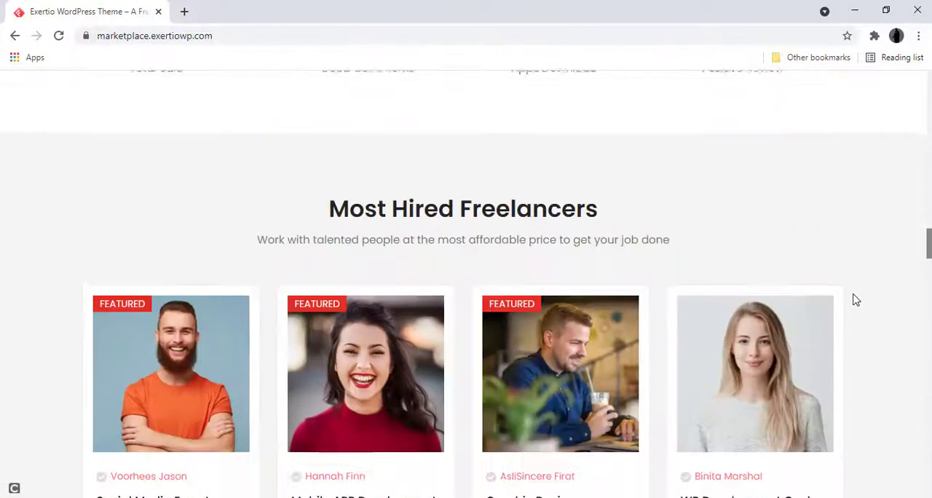
pyautogui.scroll(-3)
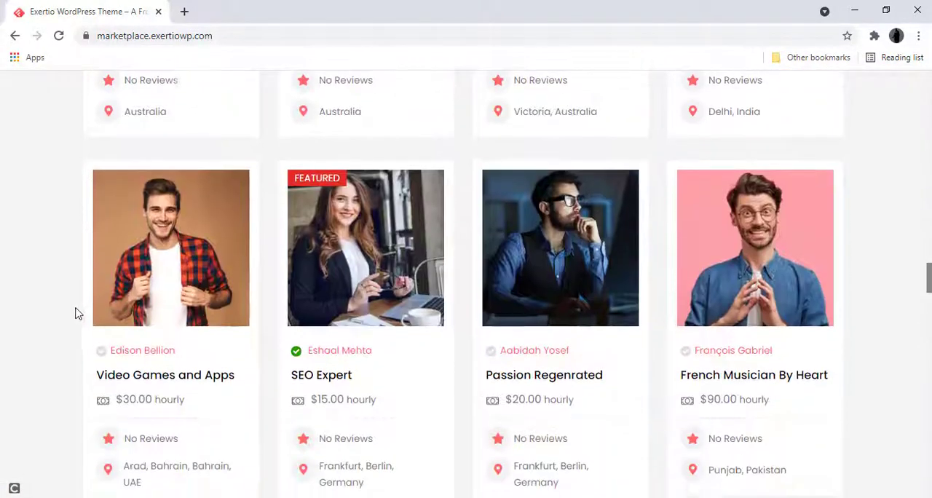
pyautogui.scroll(-3)
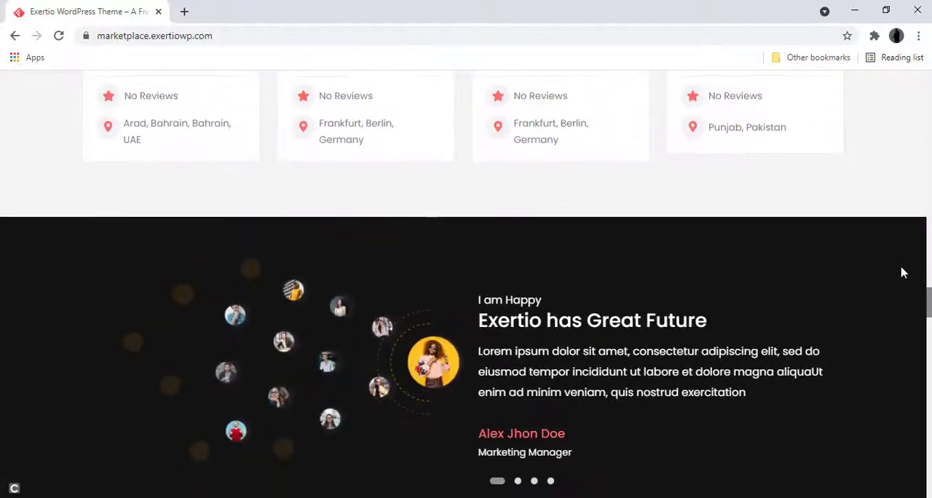
pyautogui.scroll(-3)
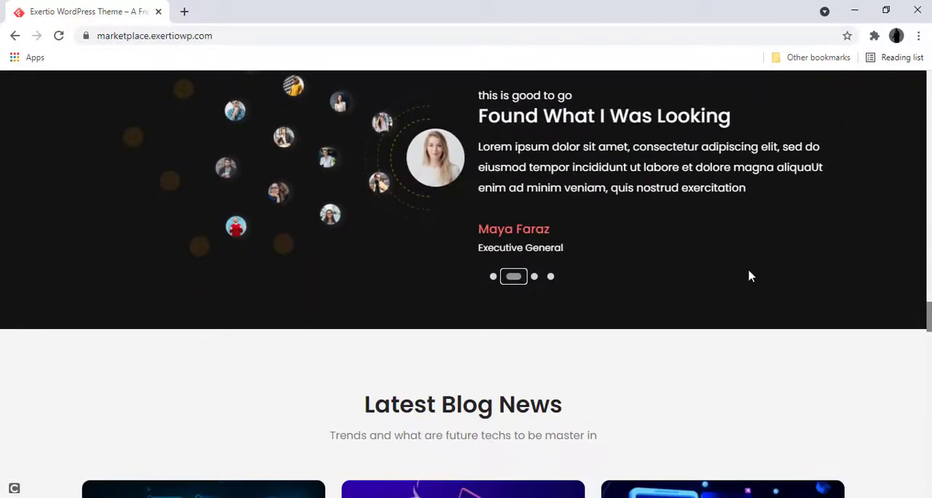
pyautogui.scroll(-3)
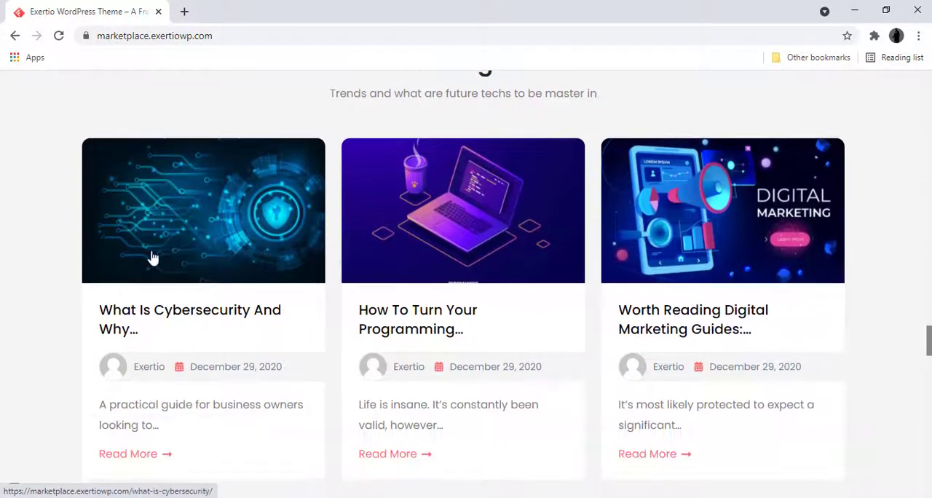
pyautogui.scroll(-3)
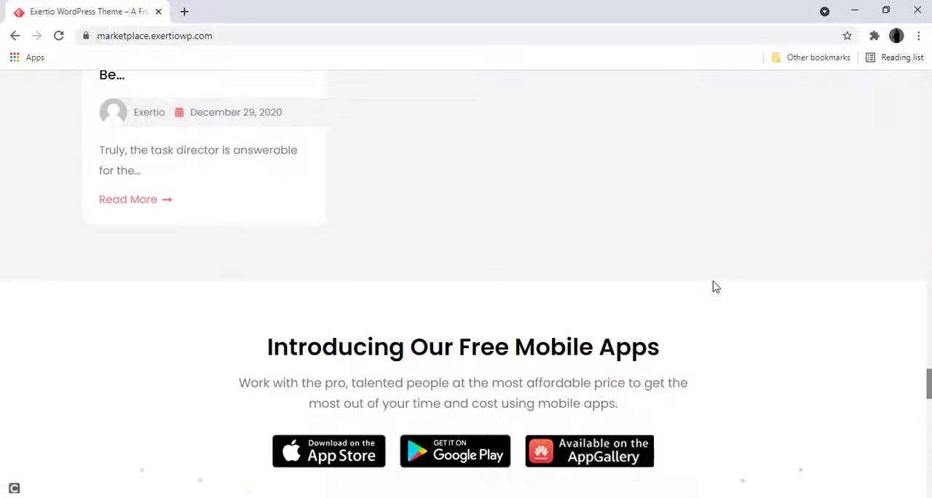
pyautogui.scroll(-3)
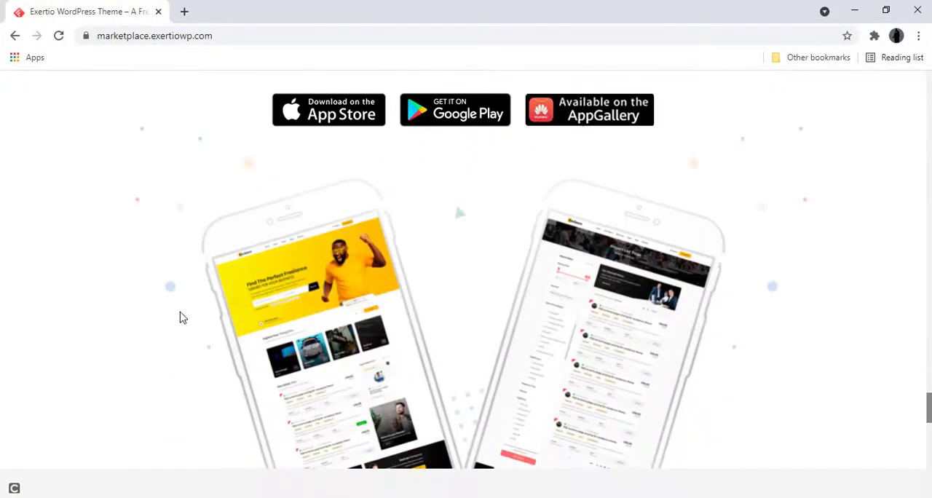